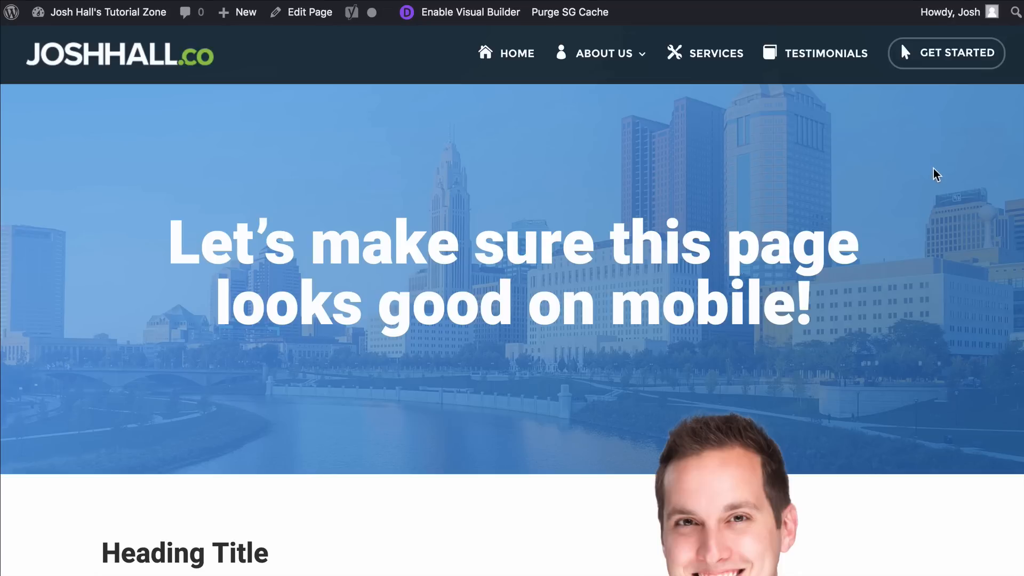
mouse_move(929, 162)
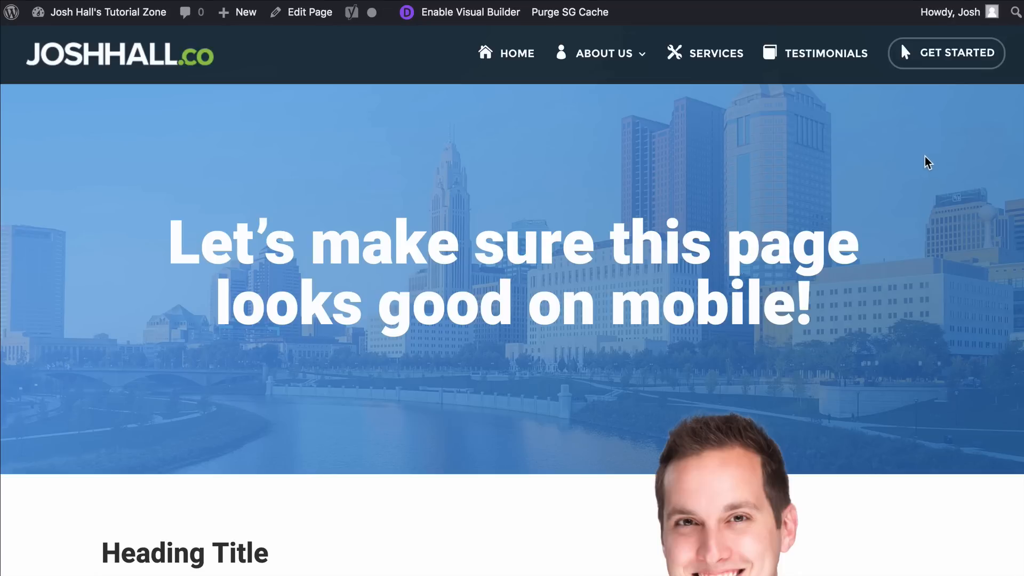
mouse_move(918, 150)
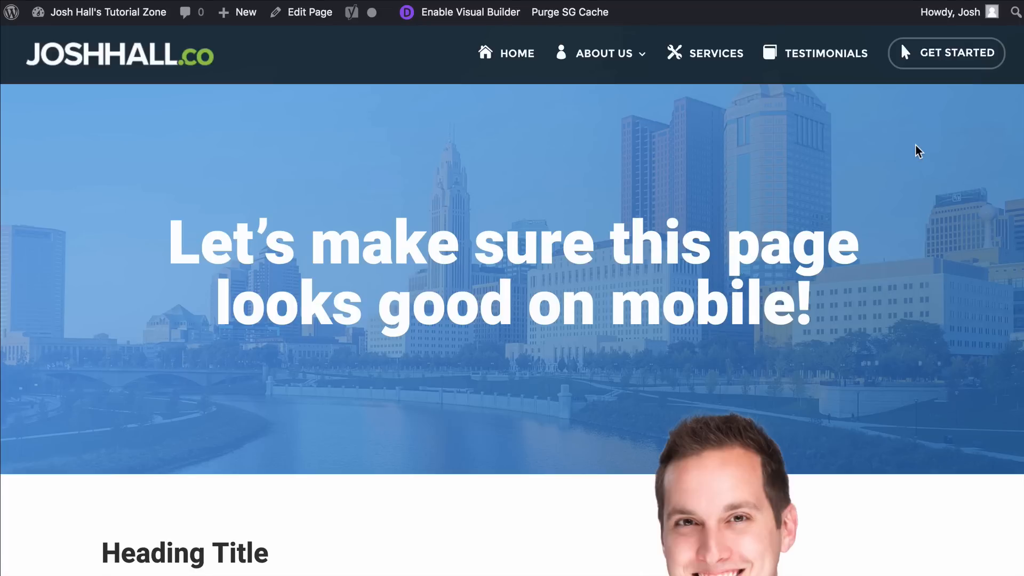
mouse_move(891, 145)
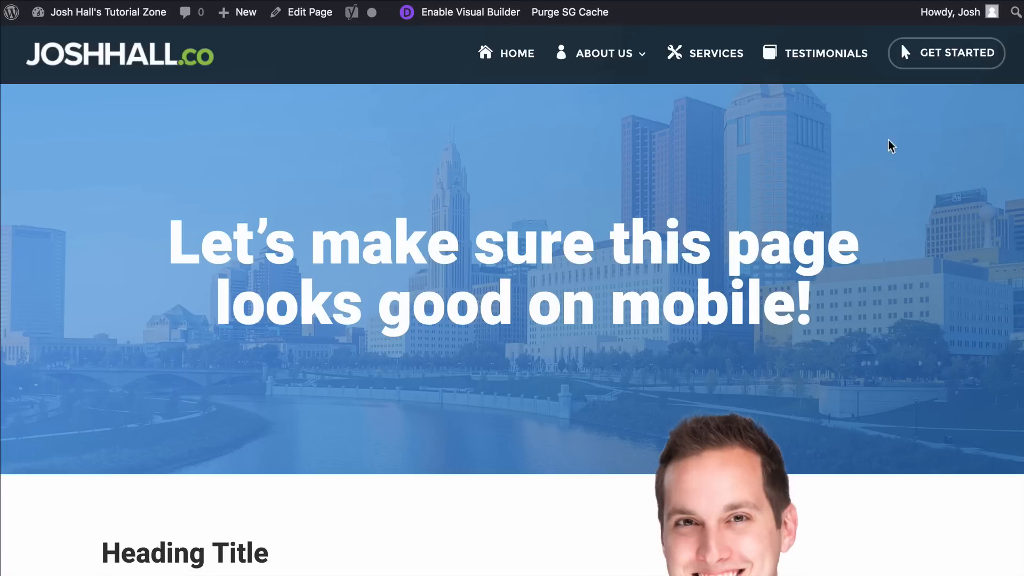
mouse_move(871, 157)
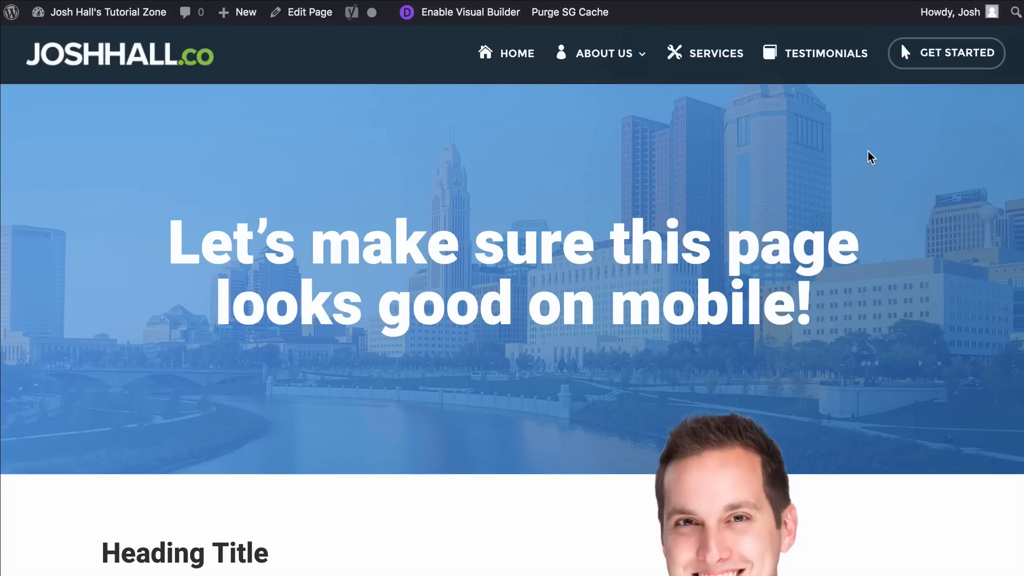
mouse_move(906, 161)
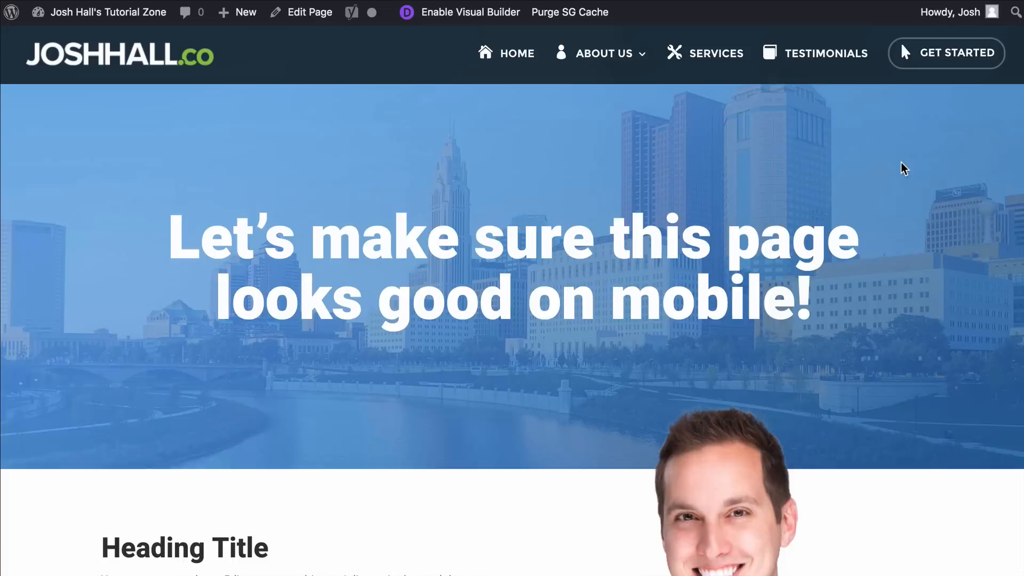
Review the page, enable the Visual Builder from the admin bar and expand the page settings bar
scroll(down, 3)
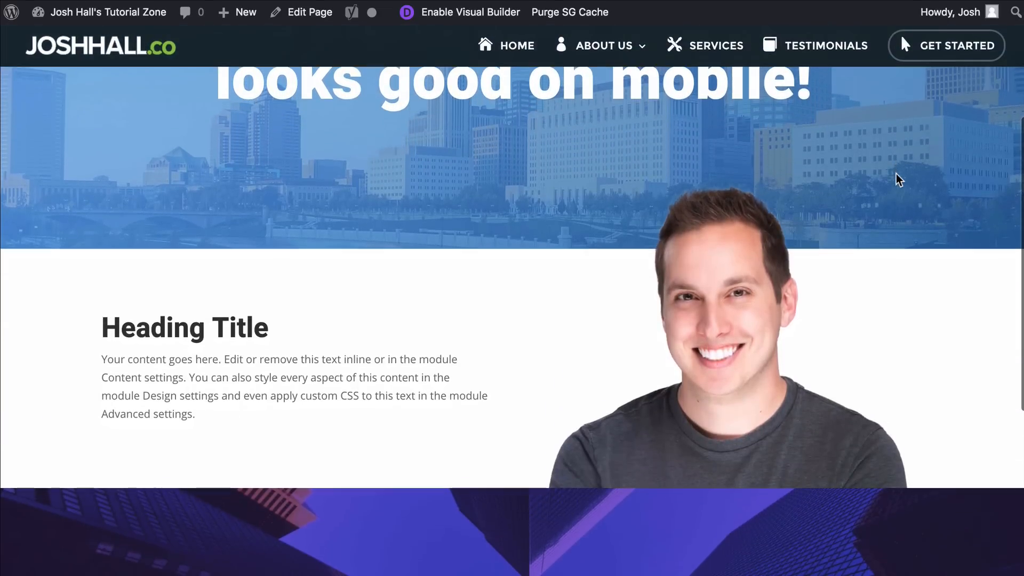
scroll(up, 3)
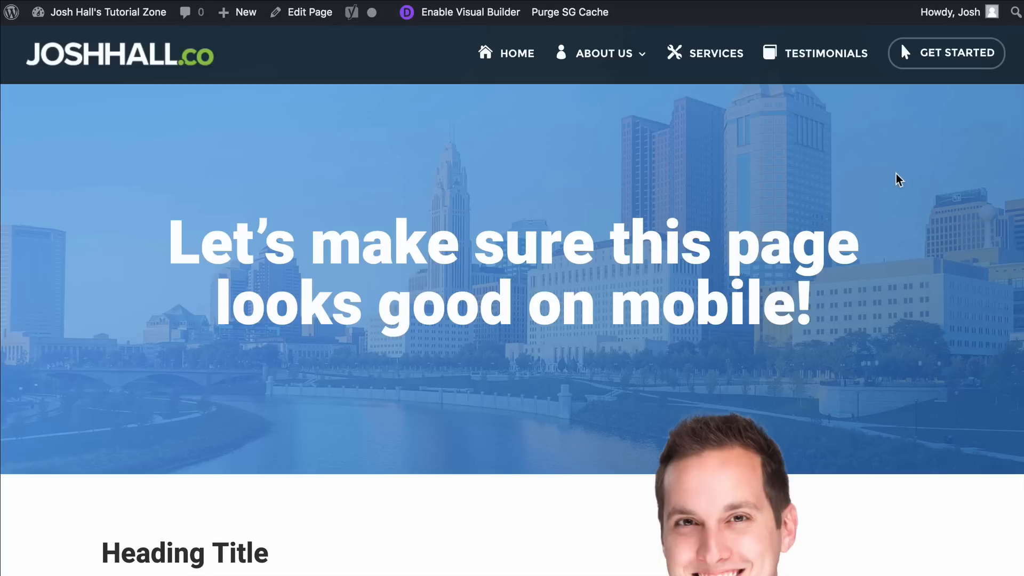
mouse_move(397, 247)
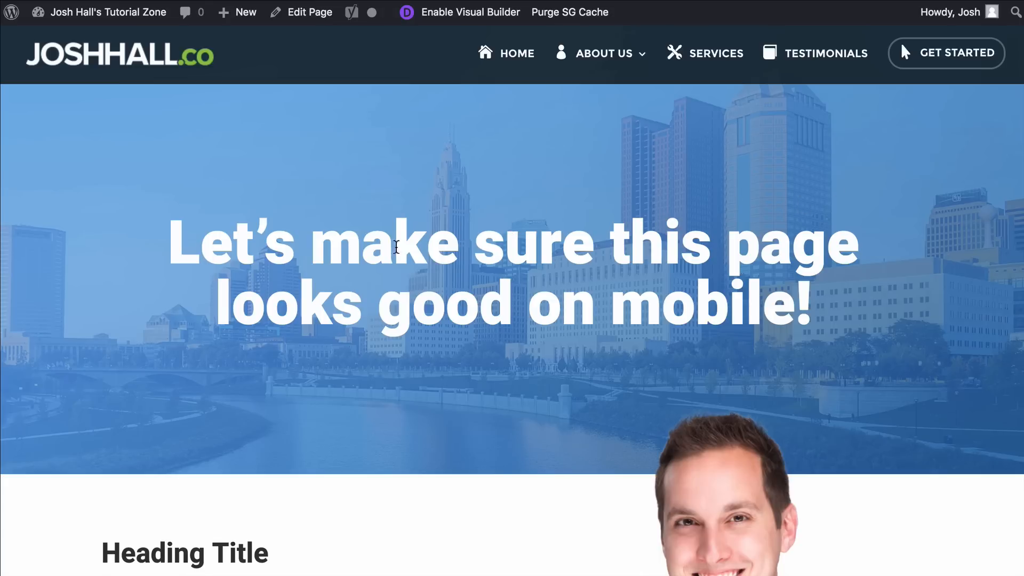
mouse_move(598, 278)
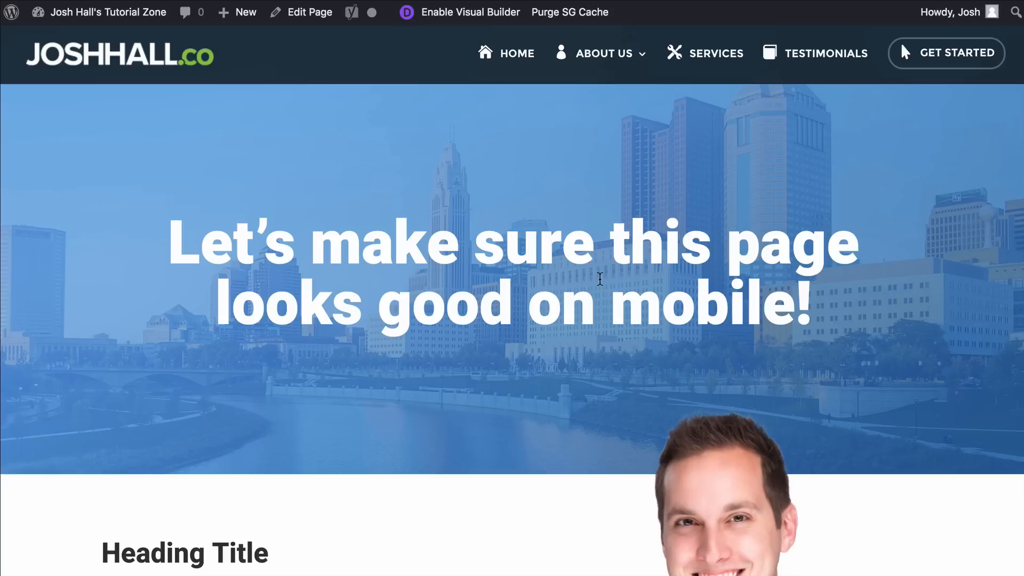
mouse_move(932, 174)
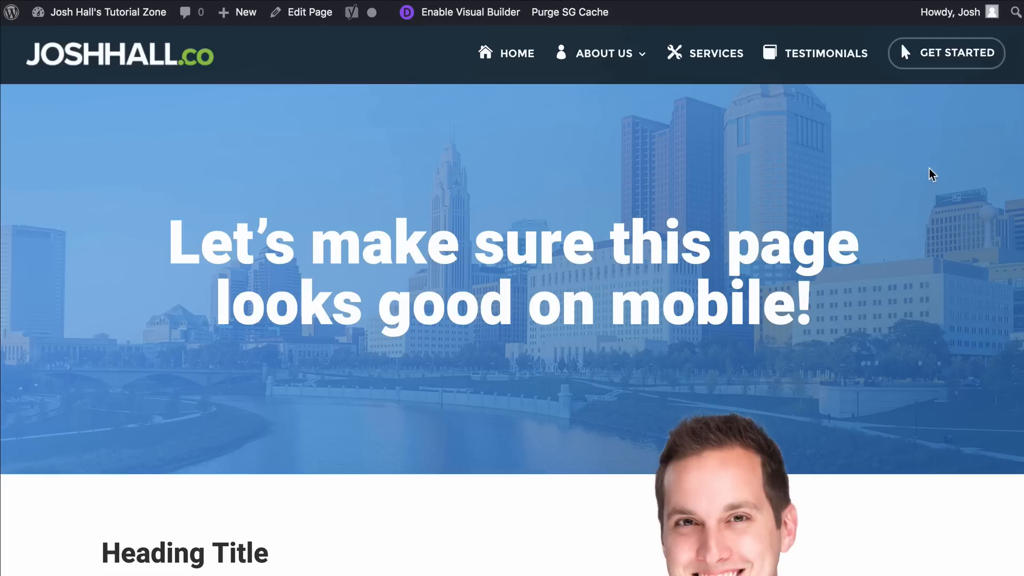
scroll(down, 3)
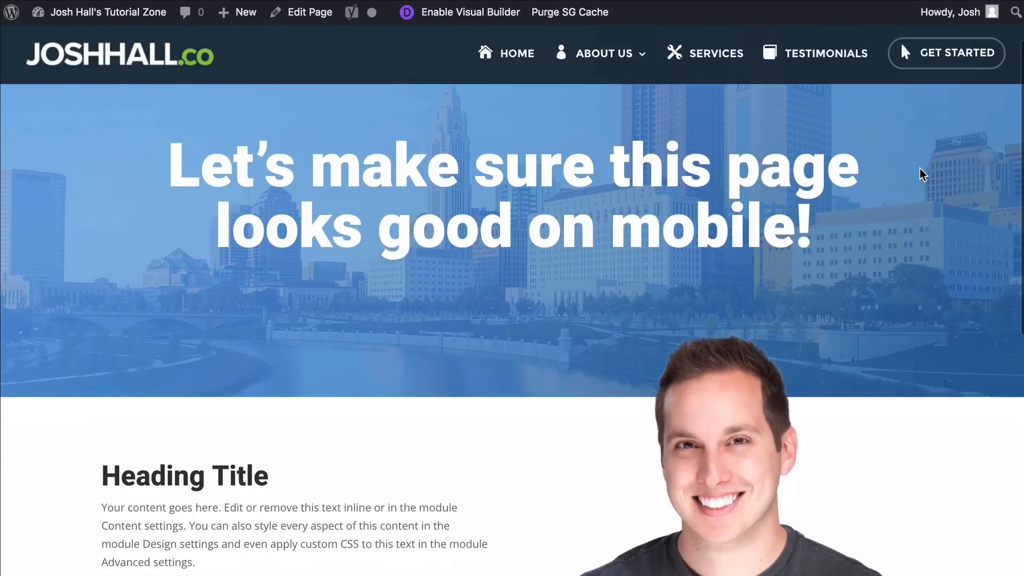
scroll(down, 3)
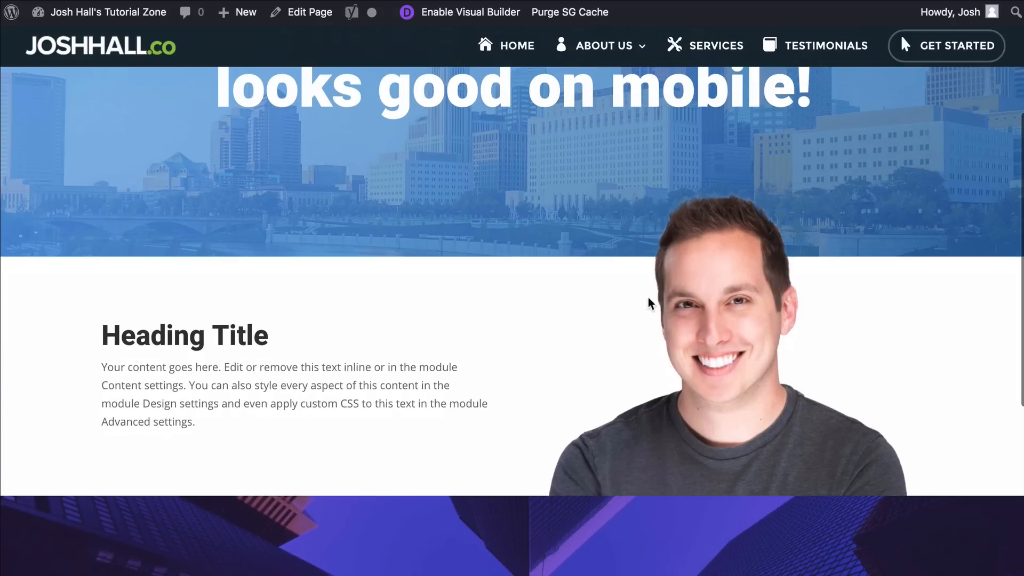
mouse_move(727, 171)
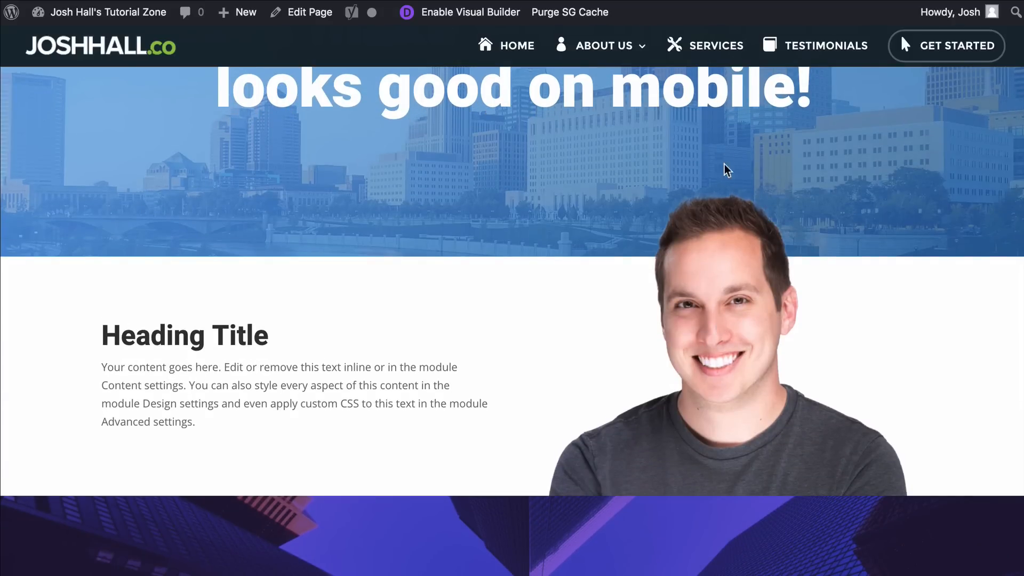
scroll(up, 3)
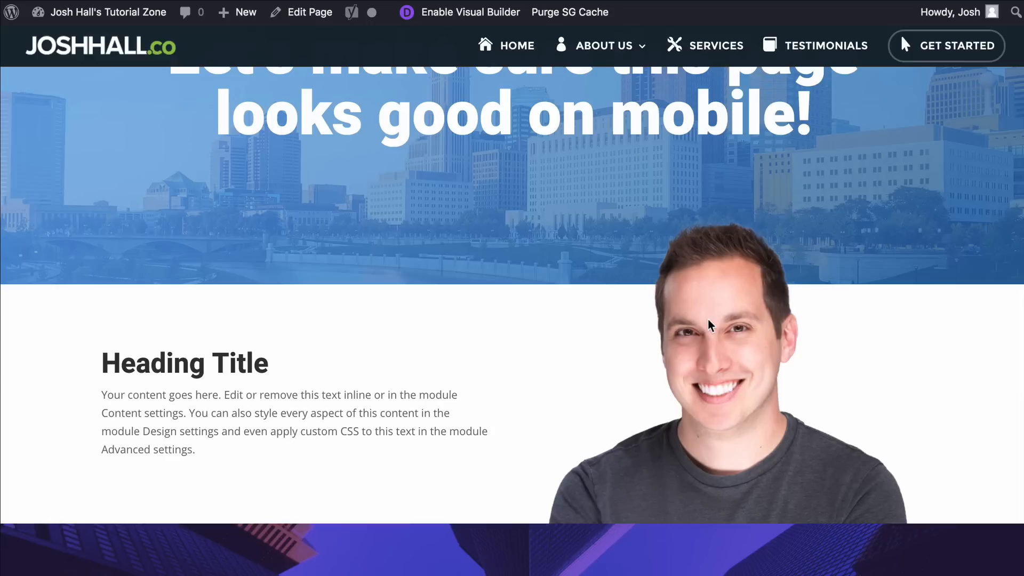
scroll(down, 3)
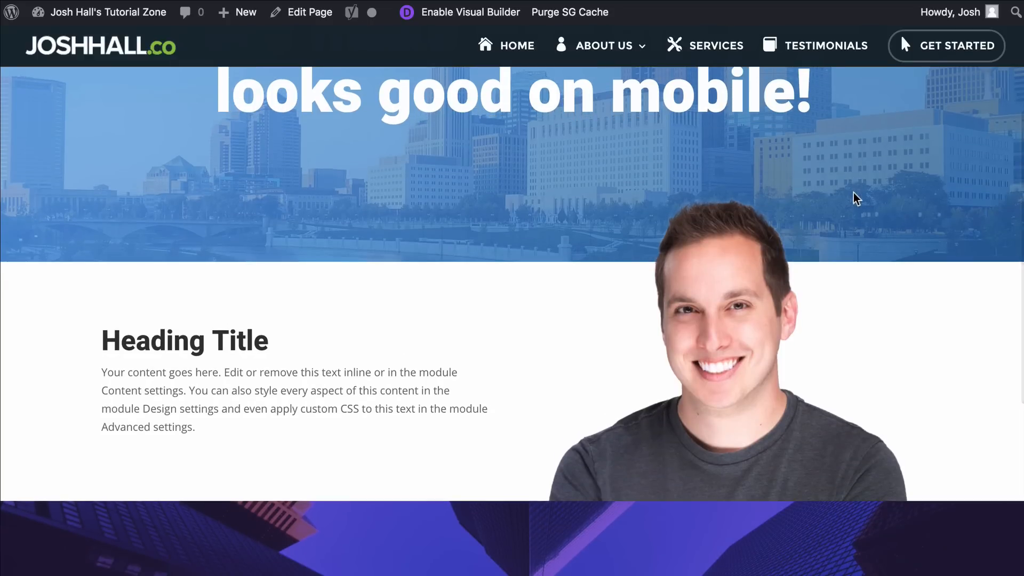
scroll(down, 3)
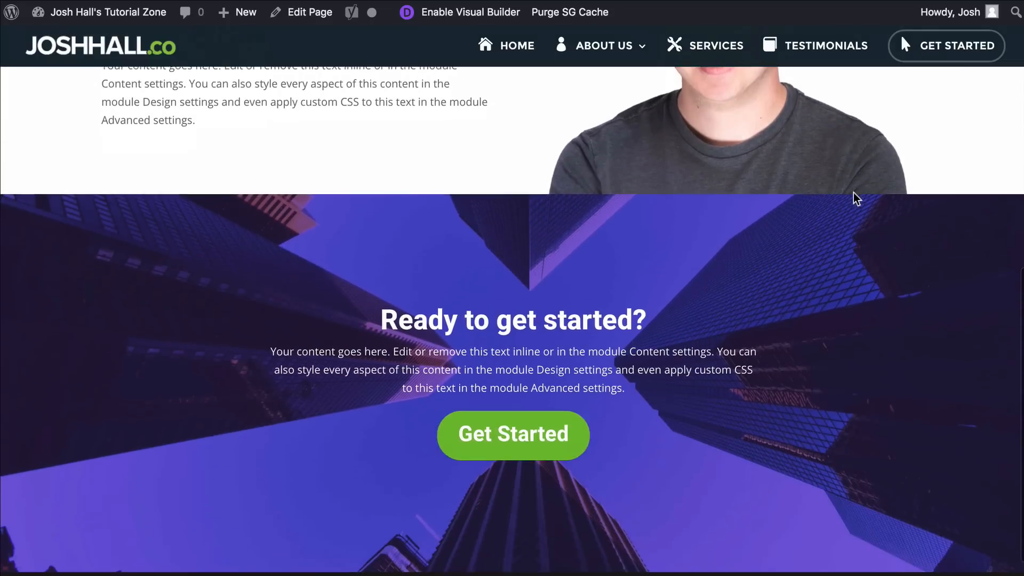
scroll(down, 3)
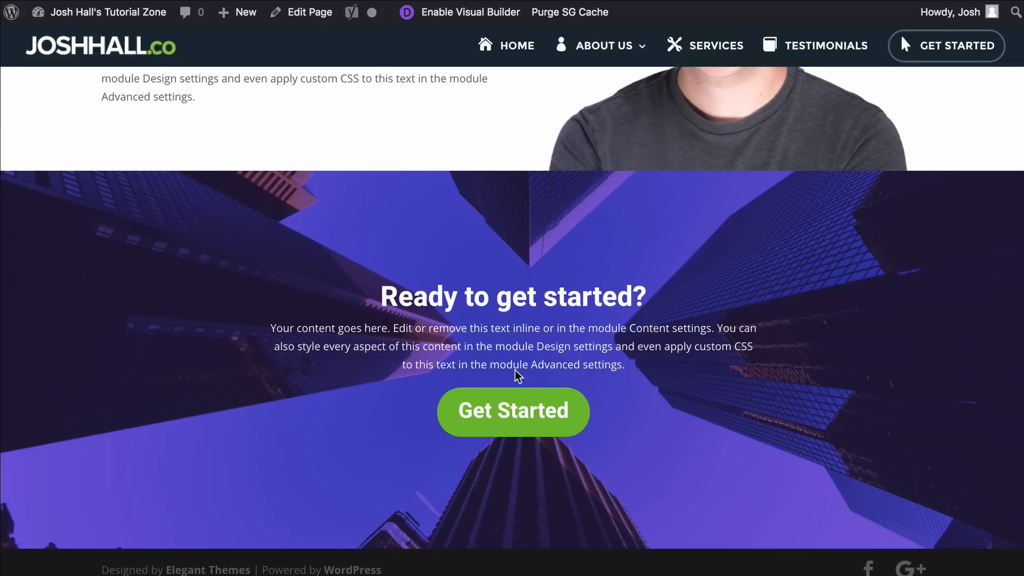
scroll(down, 3)
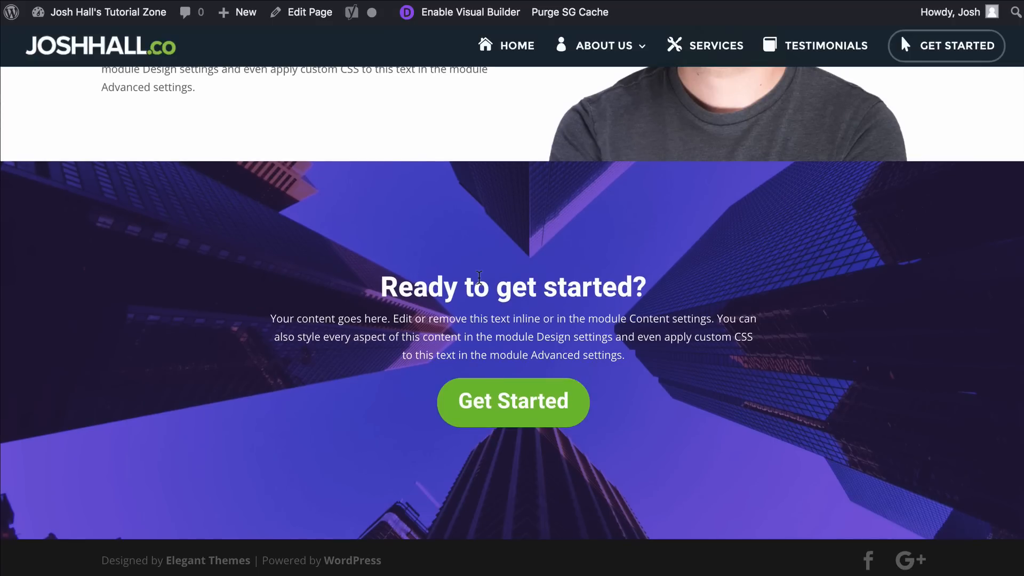
scroll(up, 3)
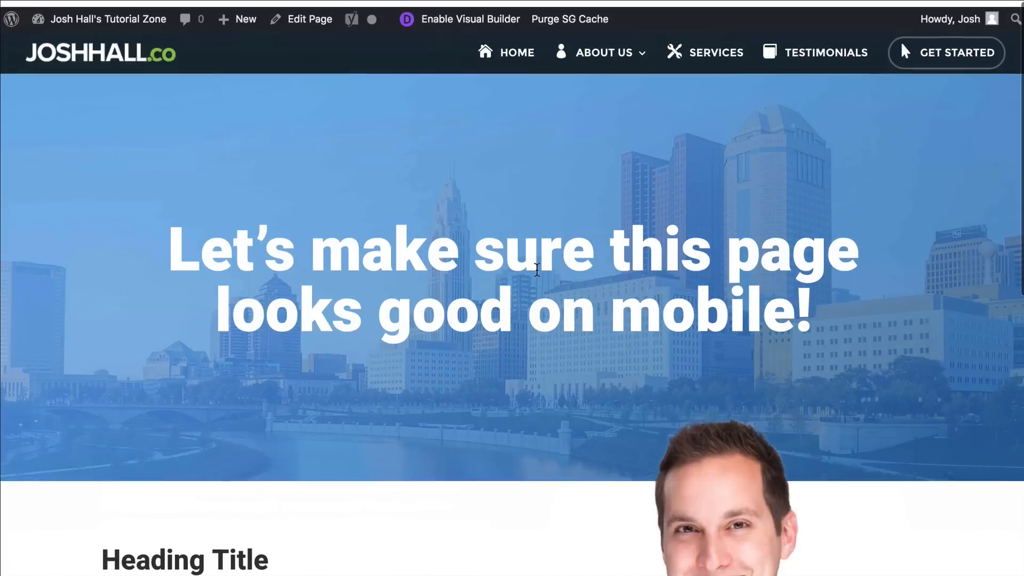
click(469, 19)
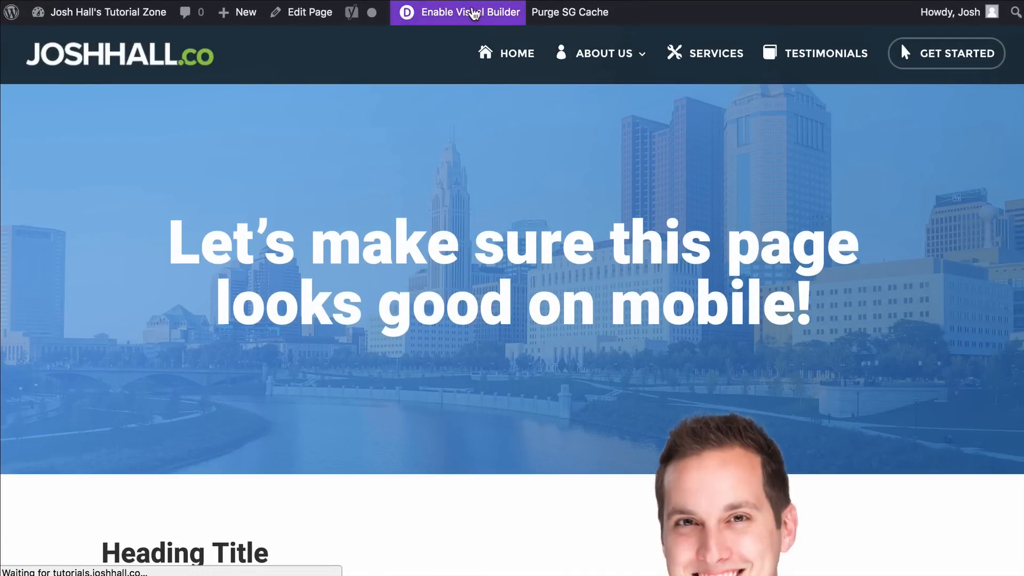
click(469, 11)
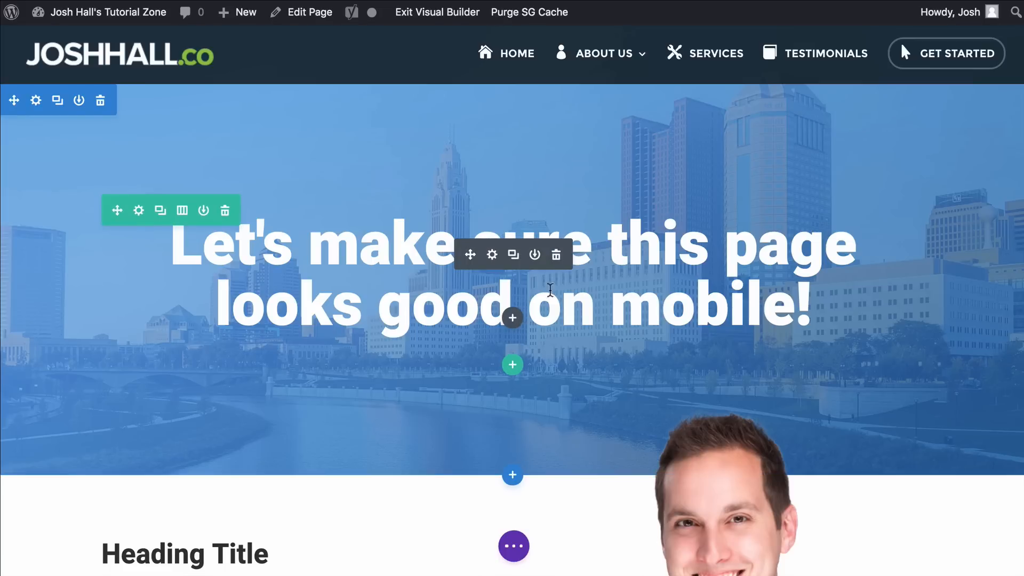
mouse_move(931, 195)
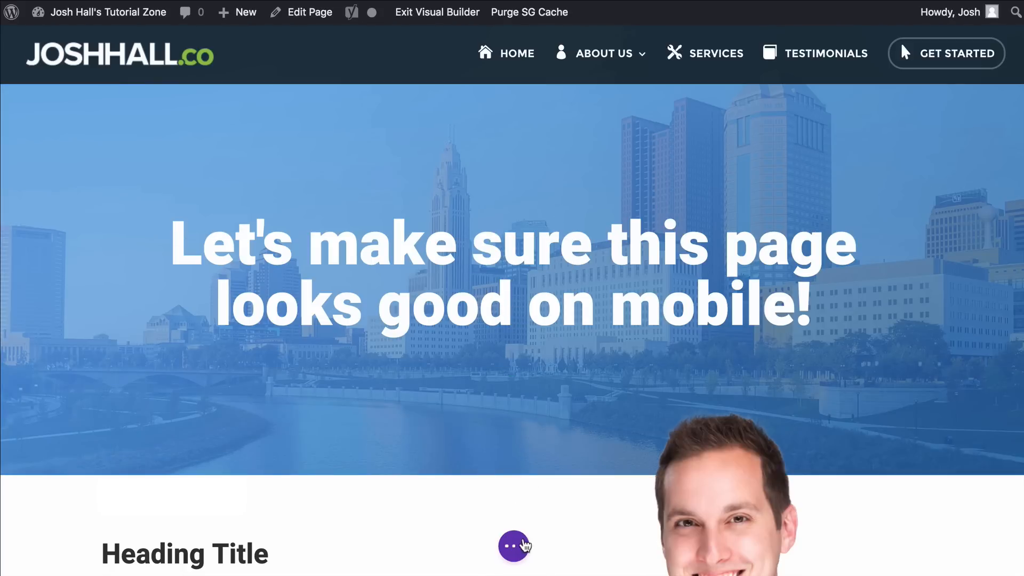
click(514, 546)
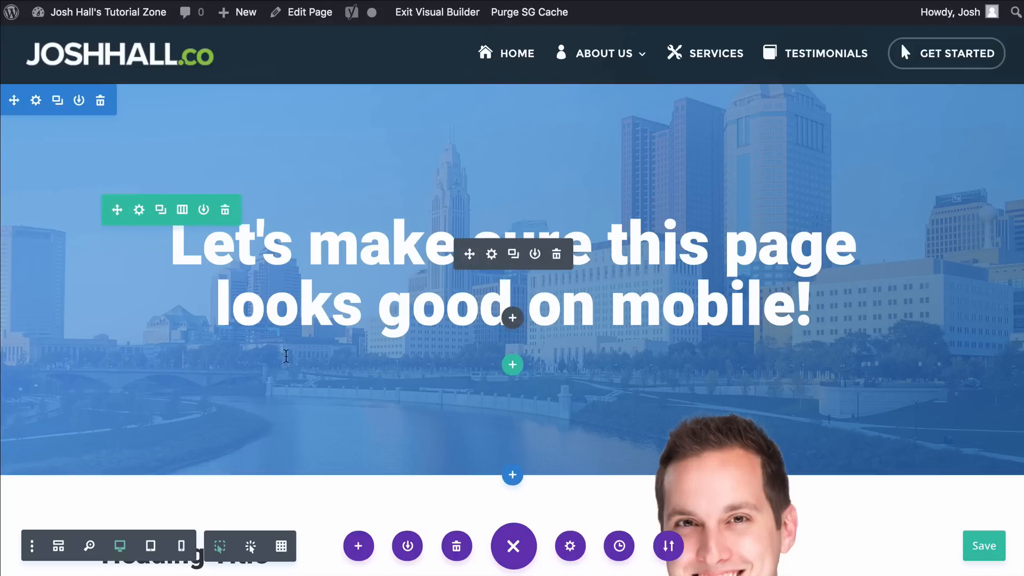
click(280, 546)
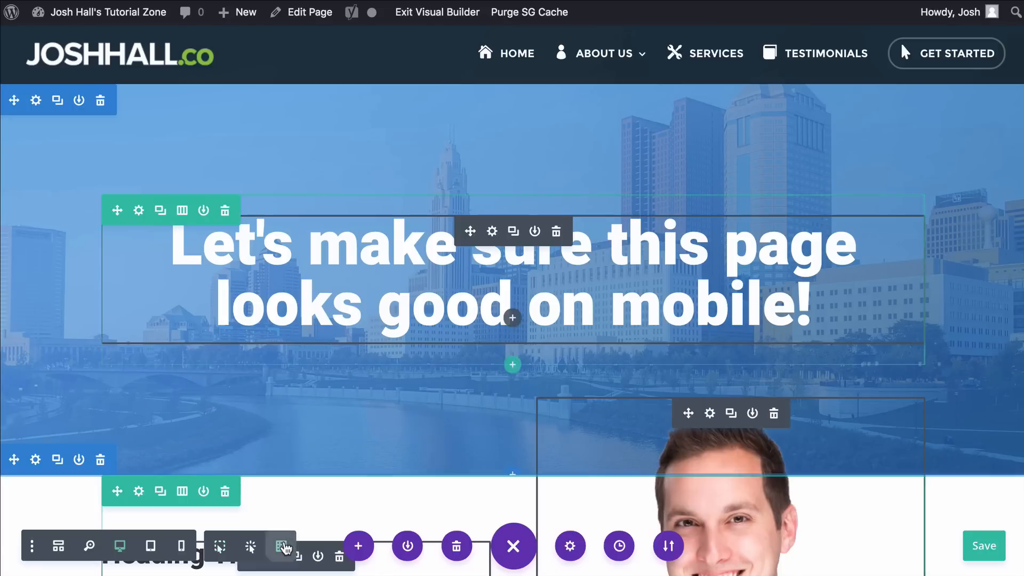
click(280, 545)
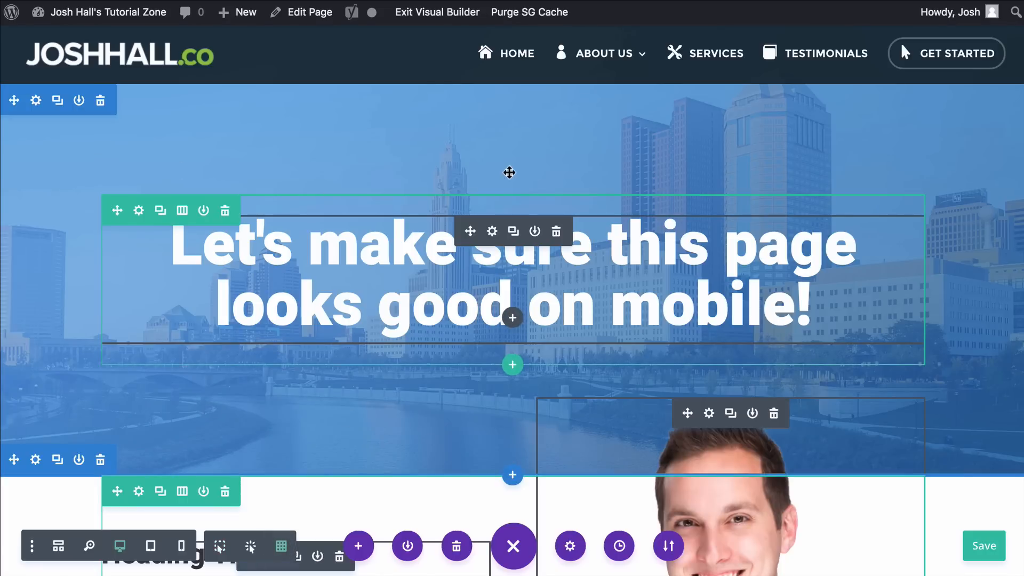
mouse_move(418, 85)
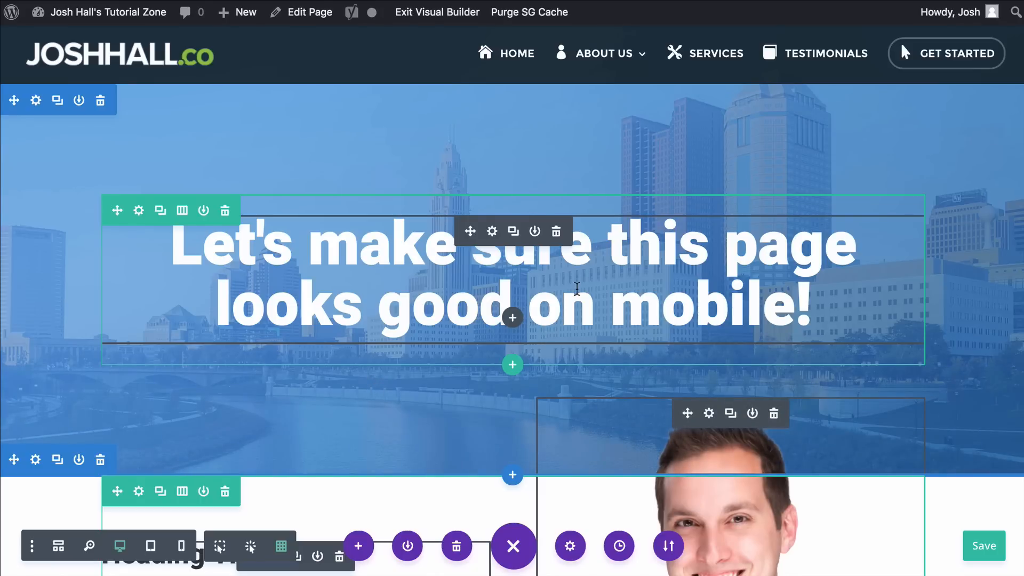
scroll(down, 3)
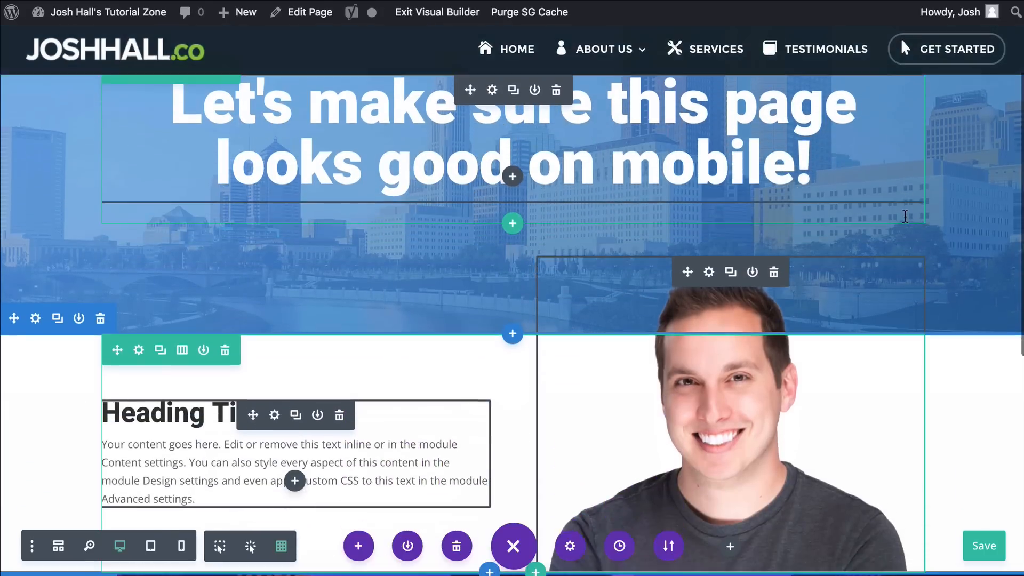
scroll(down, 3)
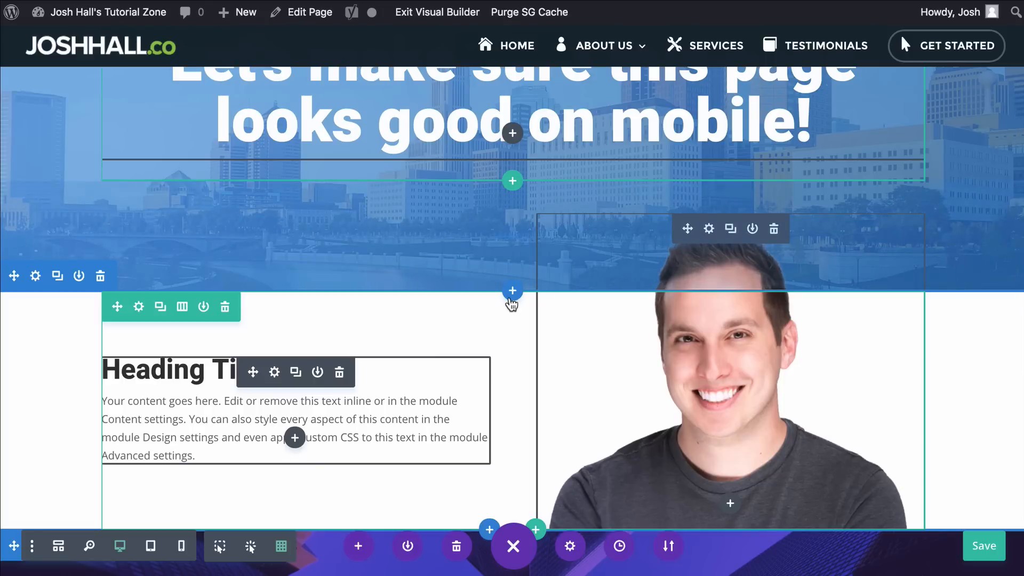
mouse_move(266, 299)
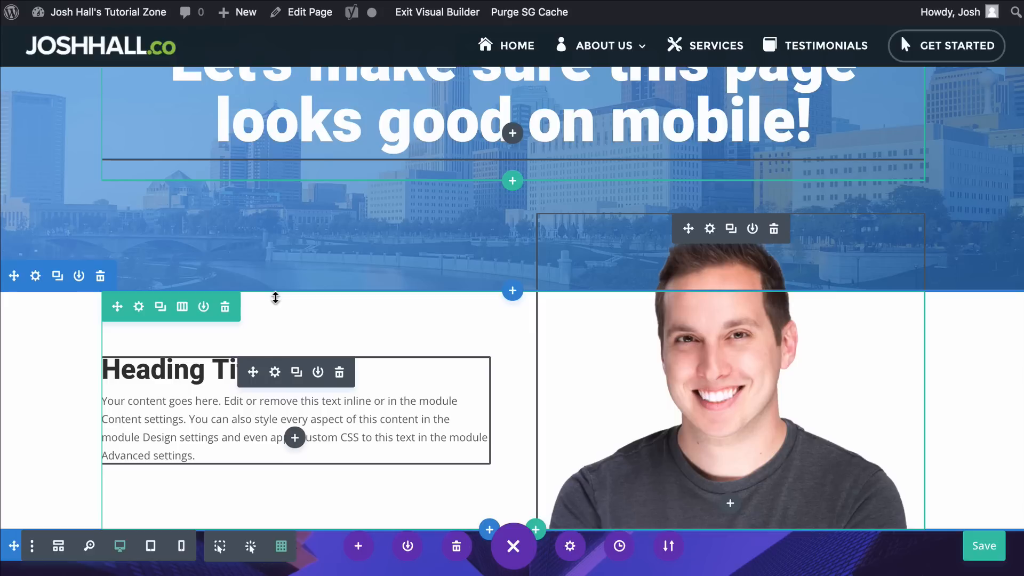
mouse_move(280, 294)
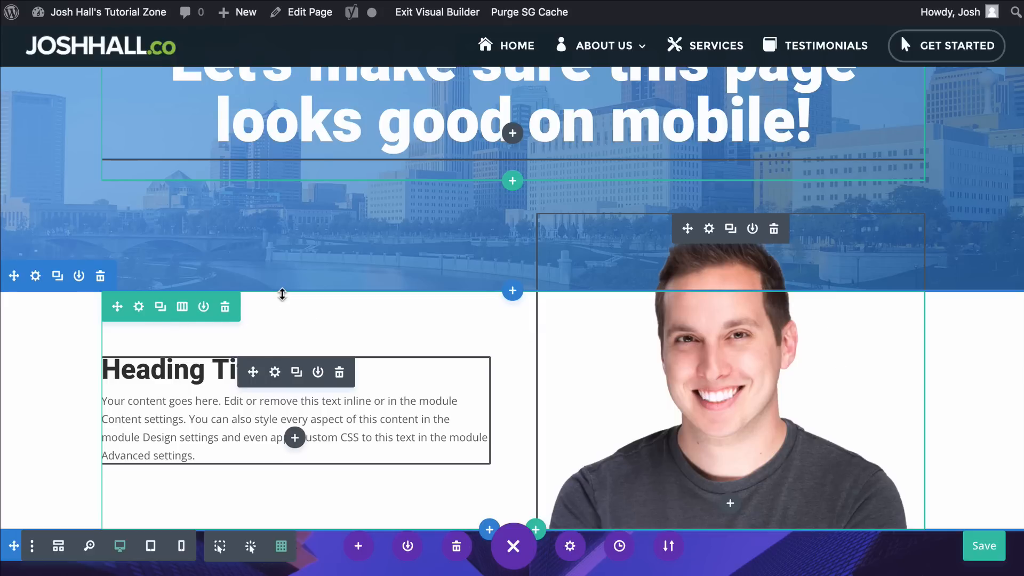
scroll(down, 3)
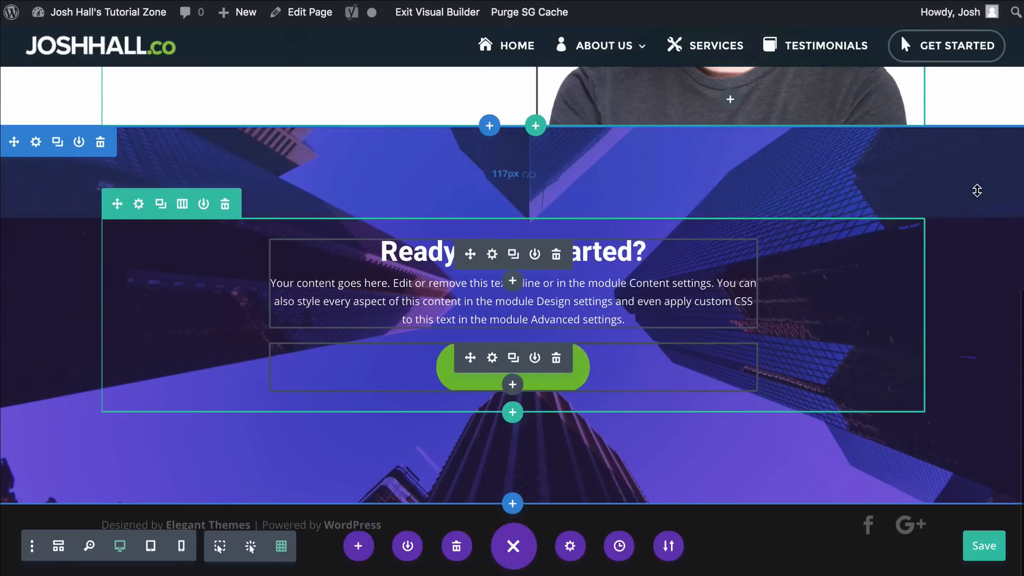
scroll(down, 3)
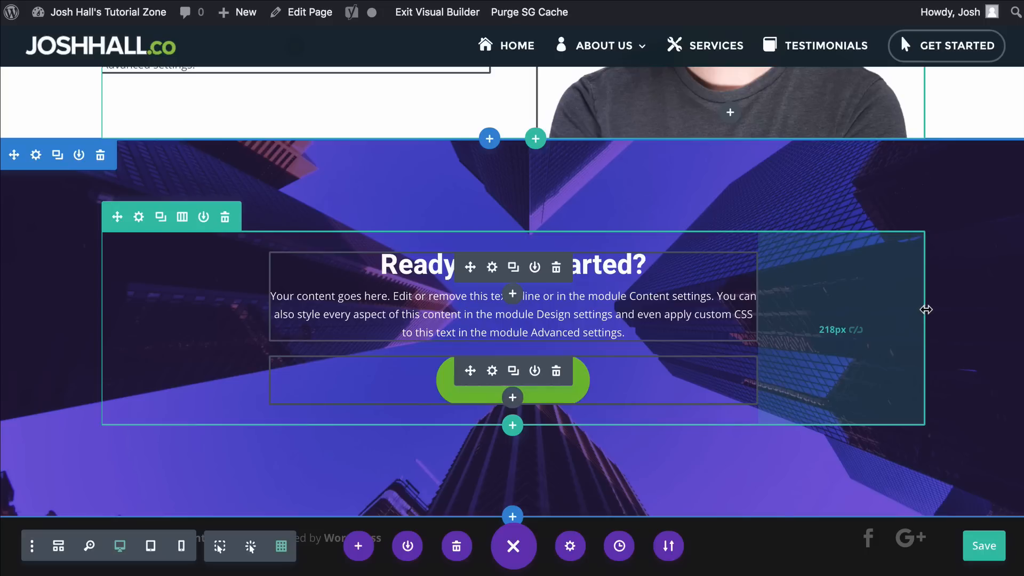
mouse_move(815, 322)
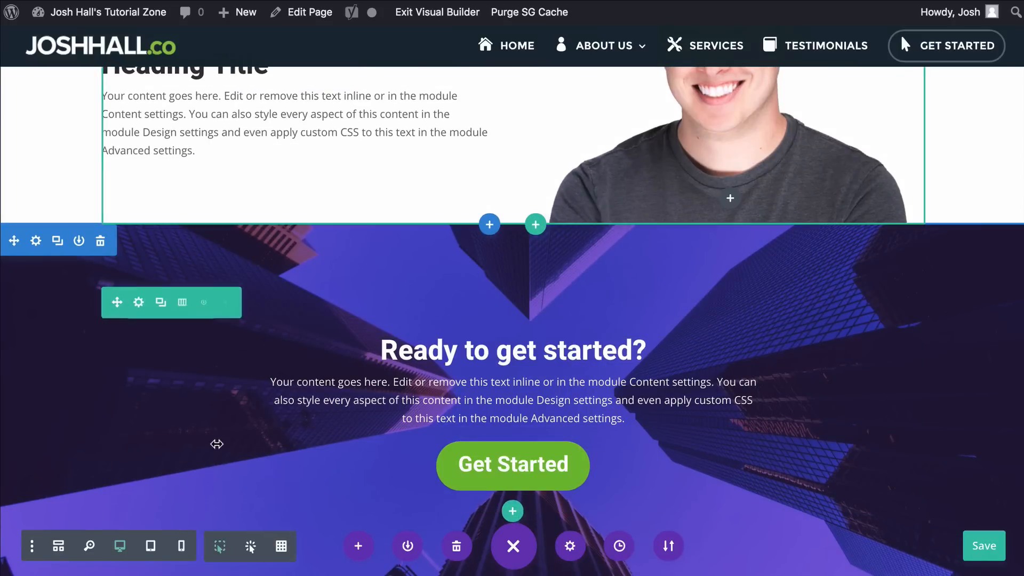
click(182, 545)
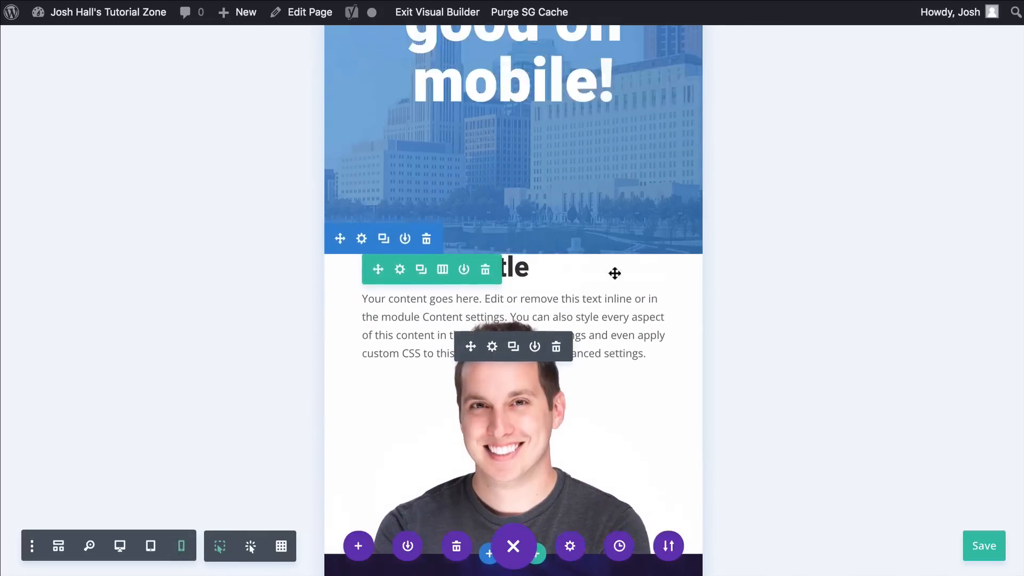
scroll(up, 3)
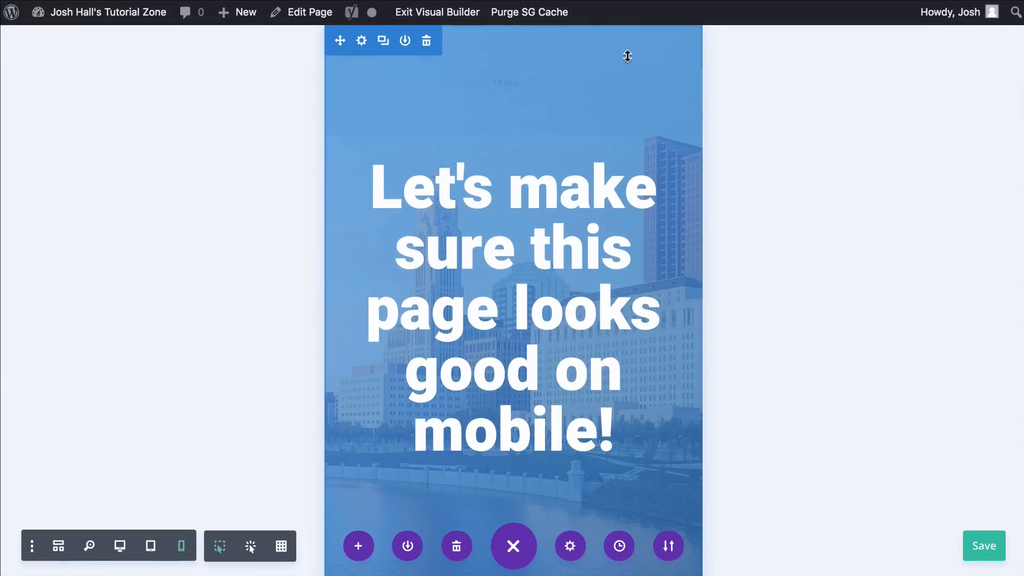
scroll(down, 3)
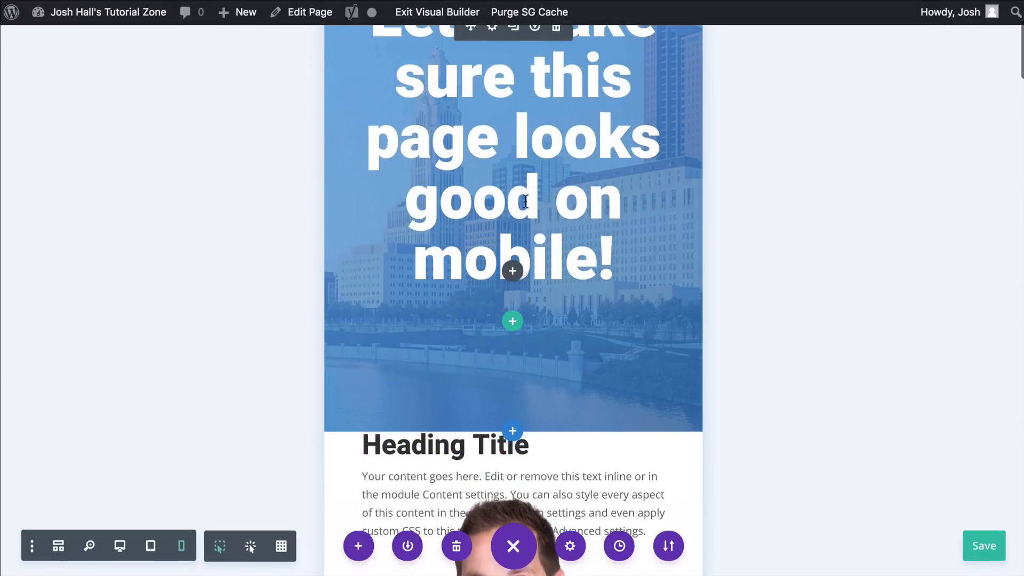
scroll(down, 3)
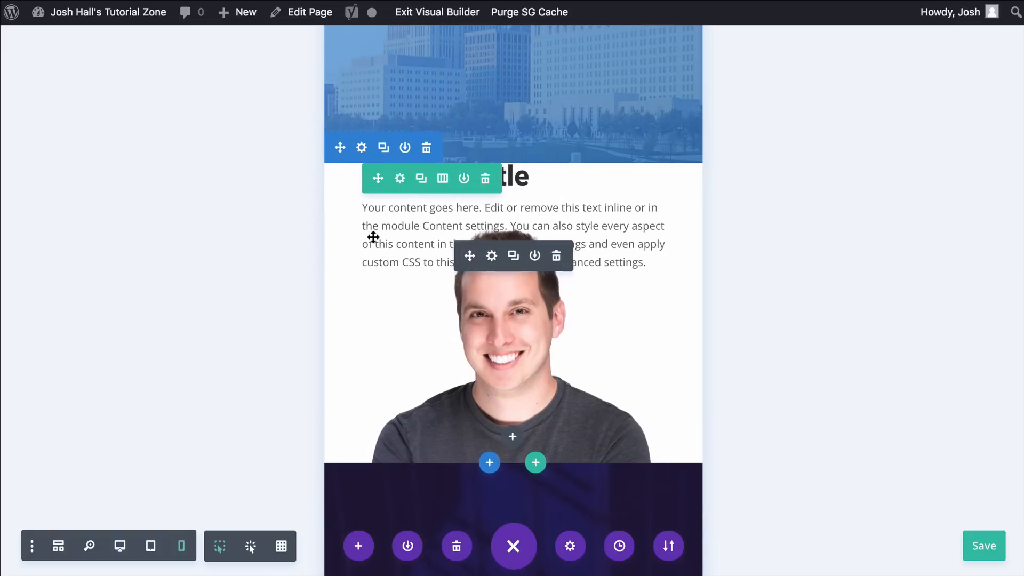
mouse_move(640, 225)
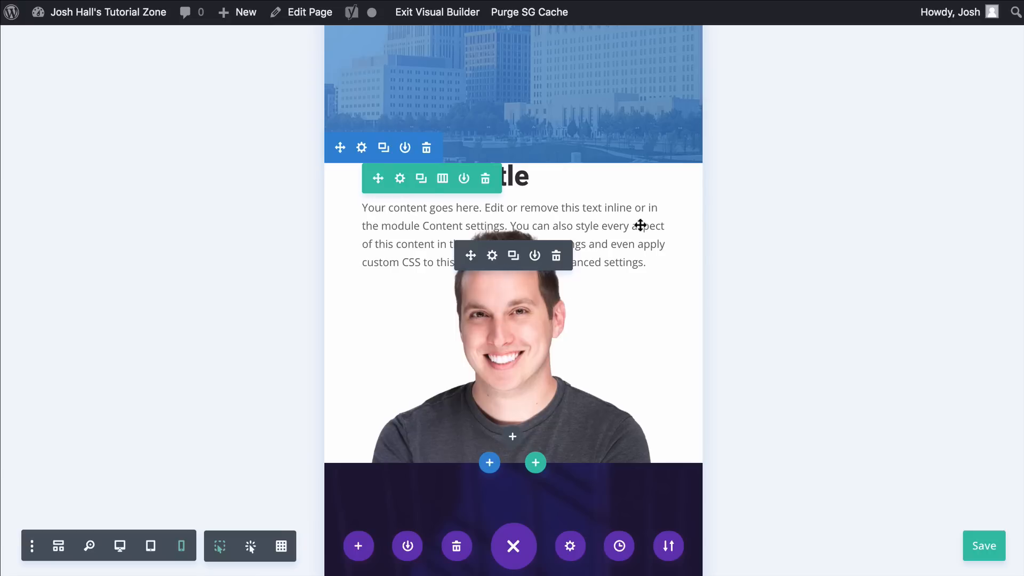
scroll(down, 3)
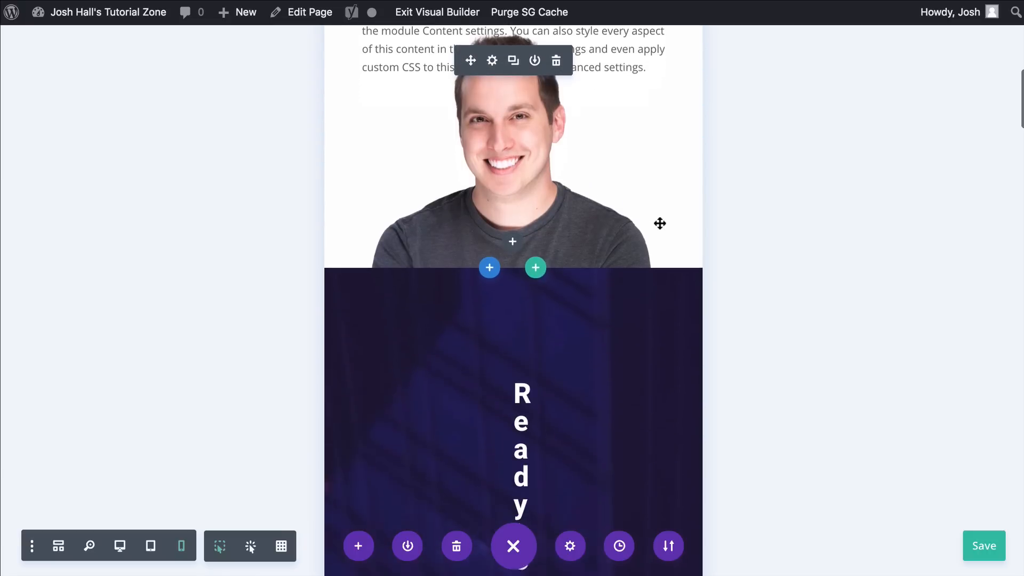
scroll(down, 3)
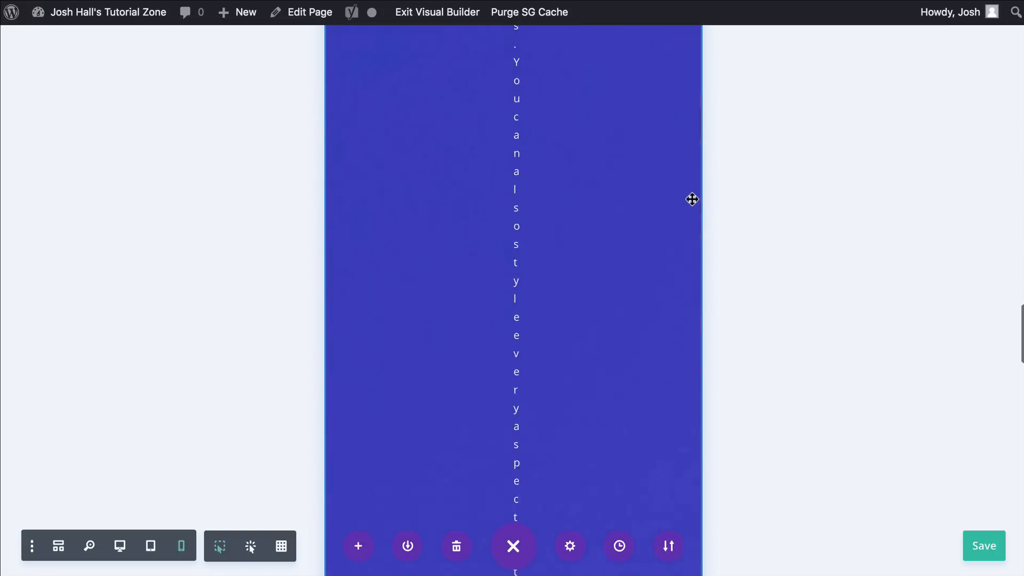
scroll(down, 3)
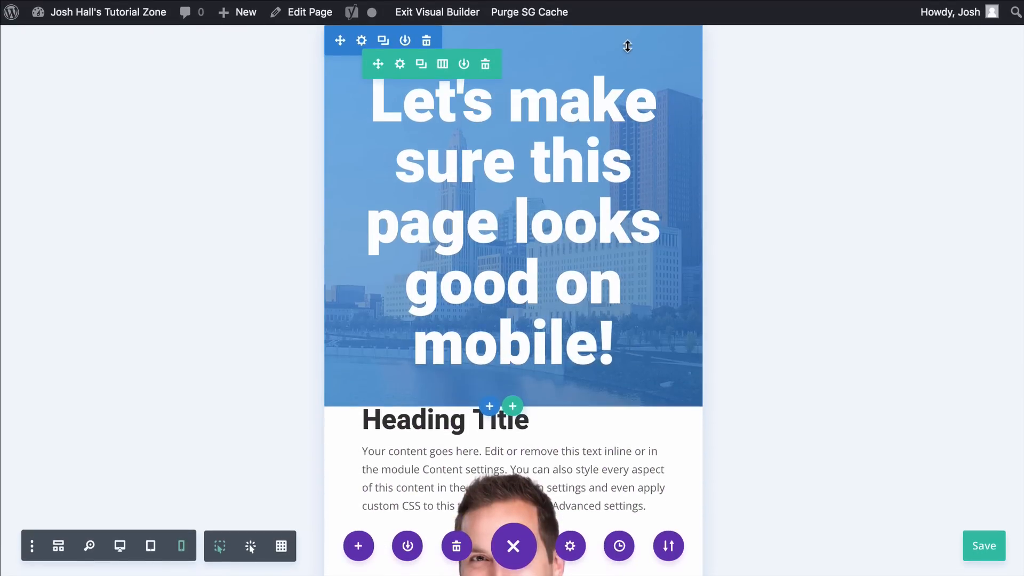
click(120, 545)
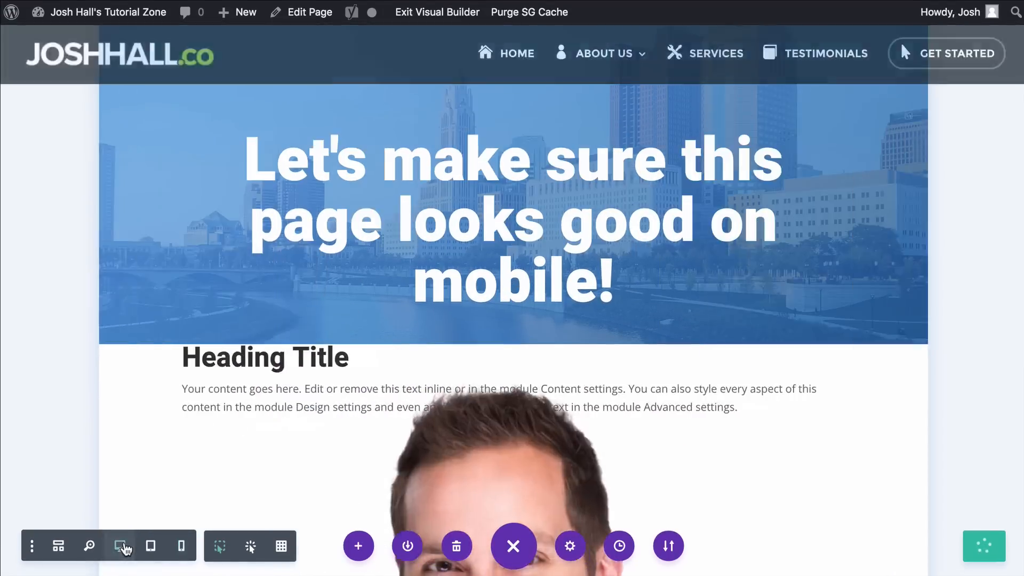
click(120, 545)
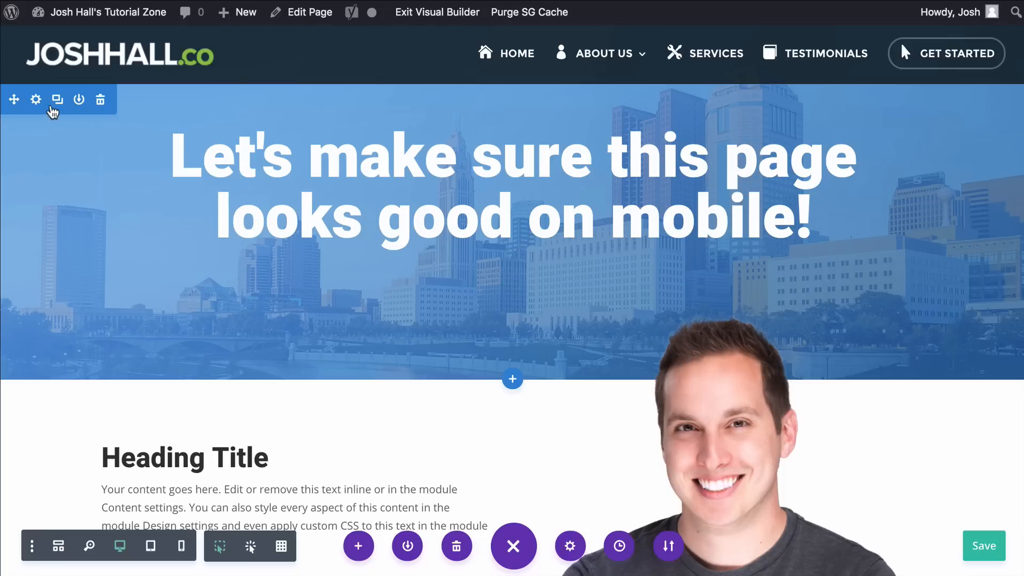
Open the hero section's settings to reach its spacing values
click(36, 99)
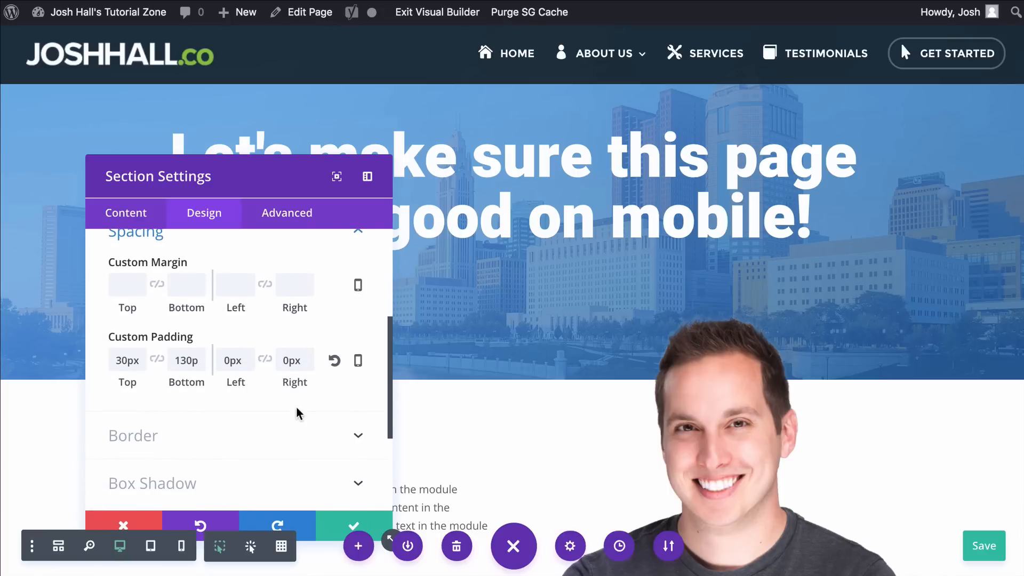
mouse_move(220, 286)
text(5)
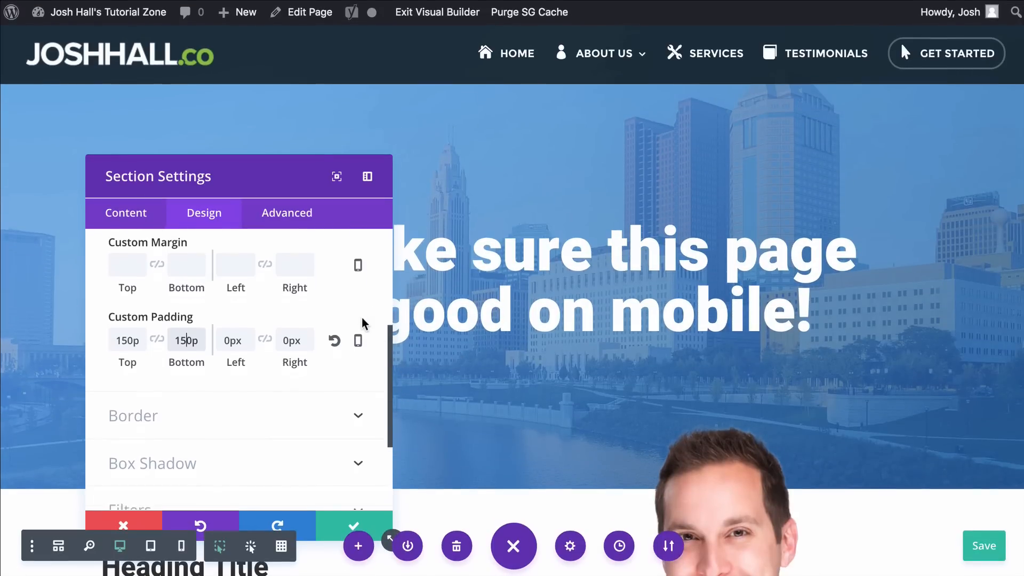
mouse_move(357, 312)
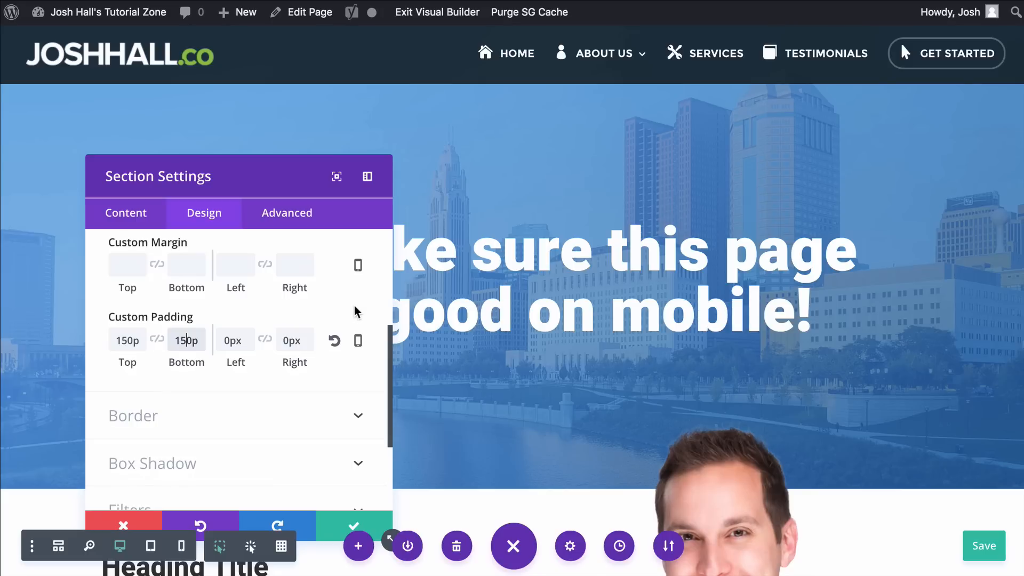
mouse_move(287, 213)
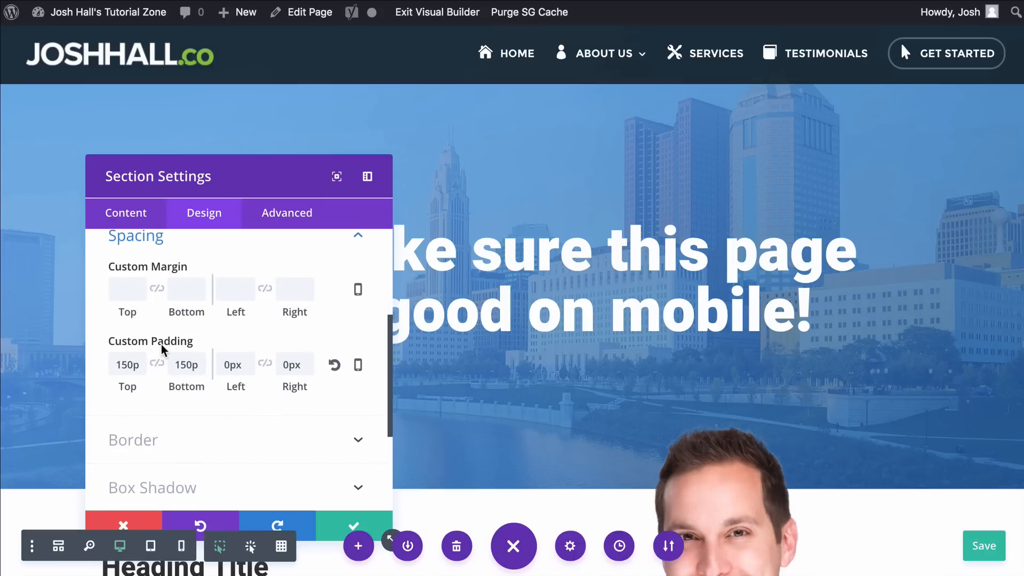
Enable per-device padding, set smartphone padding to 50px top and bottom, and apply
click(358, 364)
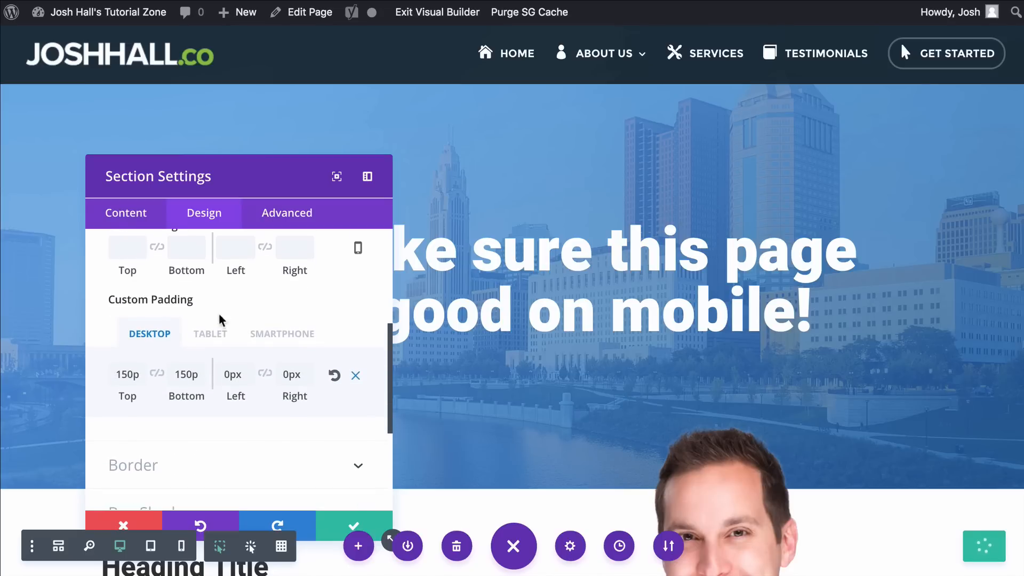
click(210, 333)
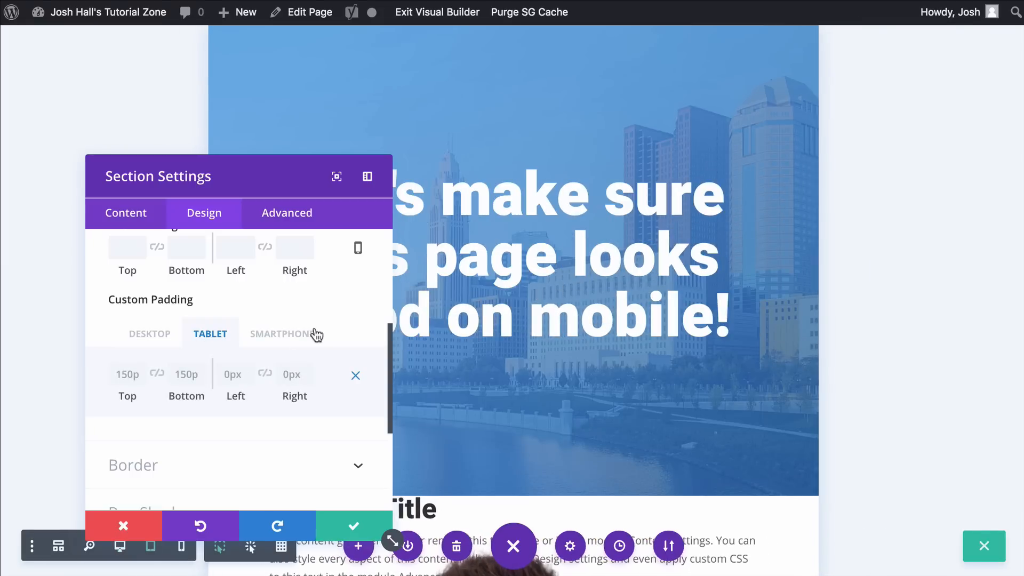
click(282, 334)
text(50)
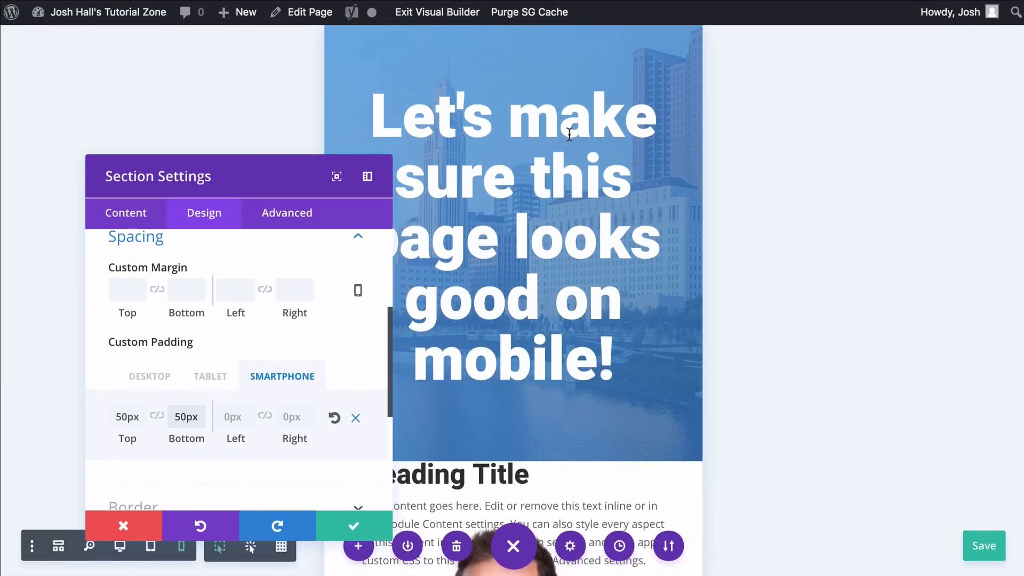
mouse_move(284, 350)
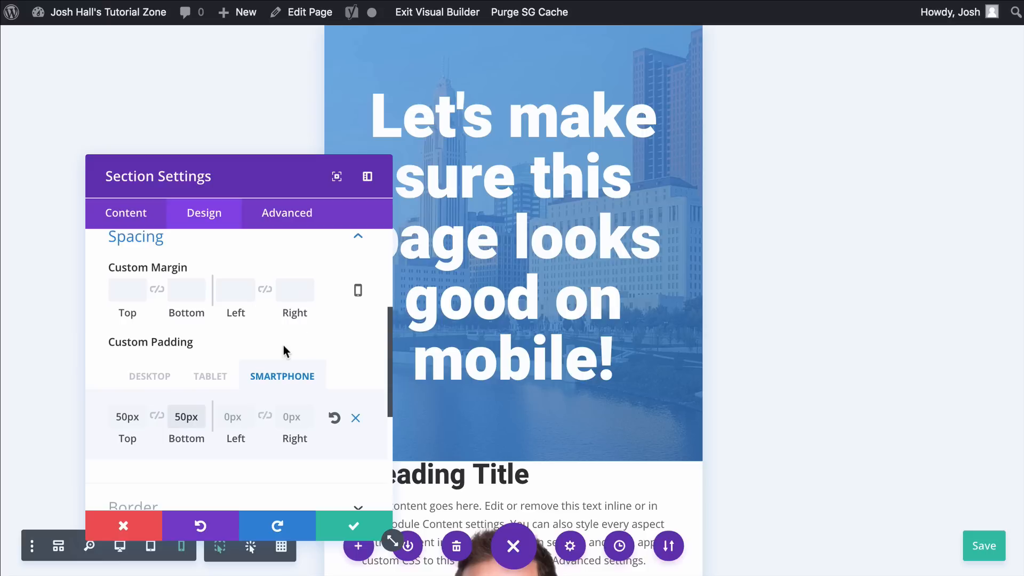
mouse_move(312, 346)
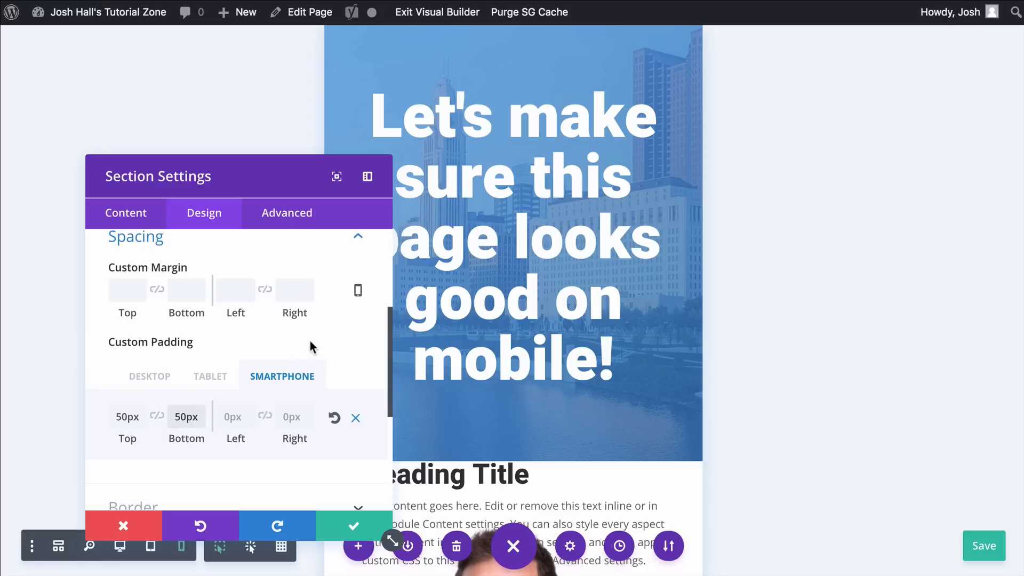
mouse_move(210, 388)
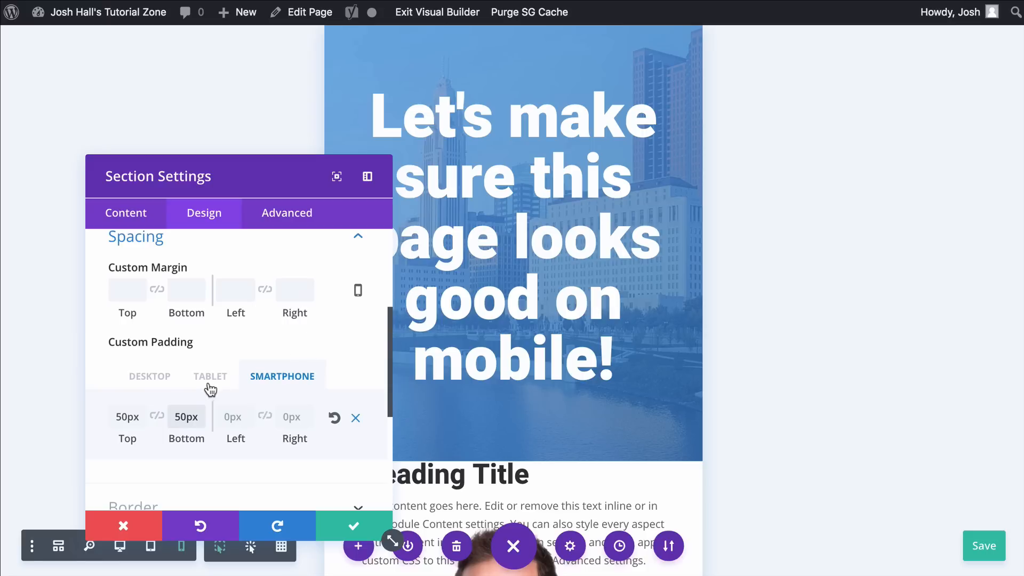
click(210, 375)
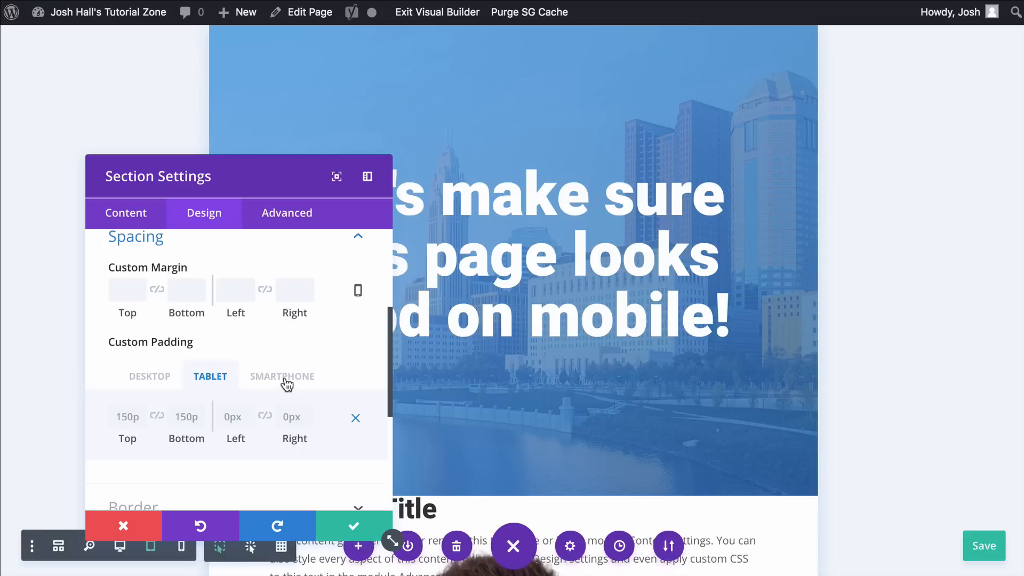
click(281, 375)
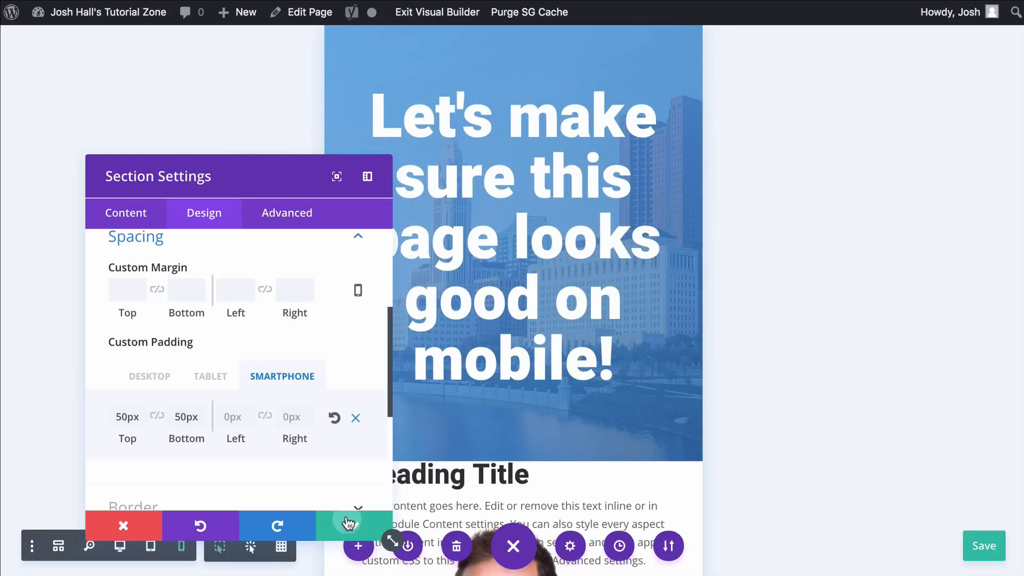
click(123, 526)
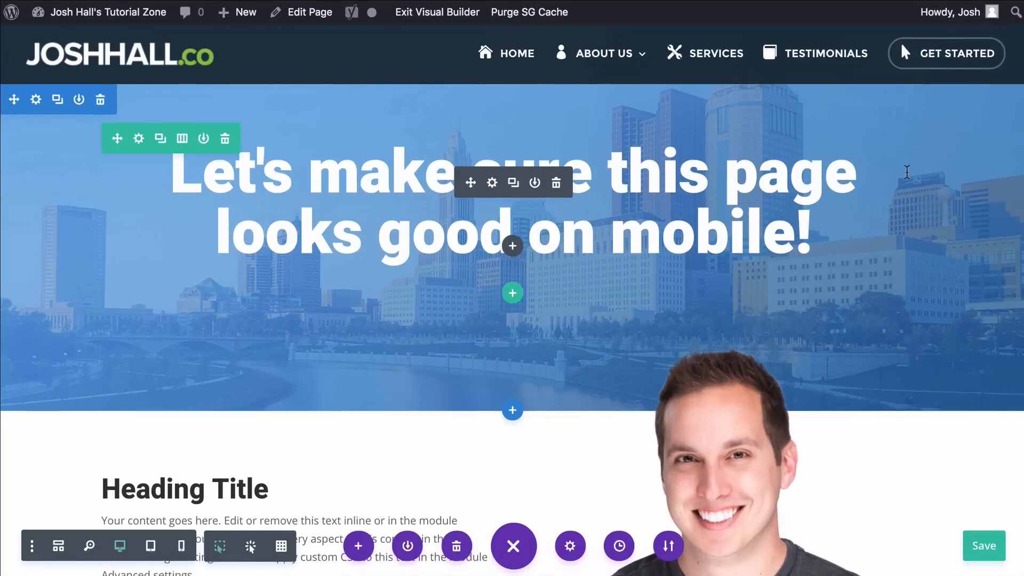
mouse_move(470, 182)
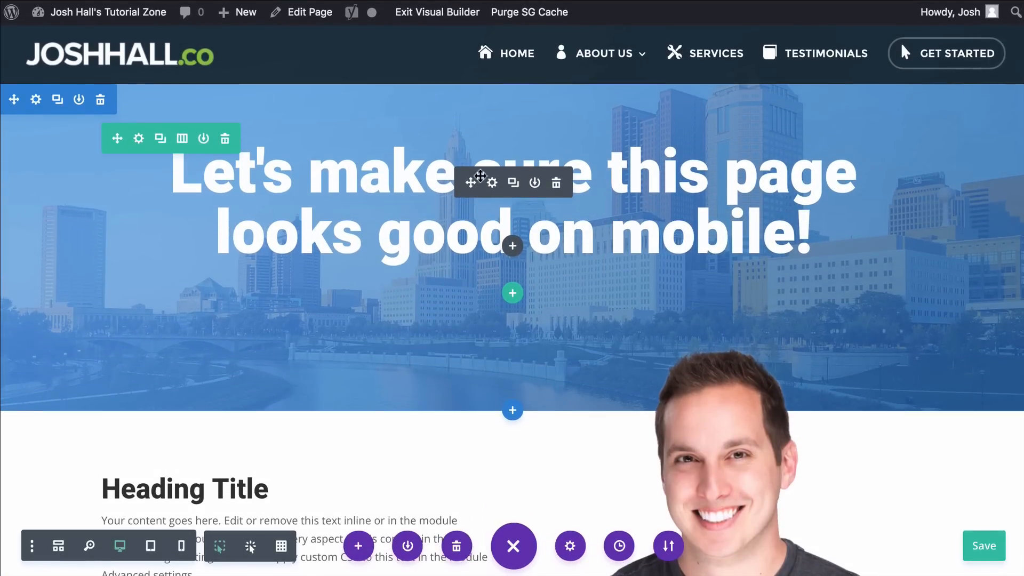
Enable per-device Heading Text Size and set a smaller smartphone value for the hero heading
click(493, 182)
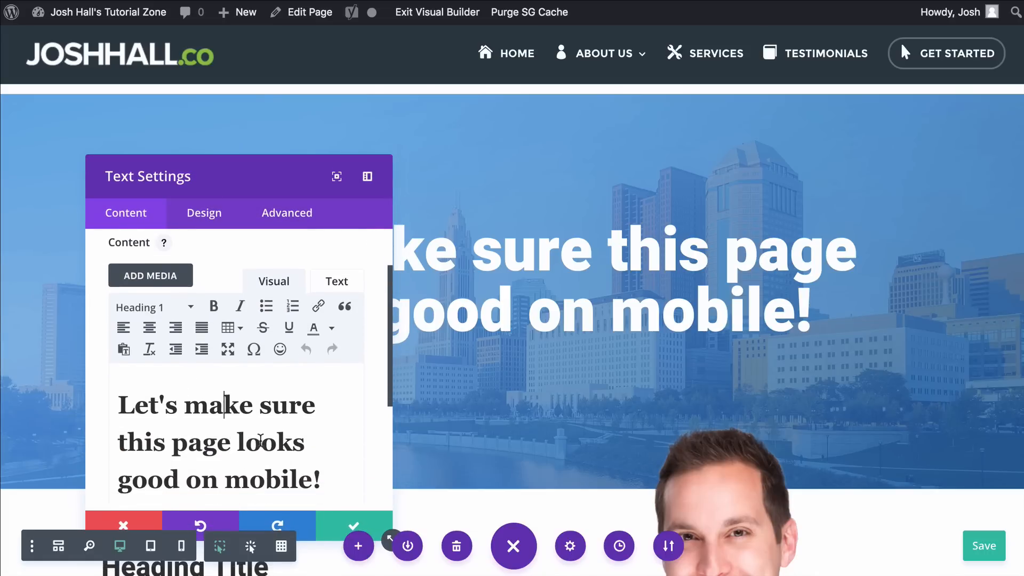
click(203, 212)
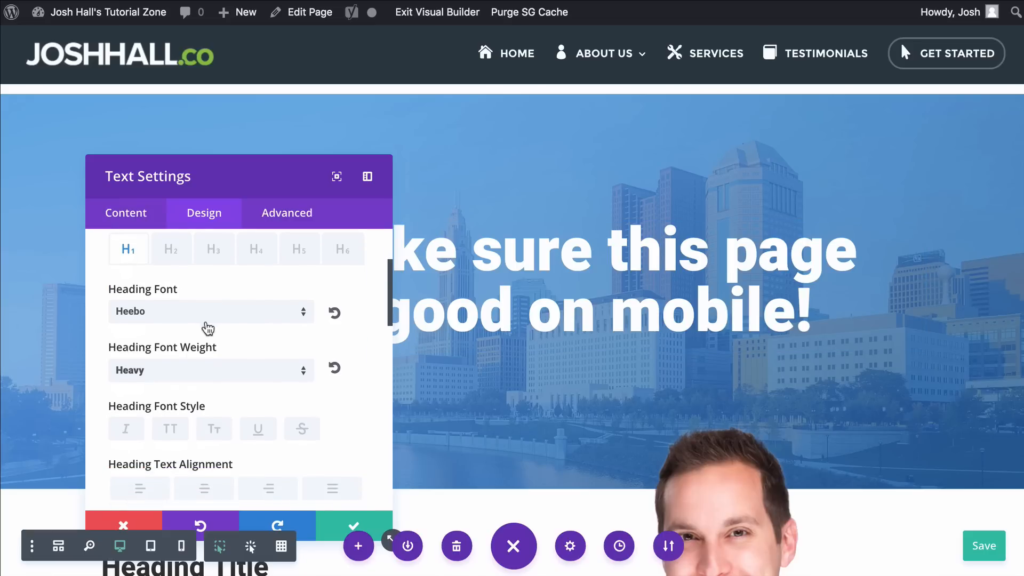
scroll(down, 3)
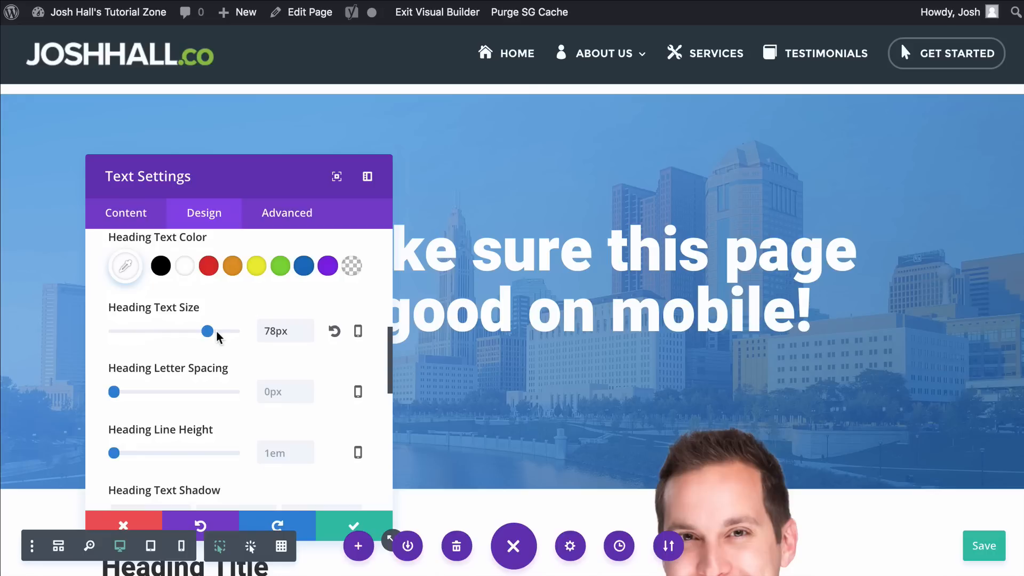
mouse_move(360, 339)
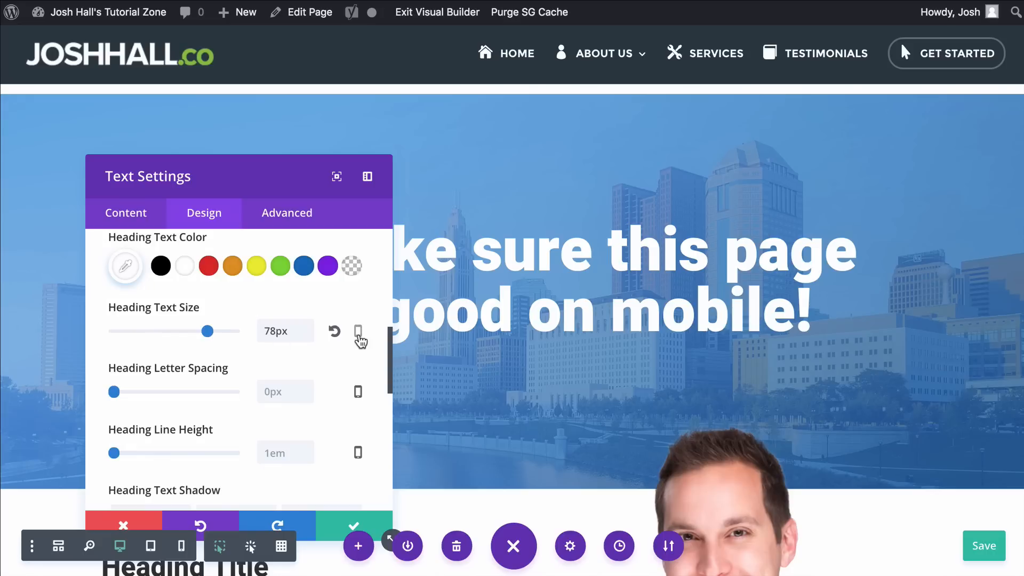
click(358, 333)
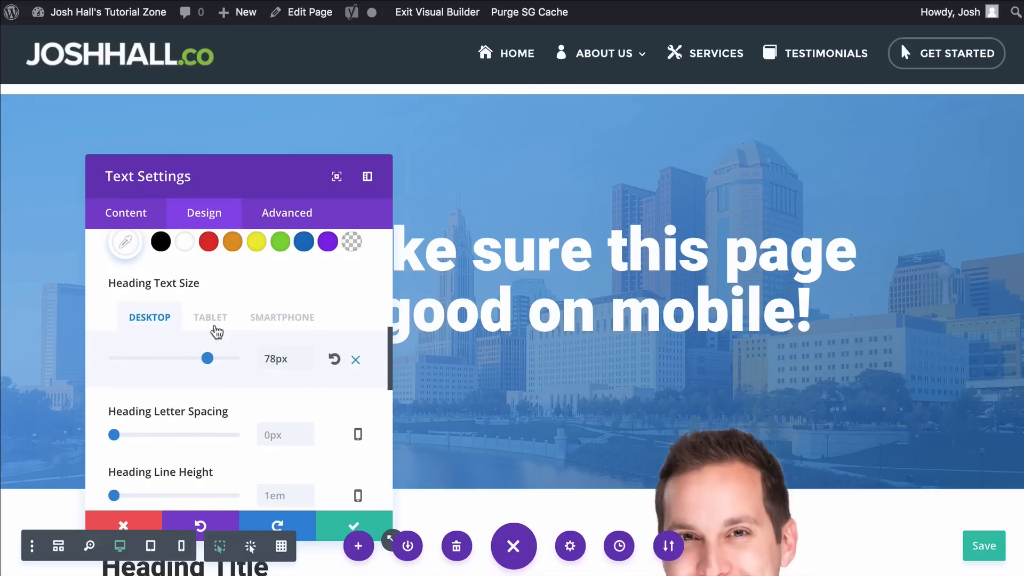
click(281, 317)
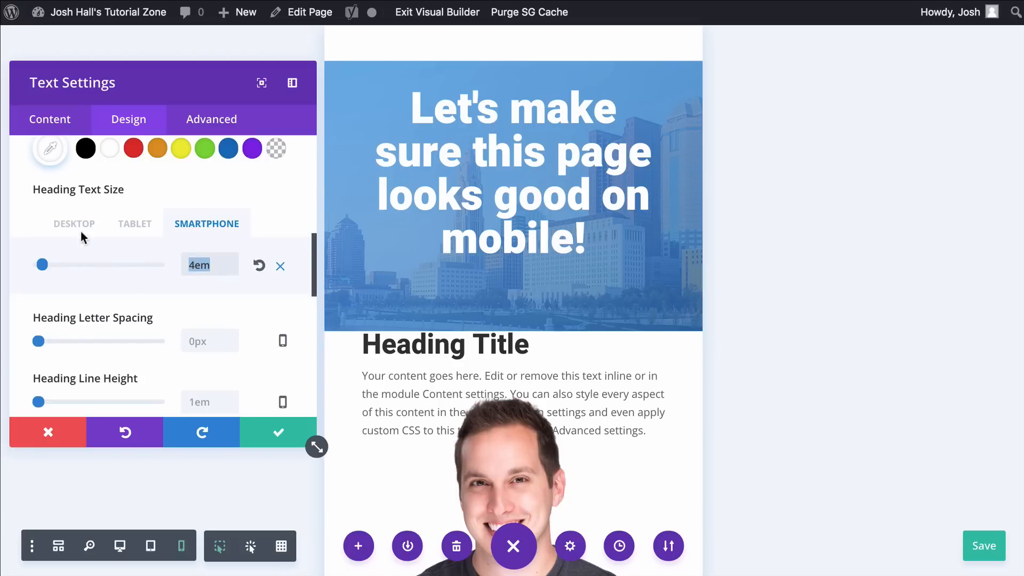
Compare the heading at desktop and smartphone preview widths
click(73, 223)
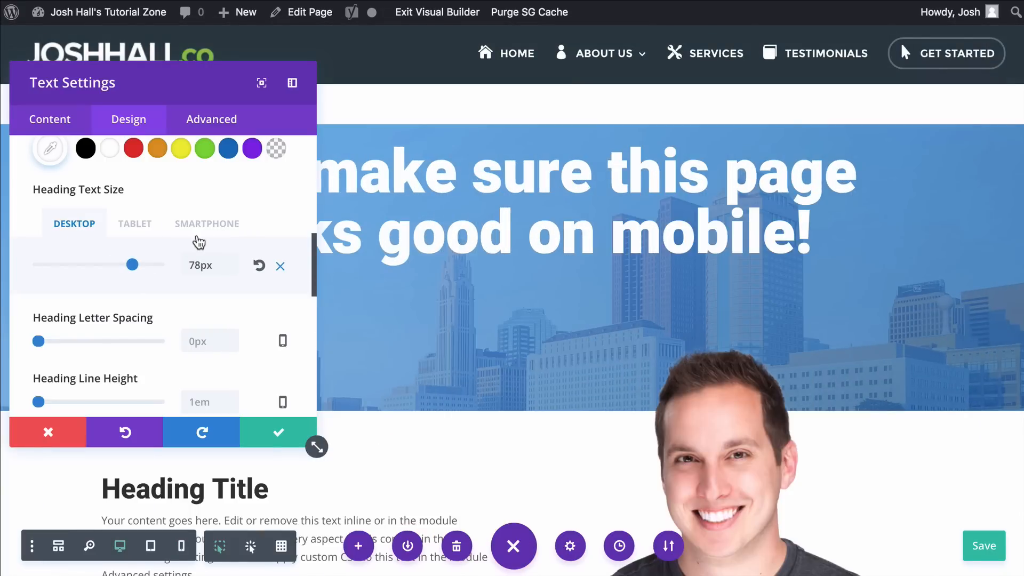
click(206, 223)
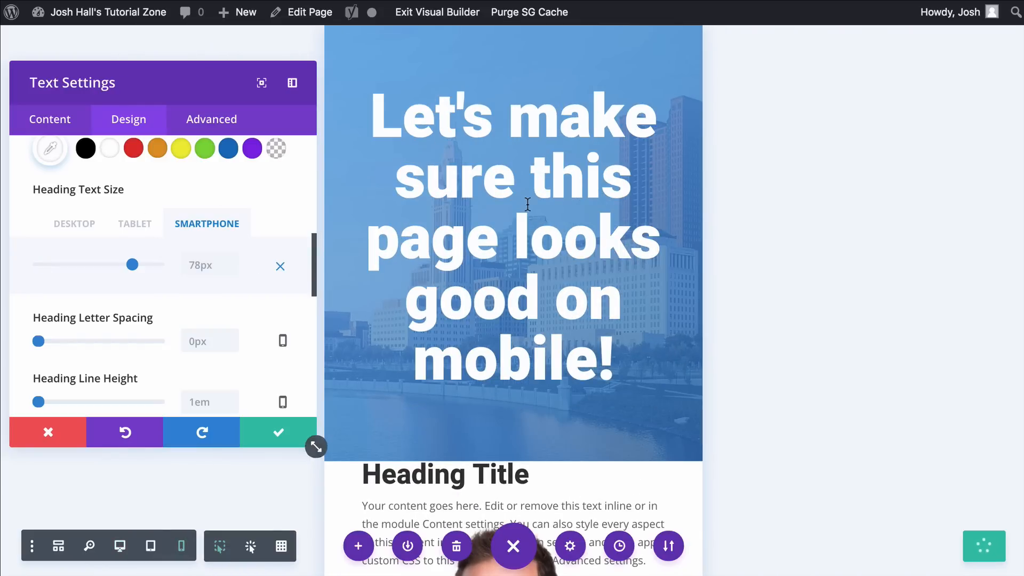
click(73, 223)
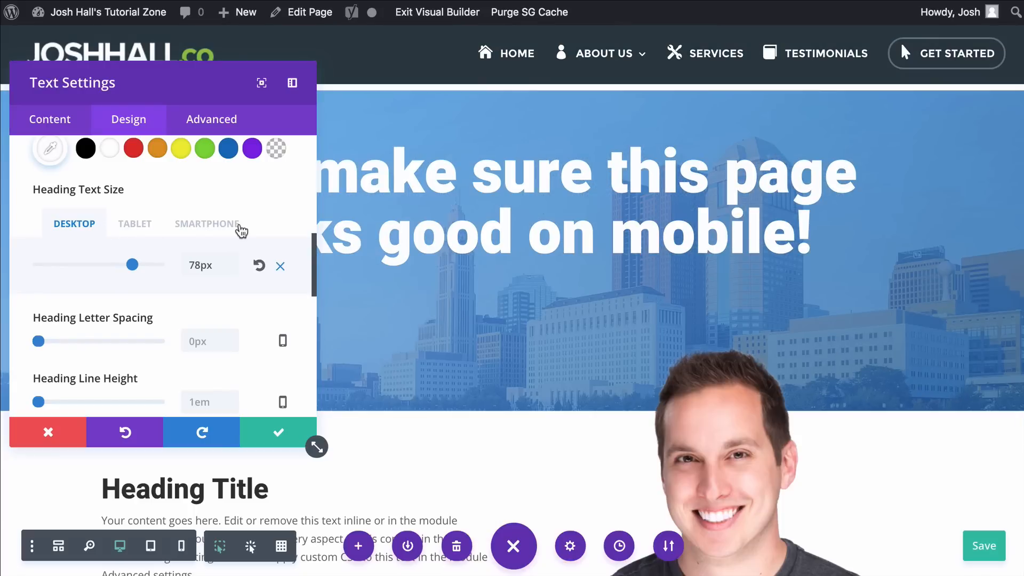
click(207, 223)
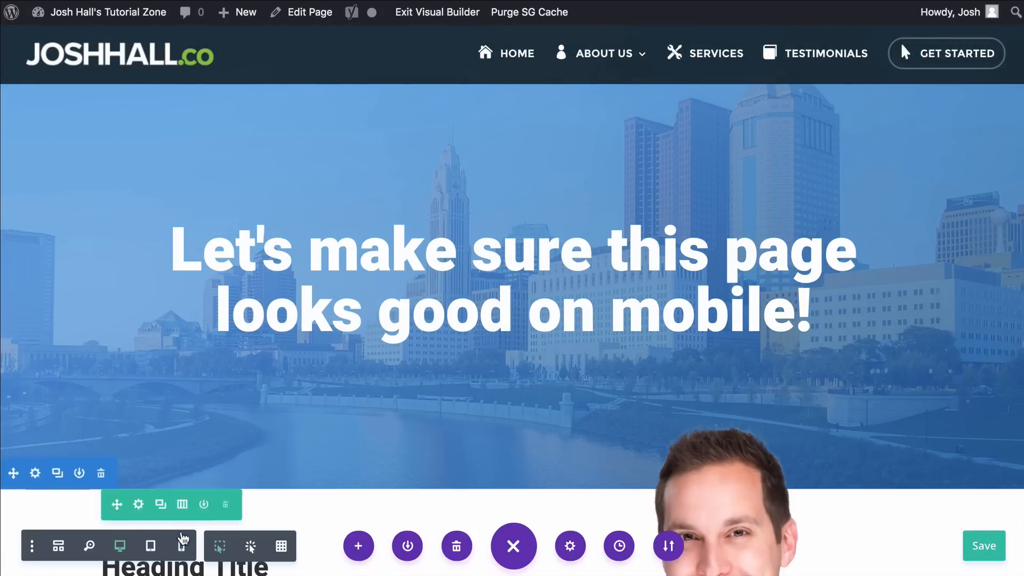
In Phone View, set the section's smartphone top padding to 30px and apply
click(182, 546)
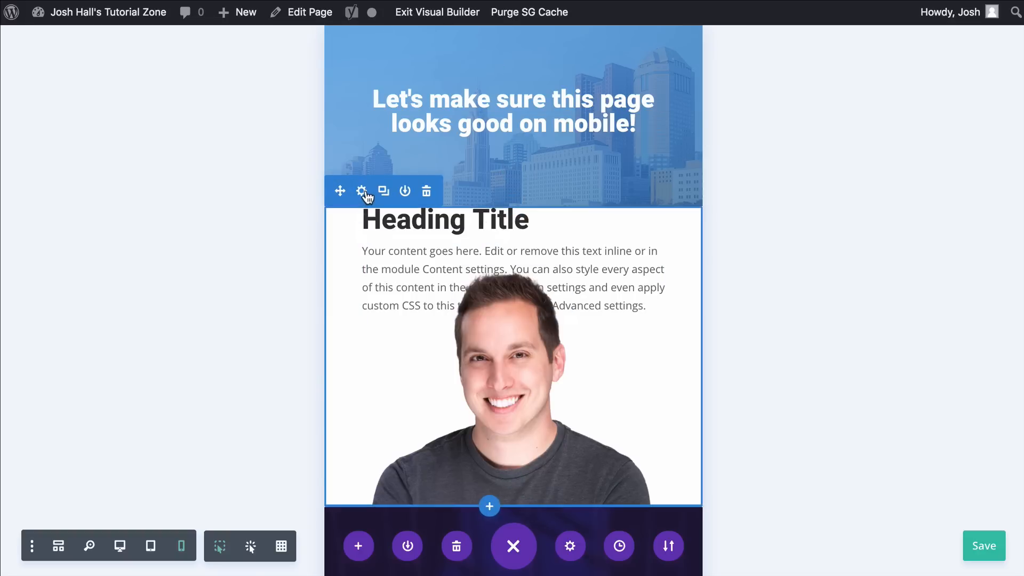
click(362, 190)
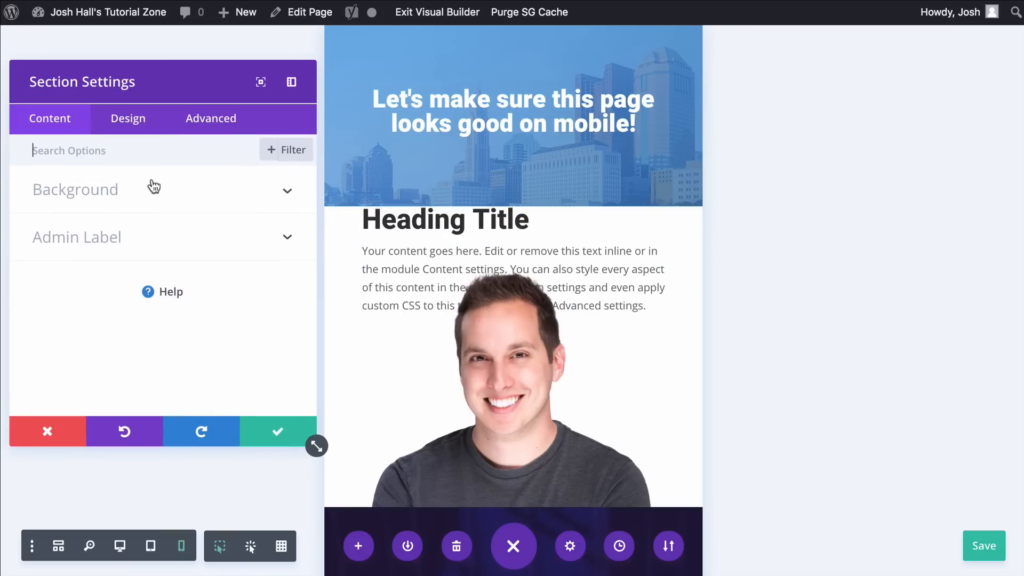
click(127, 118)
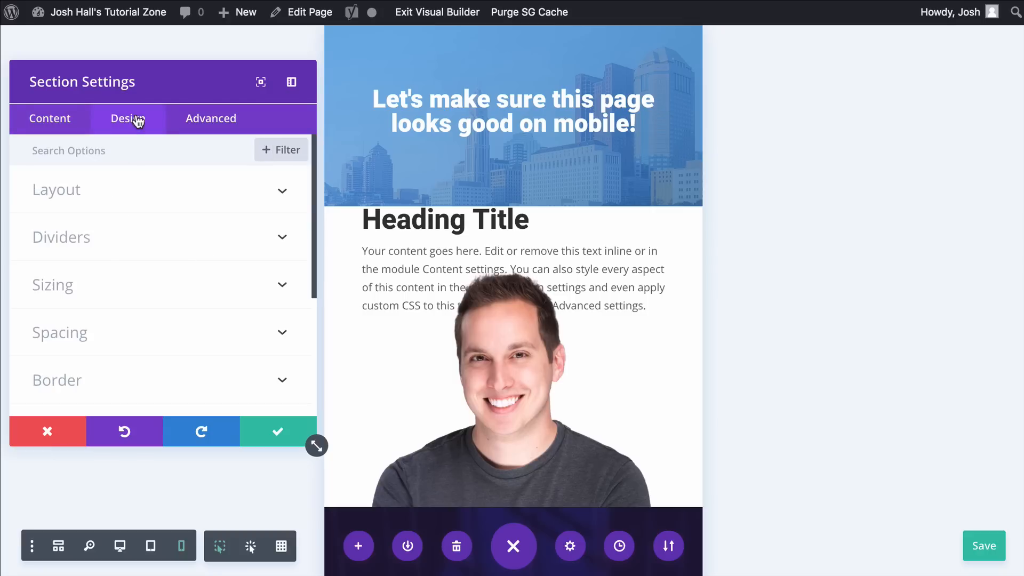
click(60, 331)
text(30)
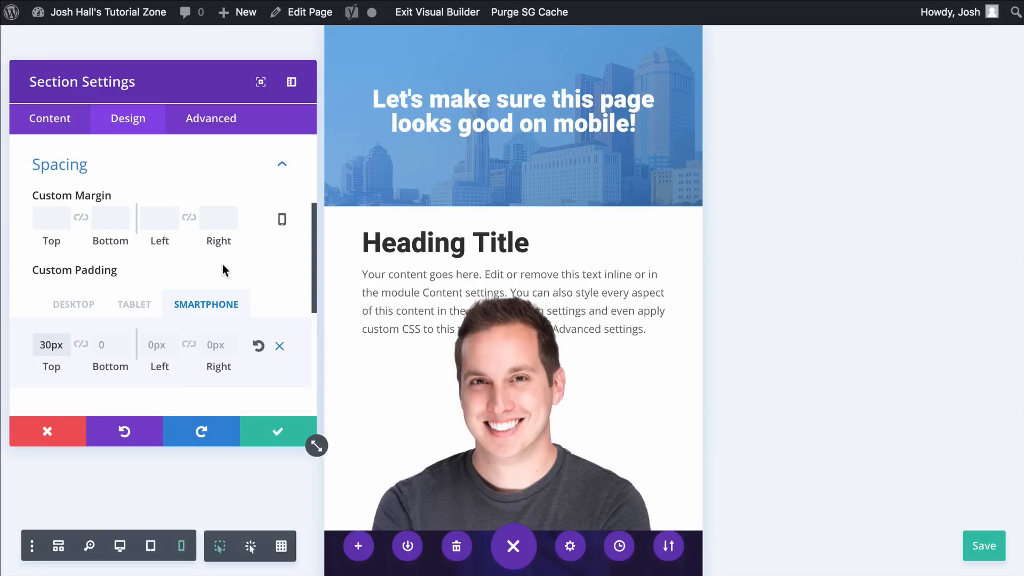
click(277, 430)
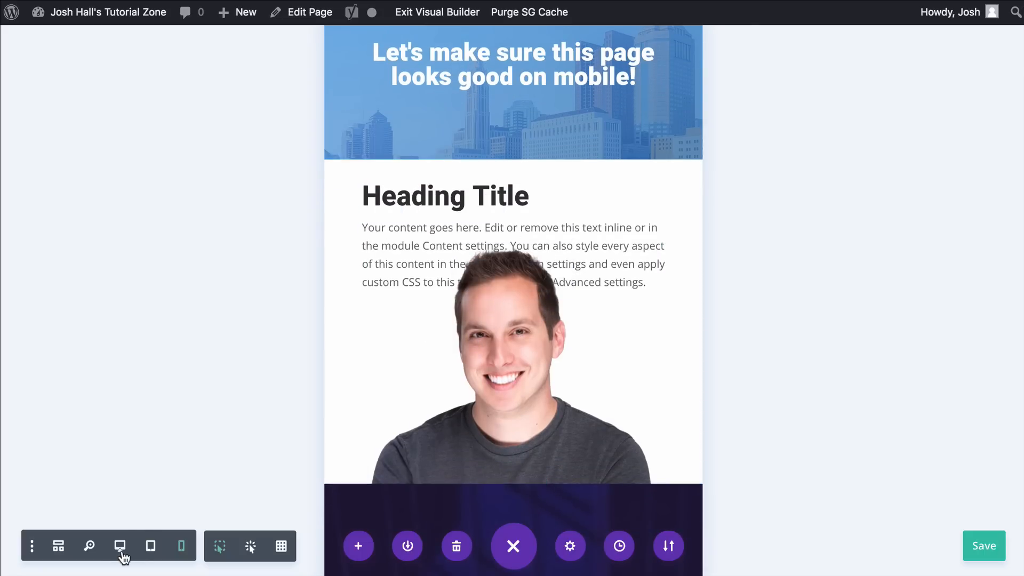
Give the intro image a 0px smartphone top margin while desktop and tablet keep -100px
click(119, 546)
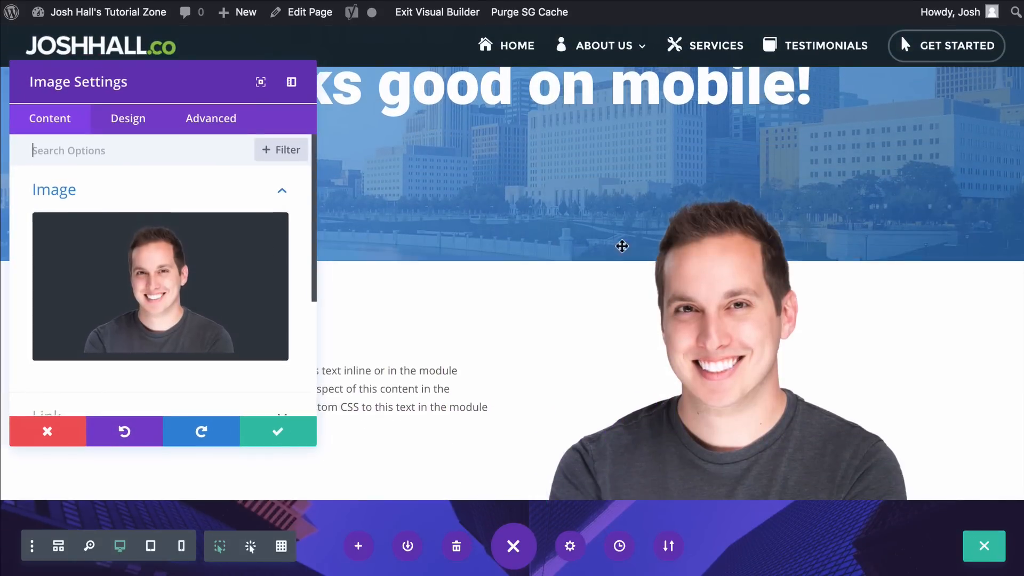
click(128, 119)
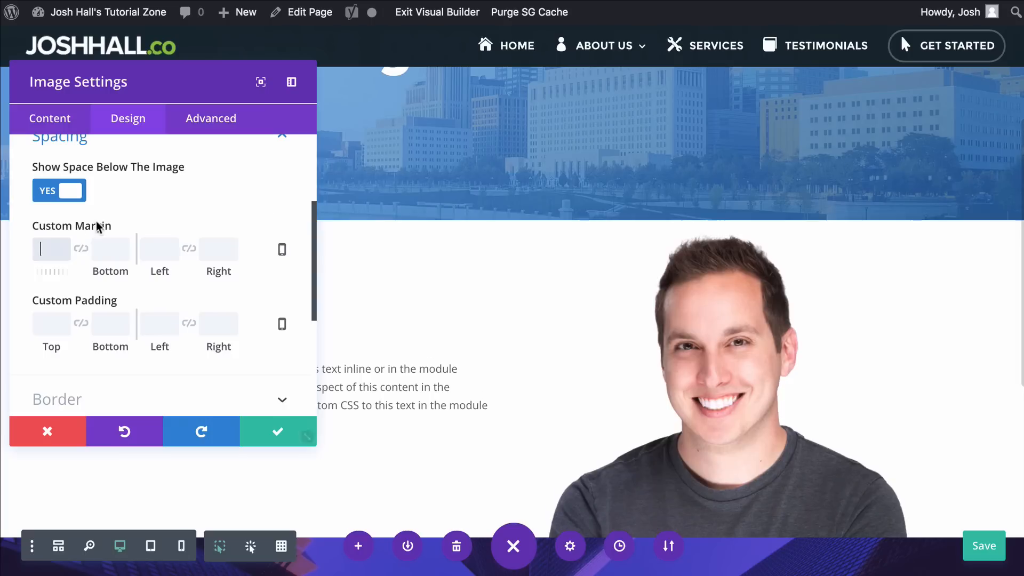
text(00px)
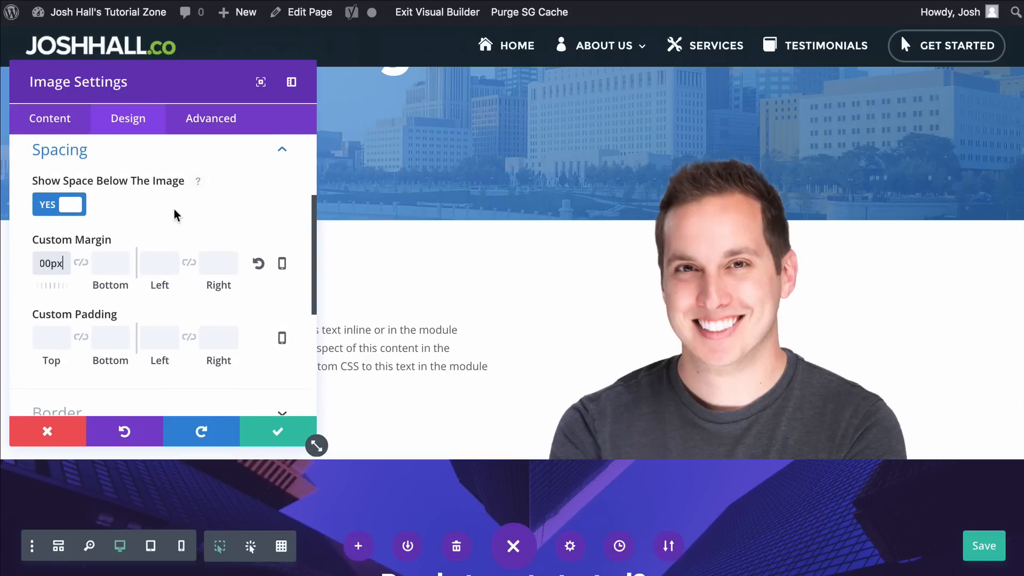
click(282, 264)
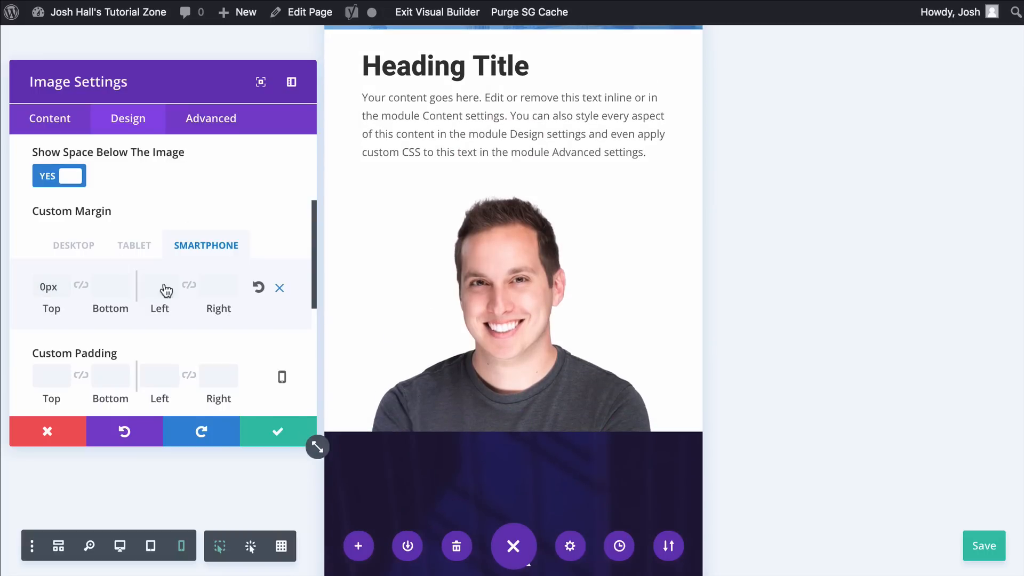
click(134, 245)
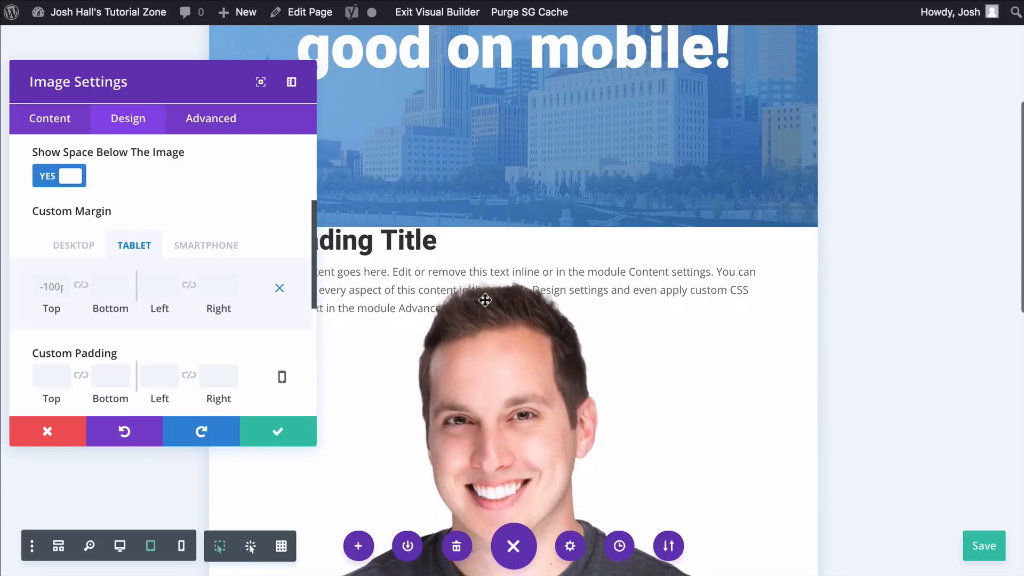
click(204, 245)
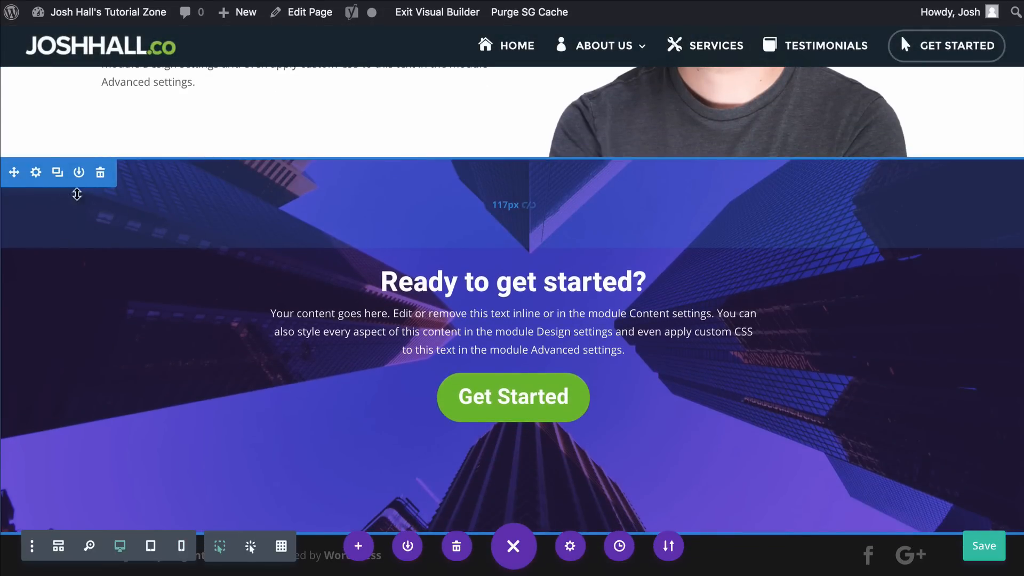
Preview the call-to-action section at smartphone width
click(181, 546)
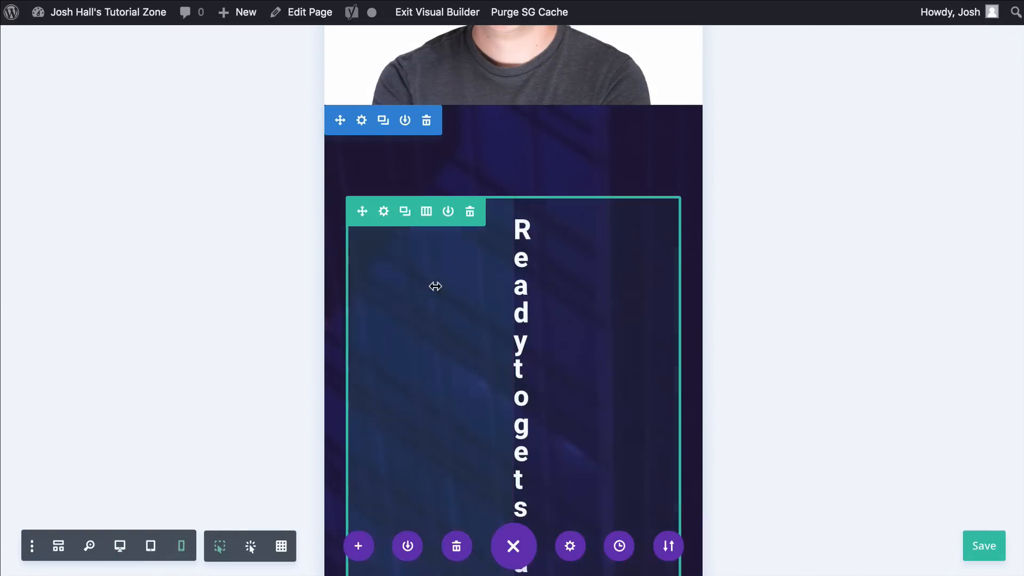
scroll(down, 3)
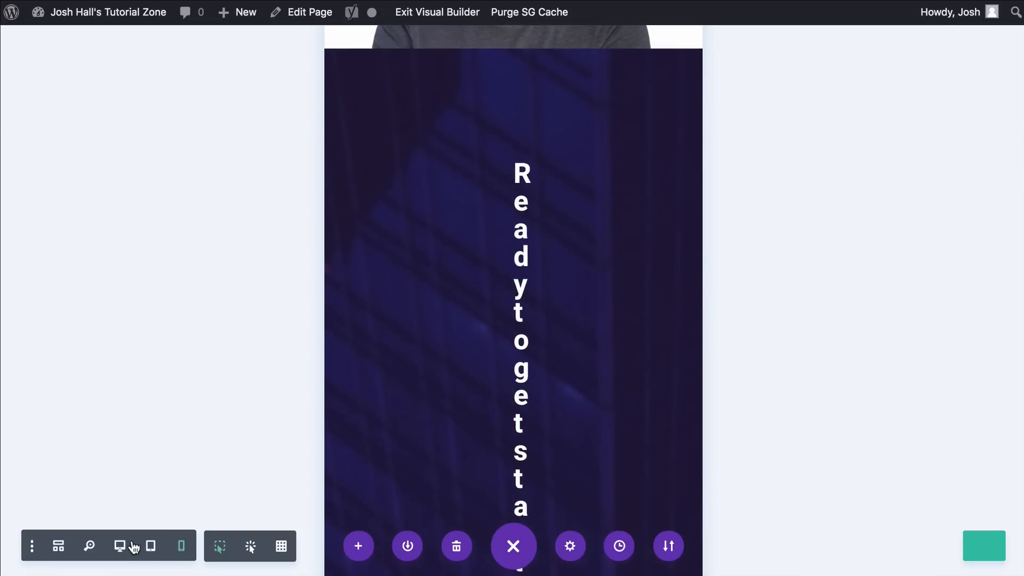
mouse_move(119, 545)
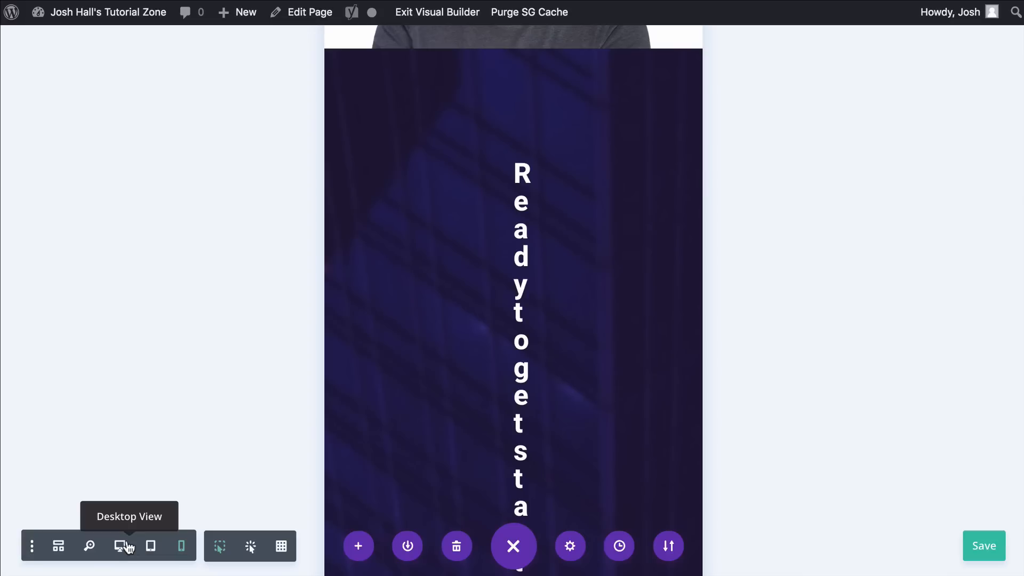
mouse_move(119, 545)
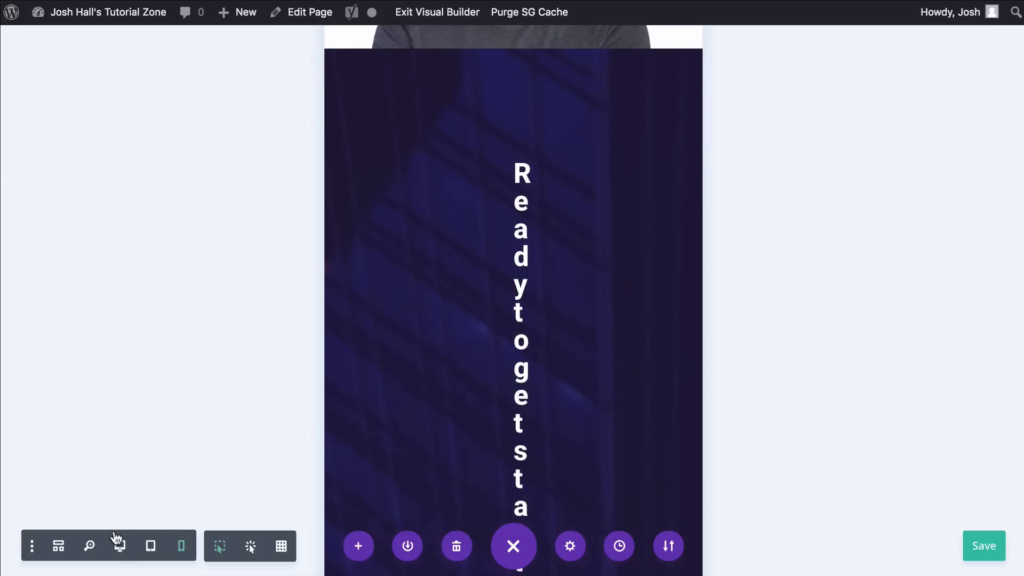
In desktop view, remove the call-to-action row's 220px/218px side padding
click(120, 544)
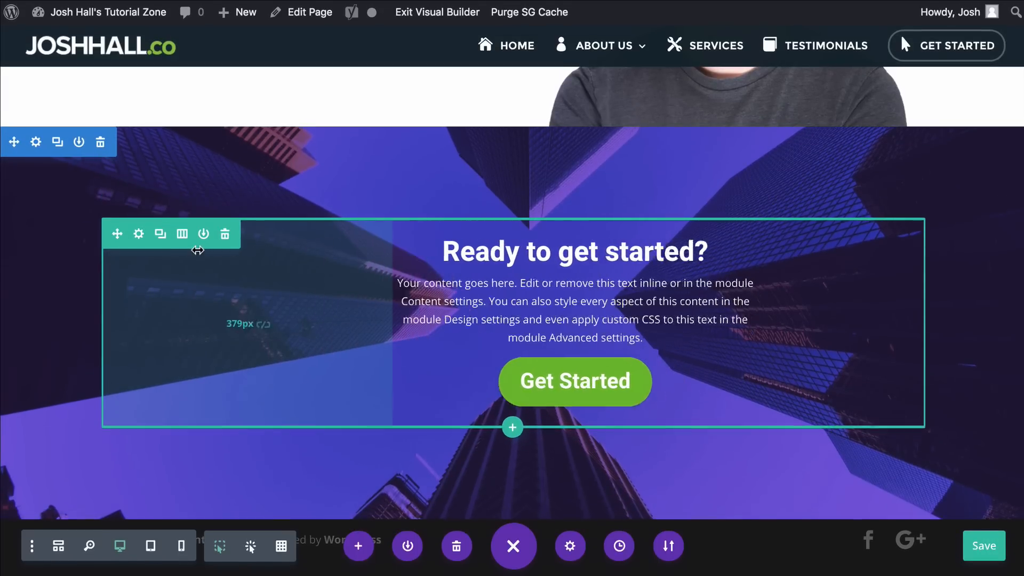
click(138, 233)
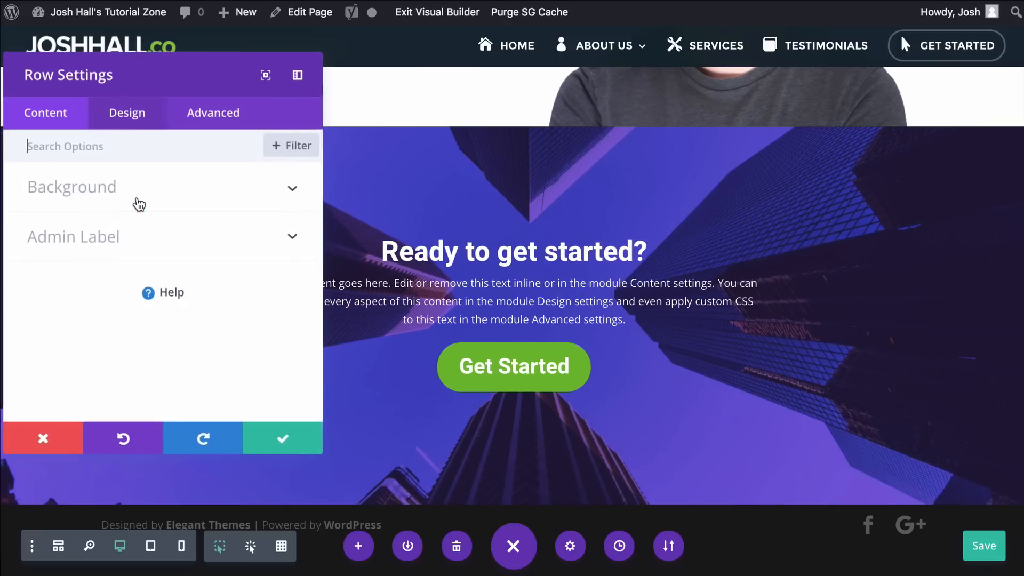
click(127, 112)
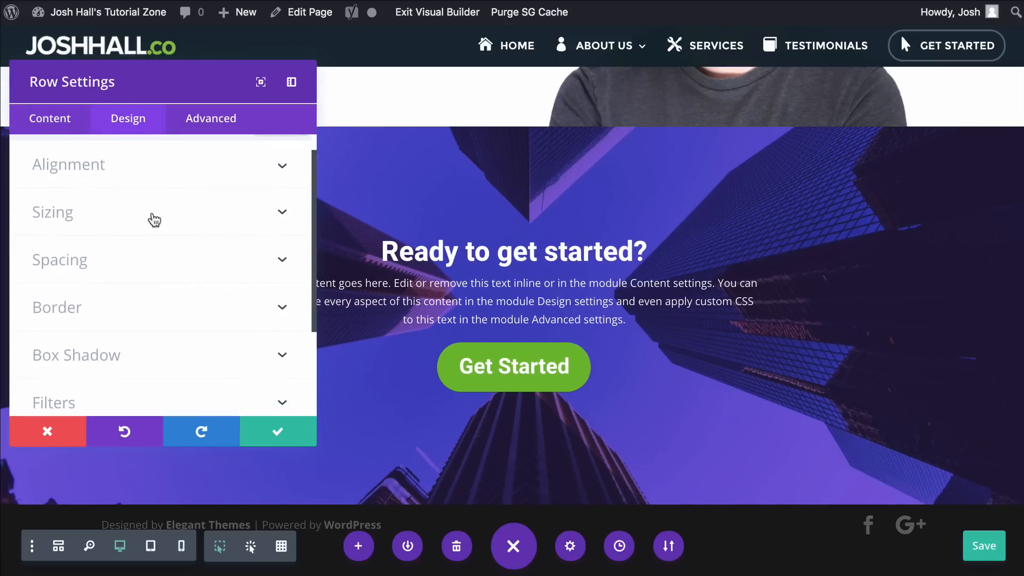
click(60, 259)
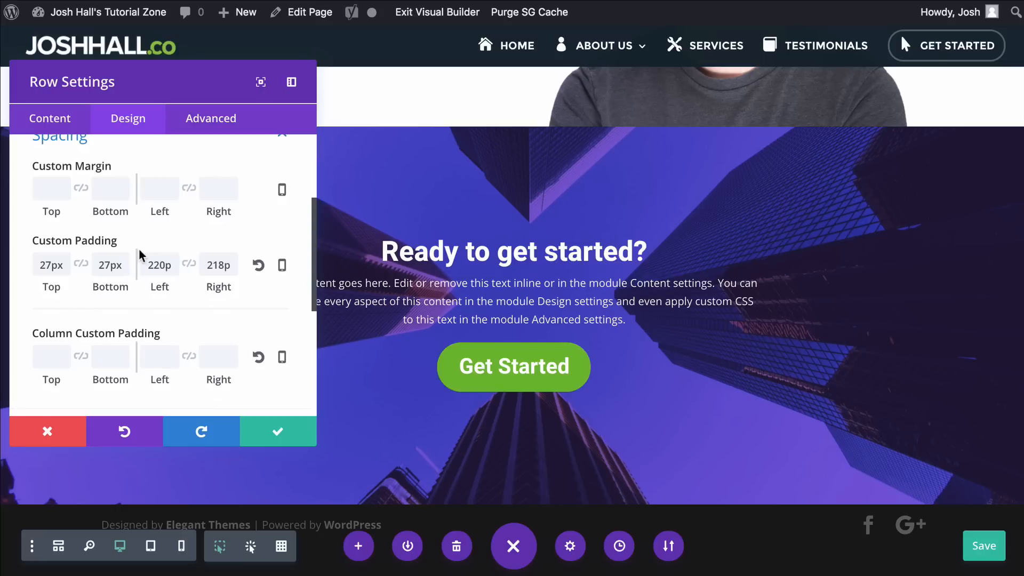
click(281, 264)
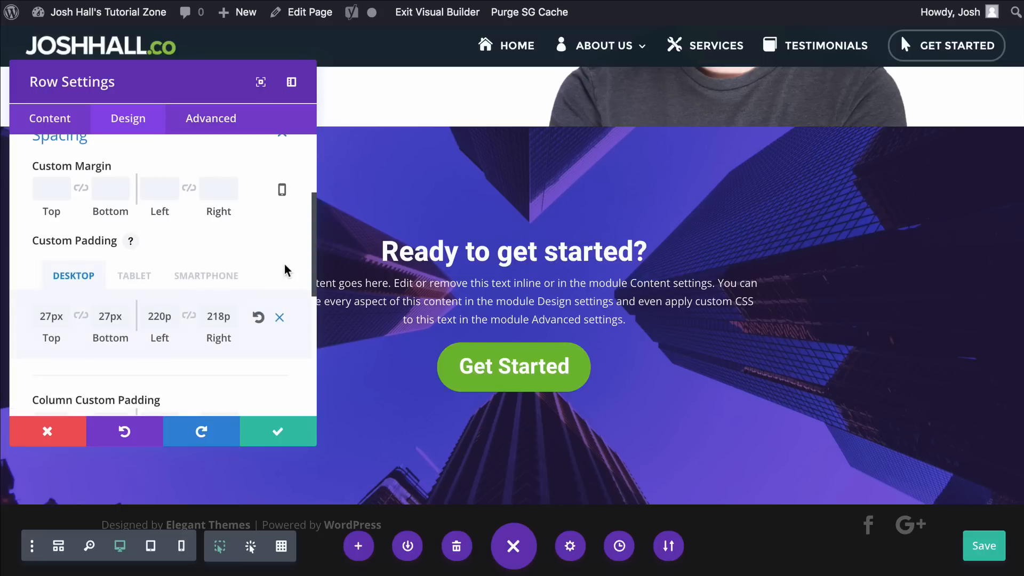
click(205, 275)
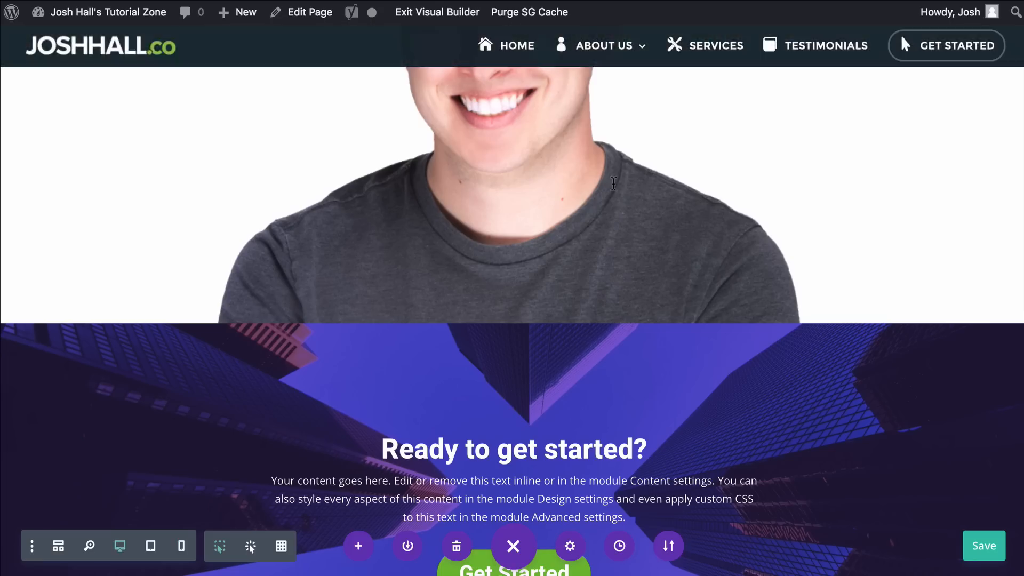
Review the call-to-action row now spanning the full width
scroll(down, 3)
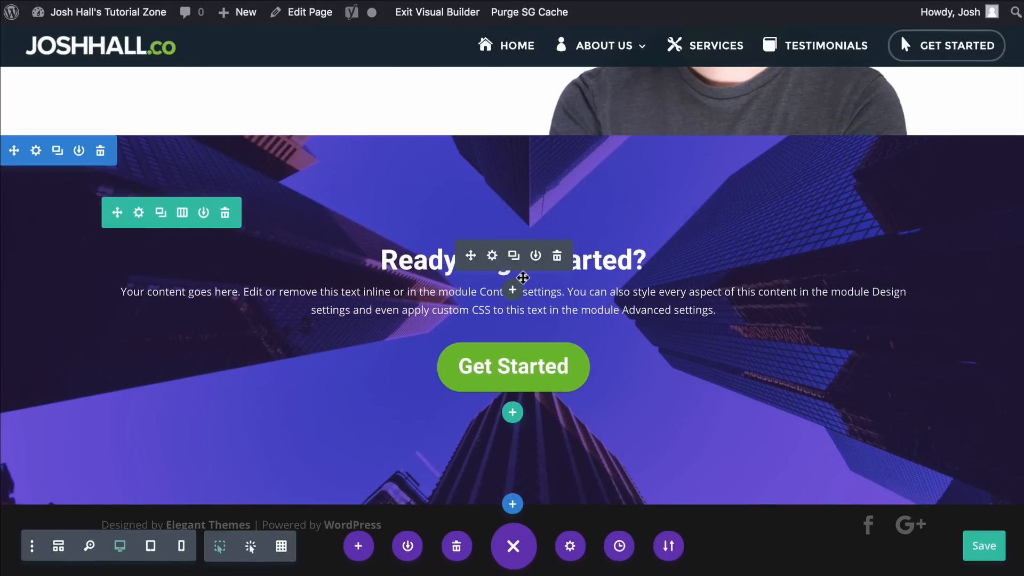
mouse_move(488, 310)
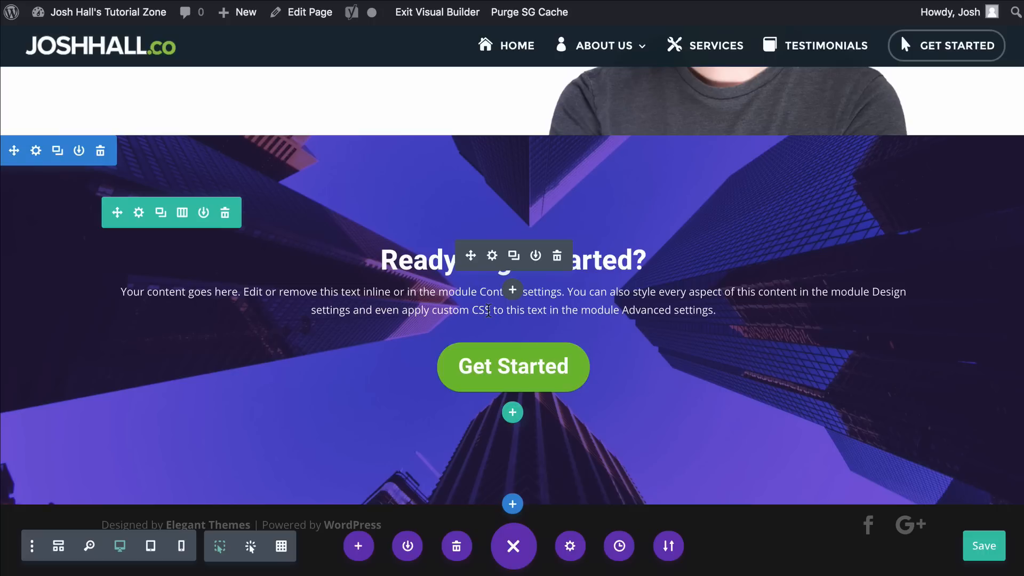
mouse_move(491, 255)
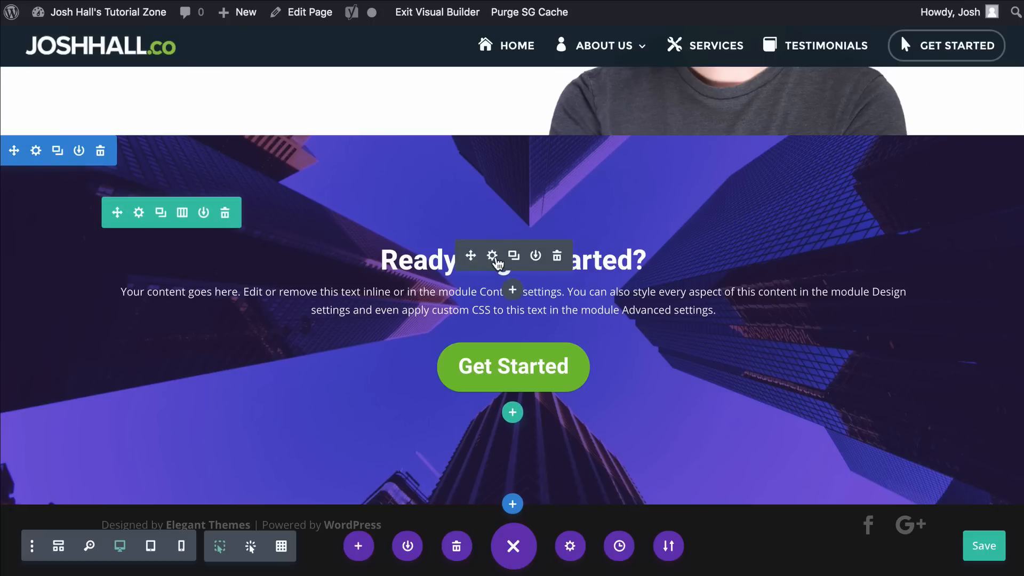
mouse_move(430, 260)
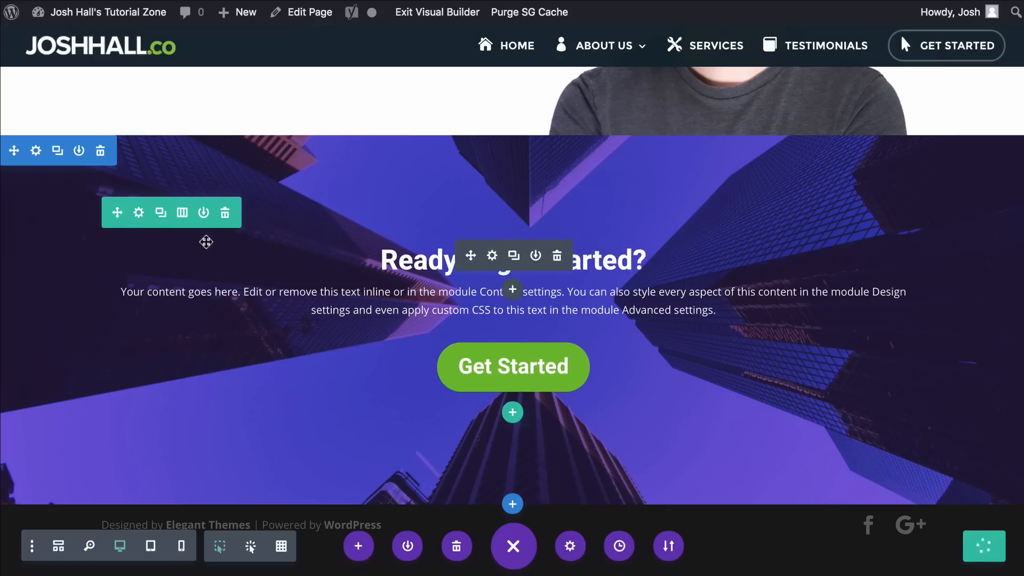
Add custom CSS 'max-width: 500px;' to the call-to-action row's Main Element and apply
click(139, 212)
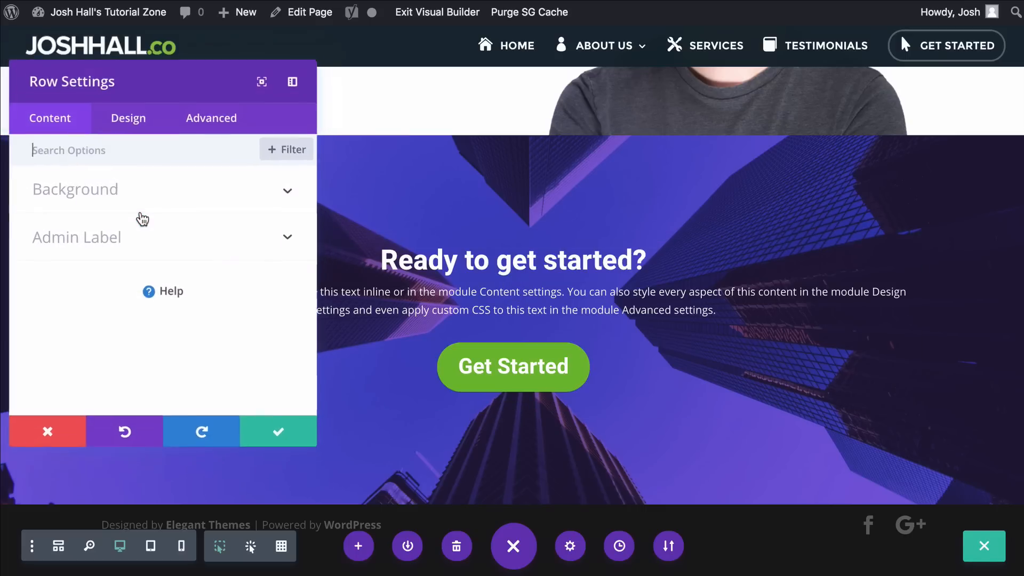
click(212, 118)
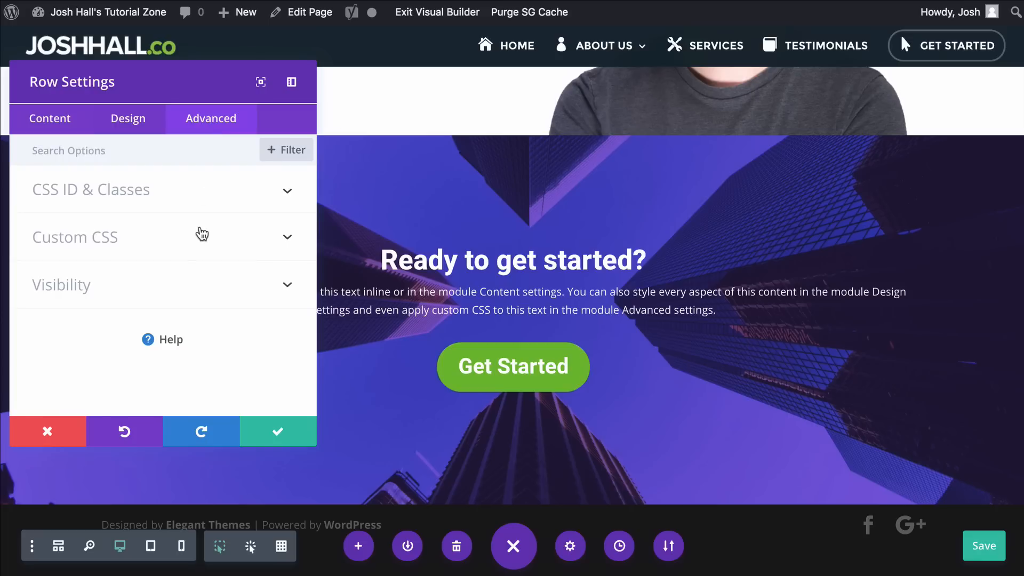
click(75, 237)
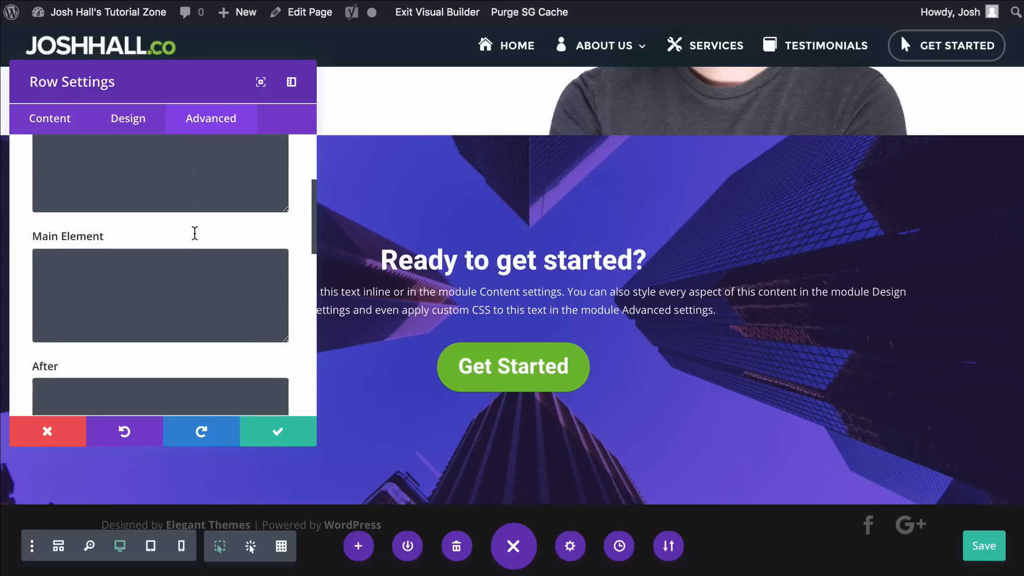
click(160, 281)
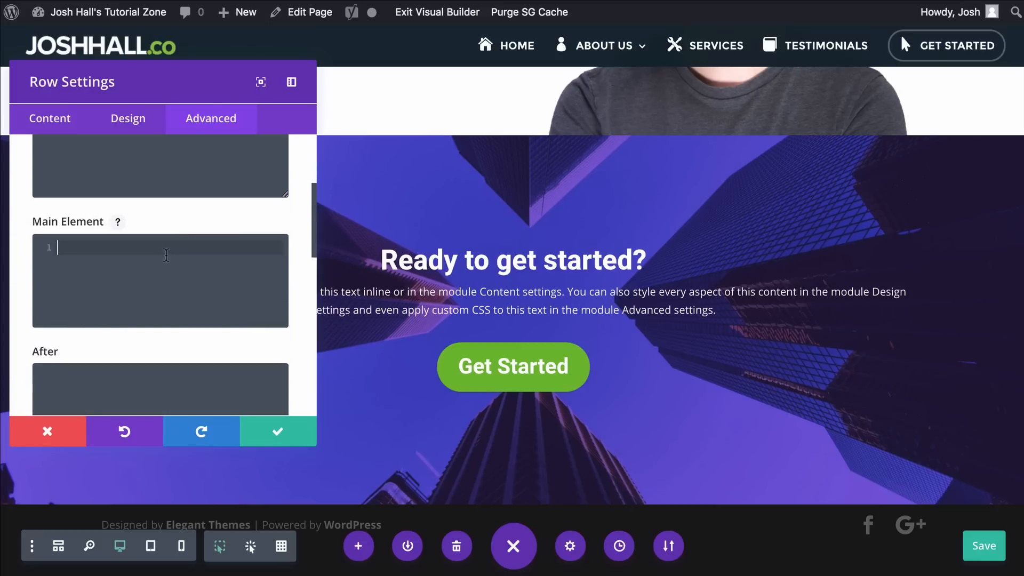
mouse_move(169, 265)
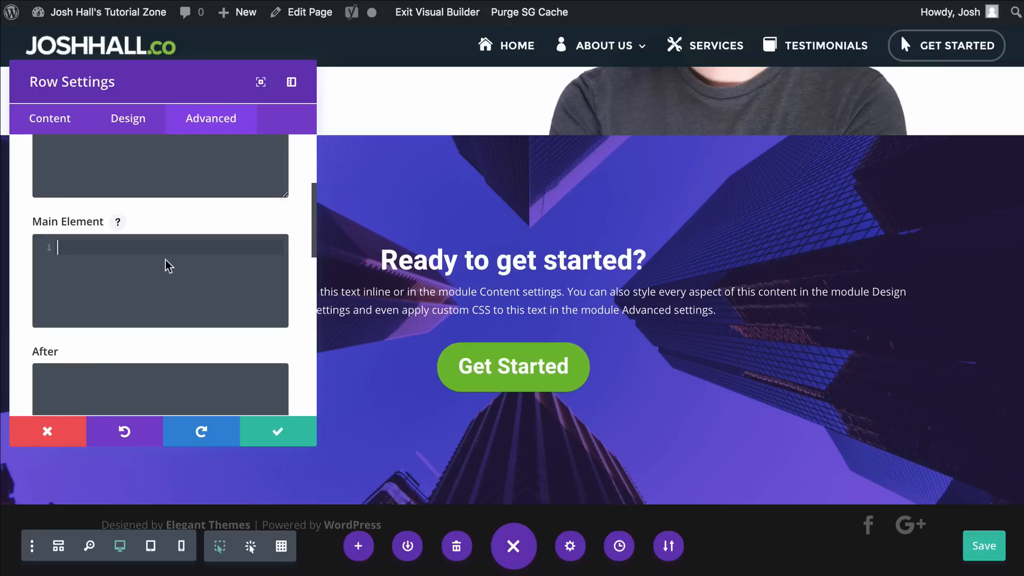
text(max-width:)
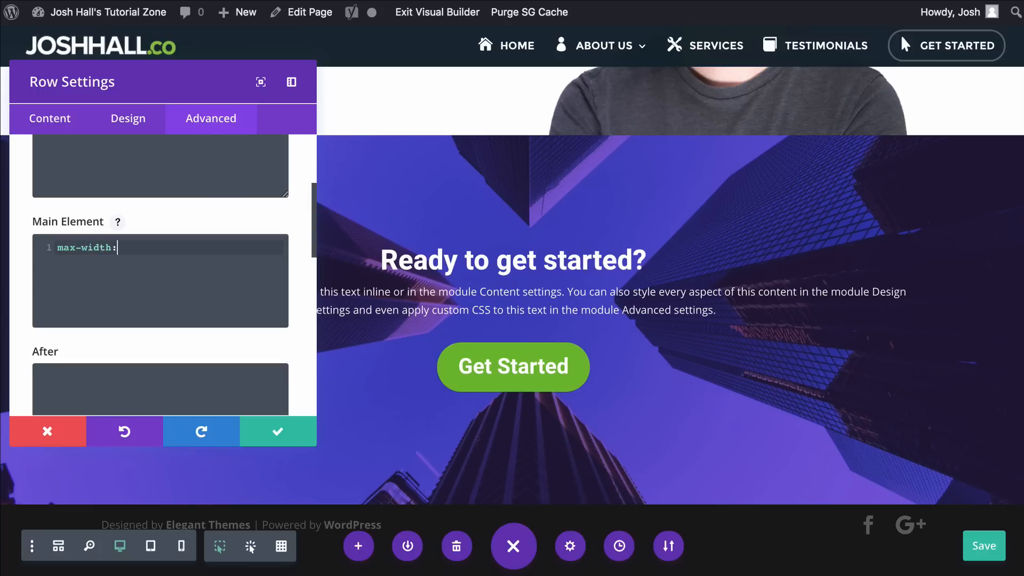
text(500p)
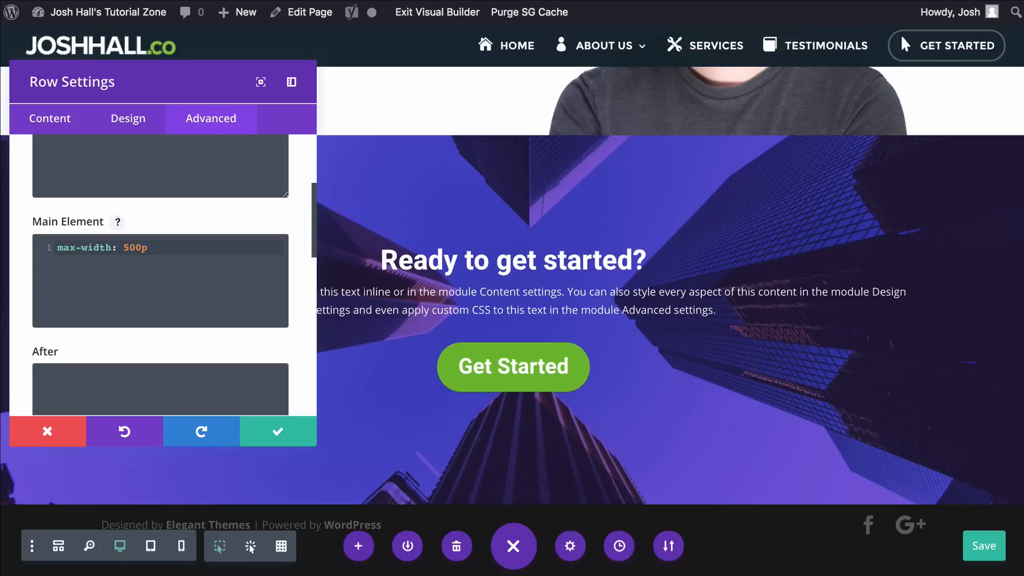
text(x;)
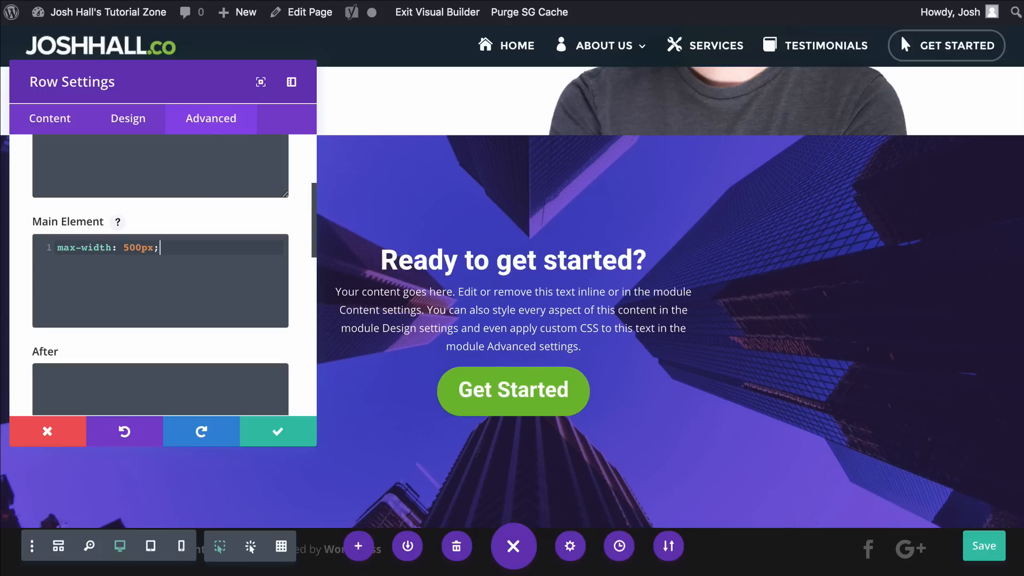
mouse_move(231, 233)
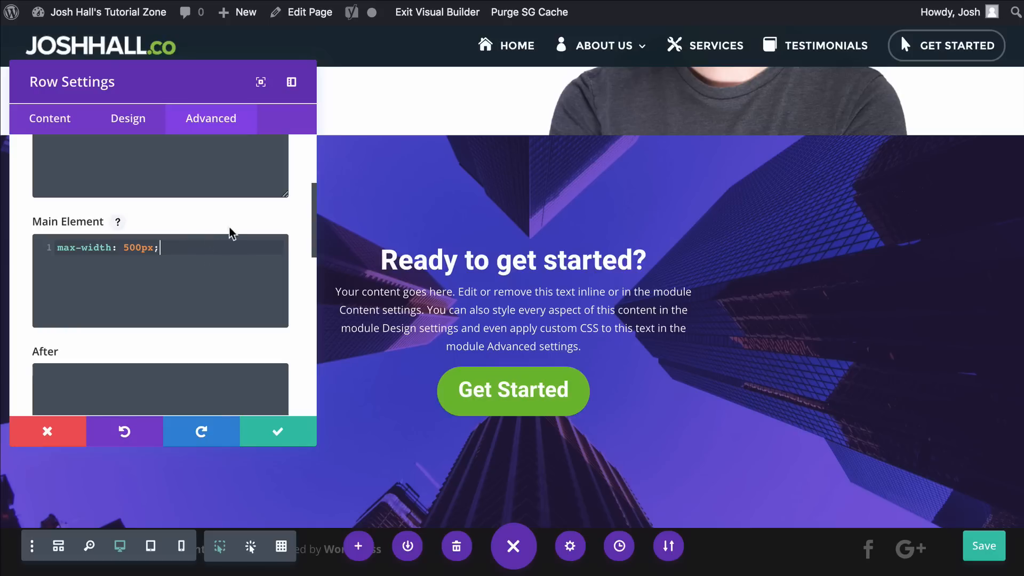
click(277, 432)
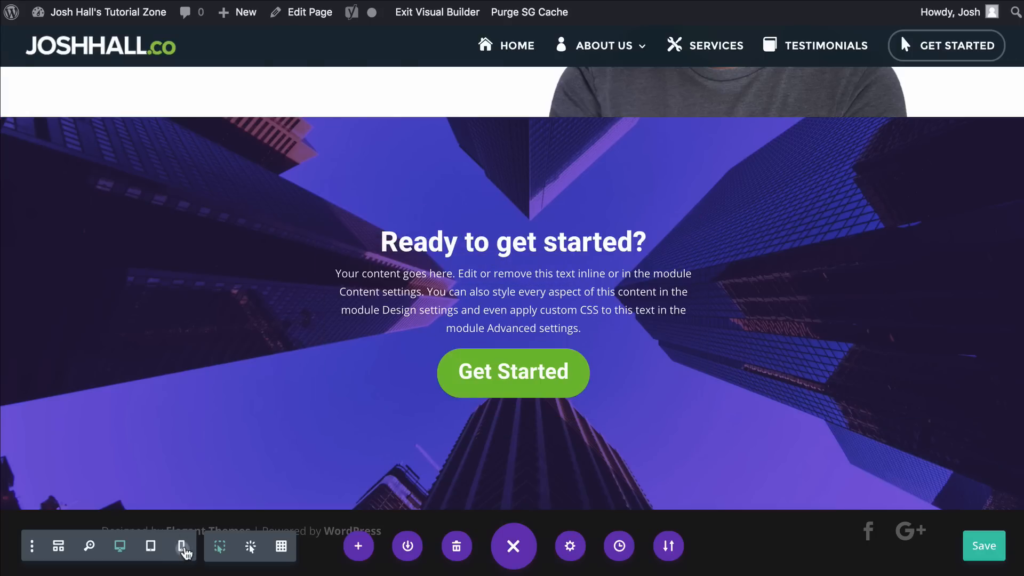
click(181, 546)
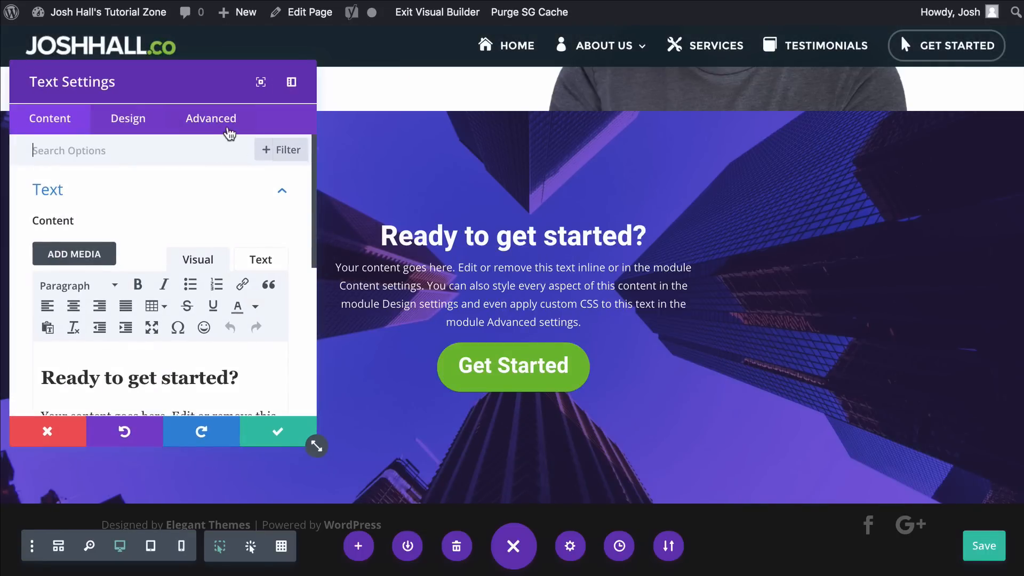
click(47, 431)
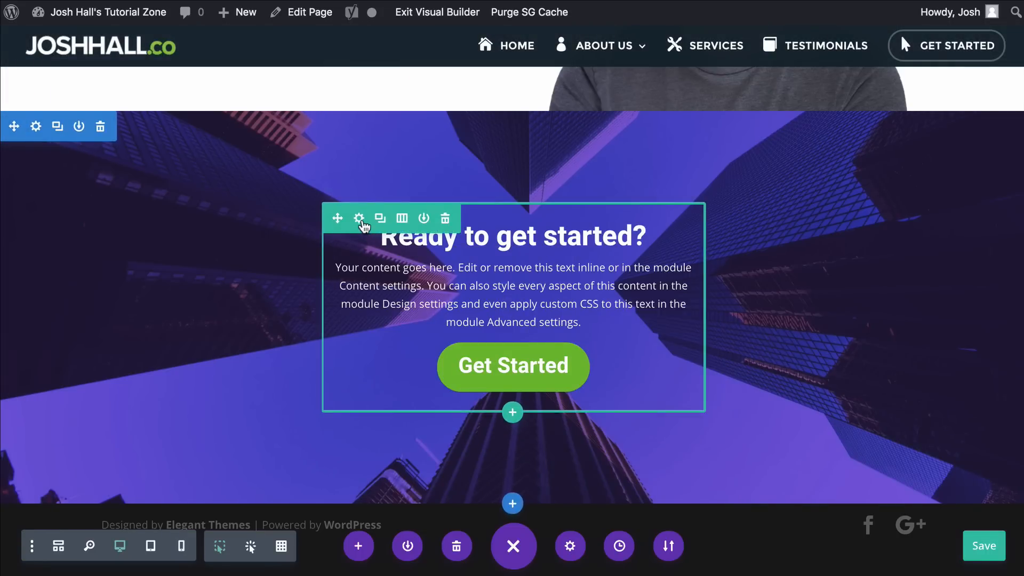
click(358, 217)
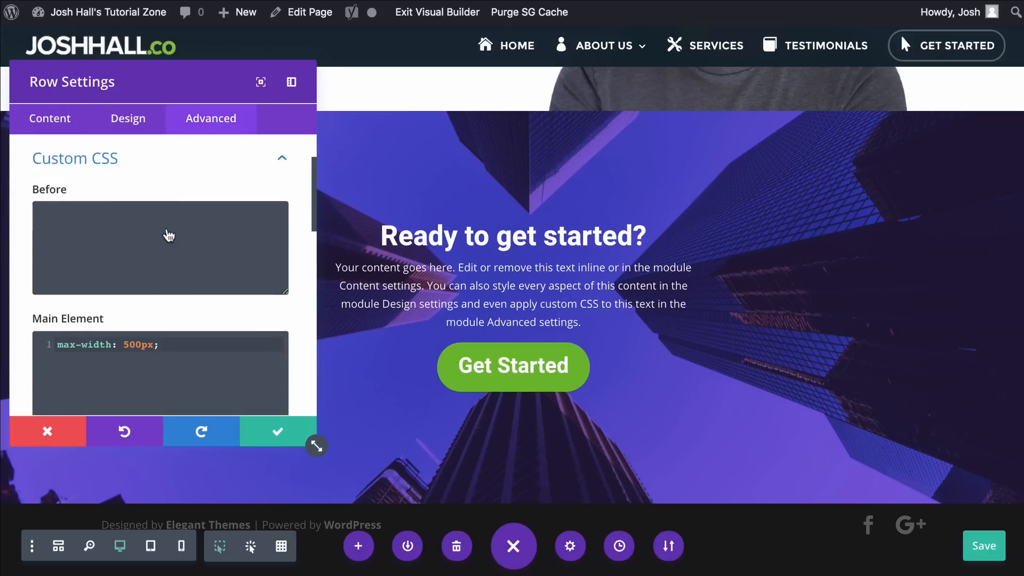
click(128, 119)
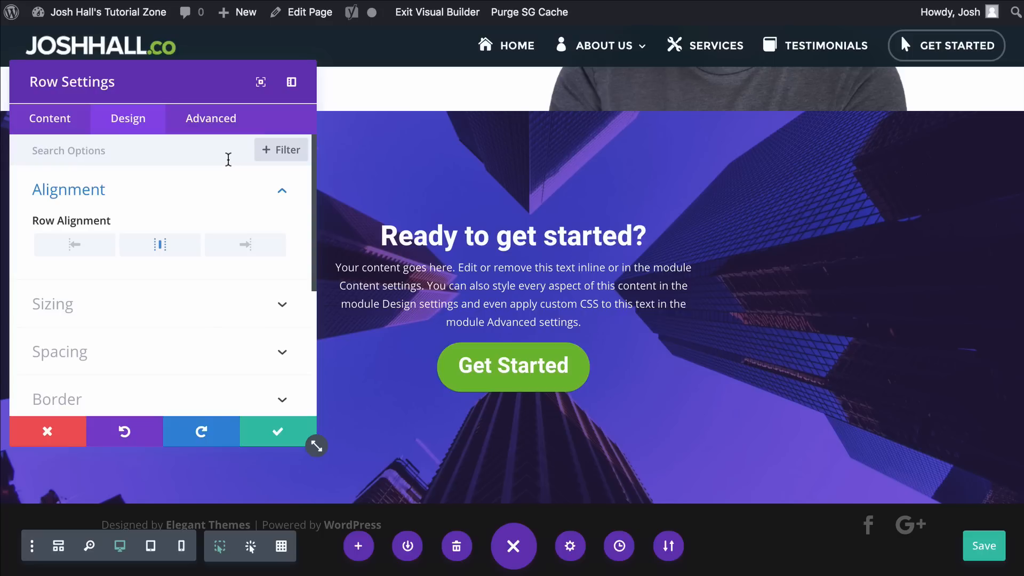
click(210, 118)
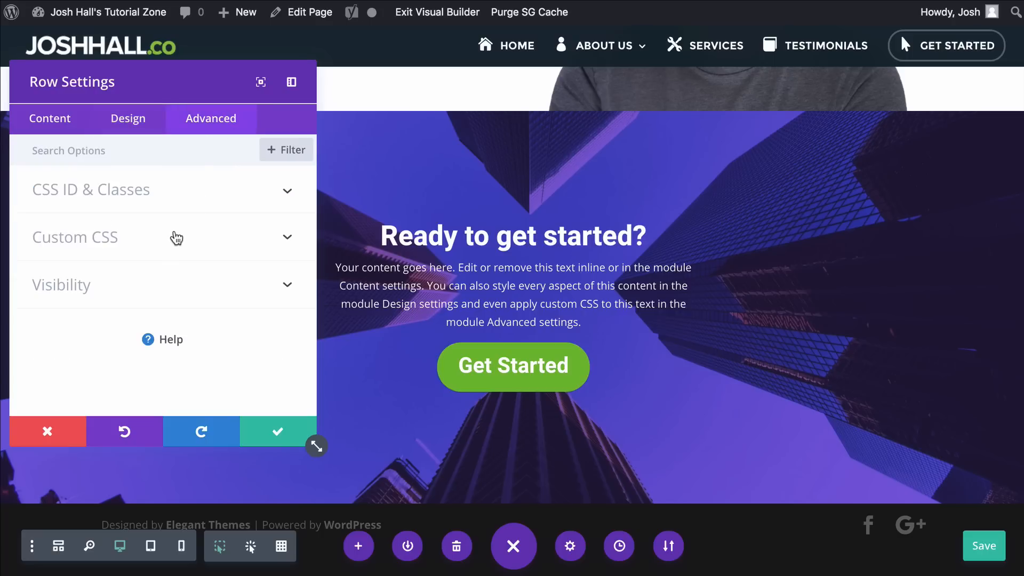
click(75, 237)
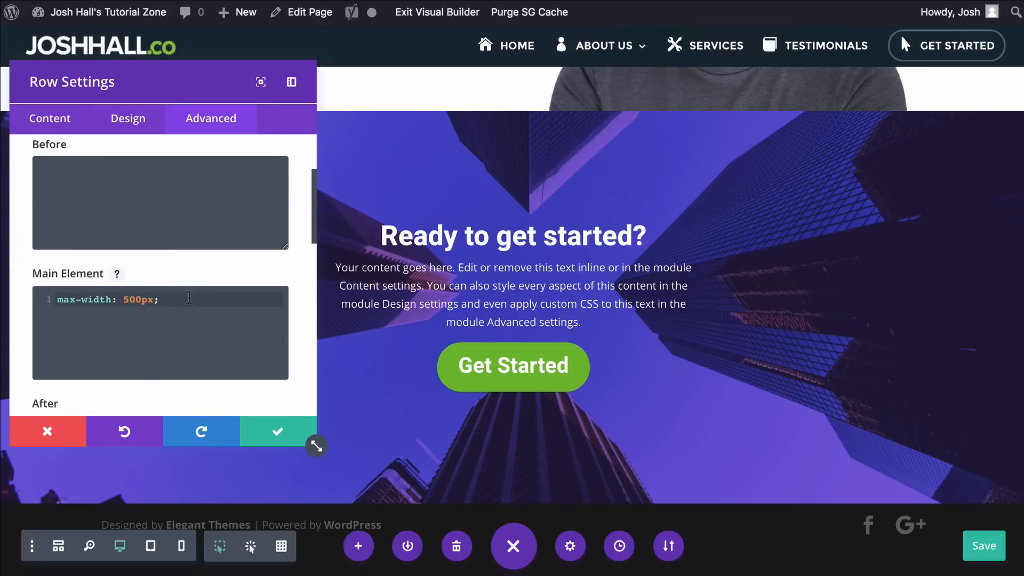
mouse_move(258, 384)
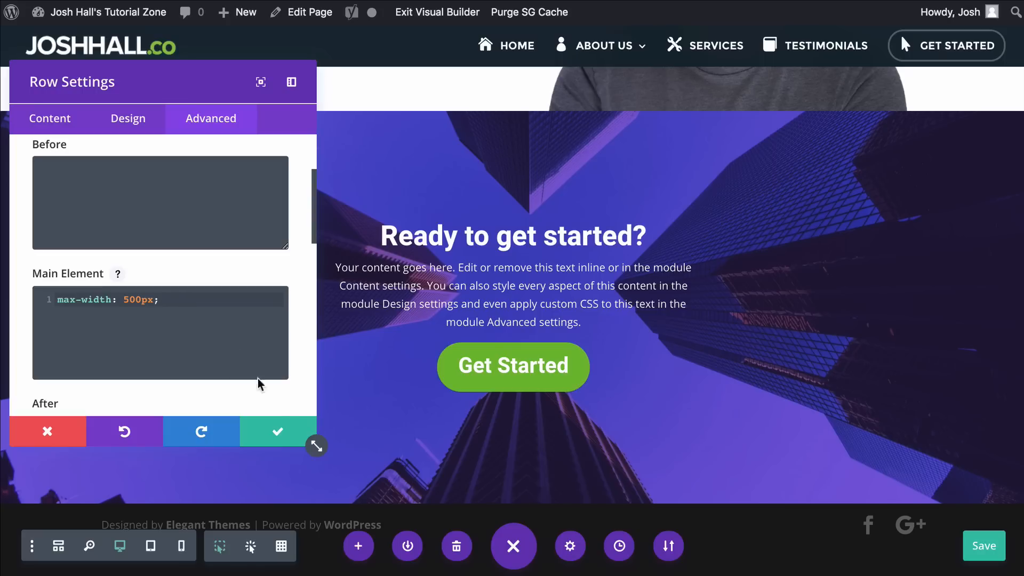
click(278, 431)
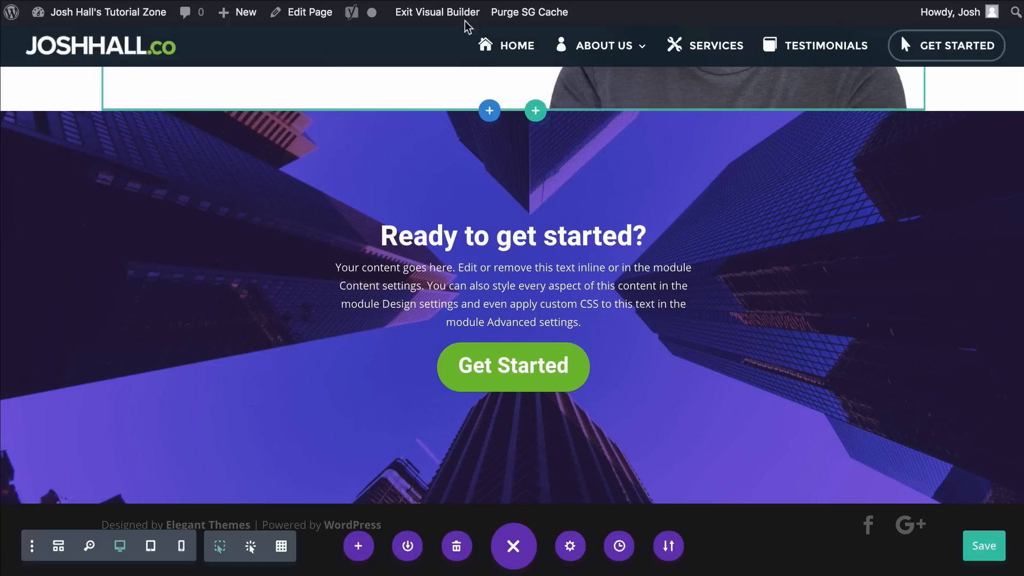
Exit the Visual Builder with Save & Exit so the live page loads
click(437, 12)
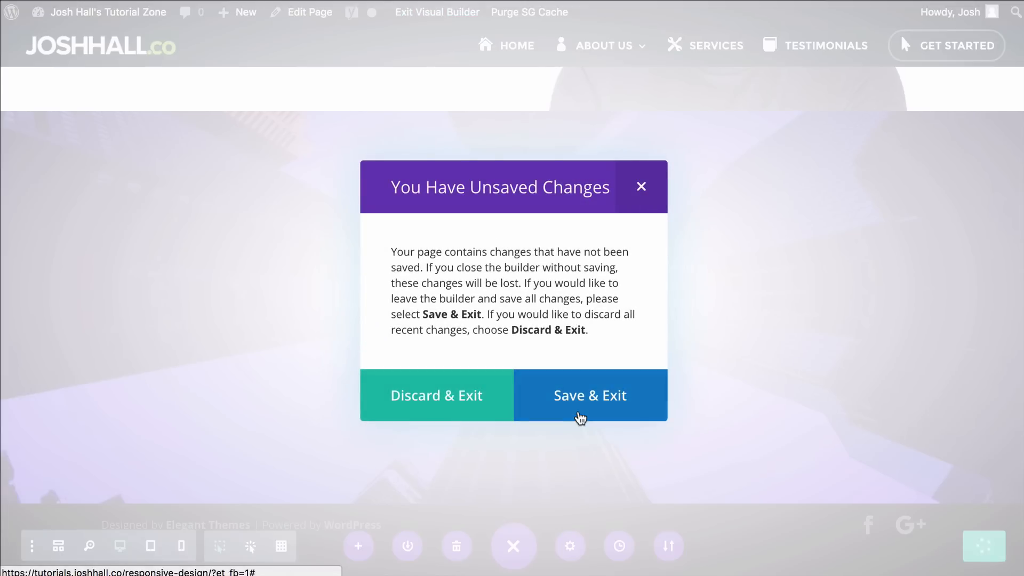
mouse_move(592, 368)
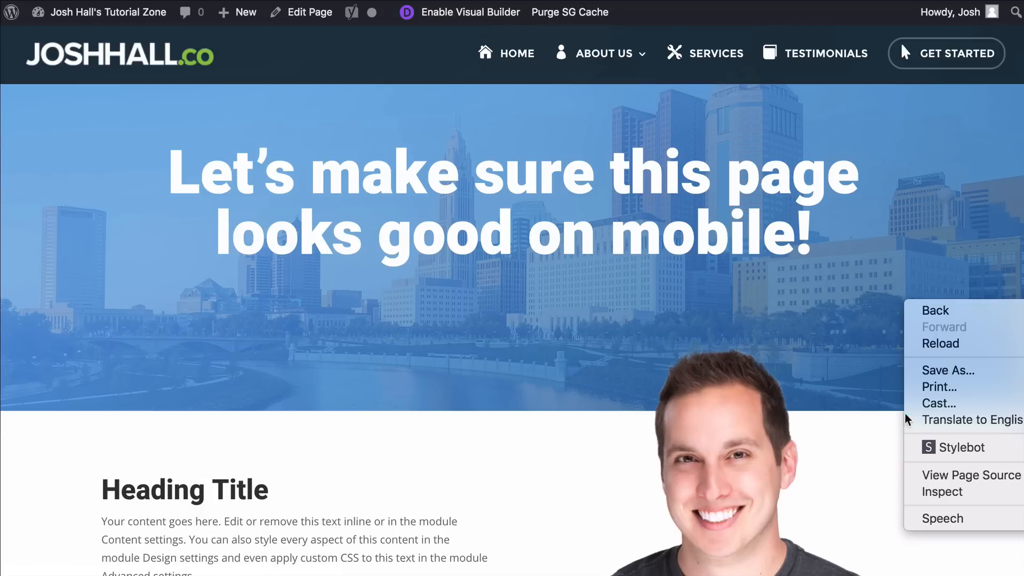
Inspect the live page in DevTools device mode emulating an iPhone 6/7/8 and scroll through it
click(941, 492)
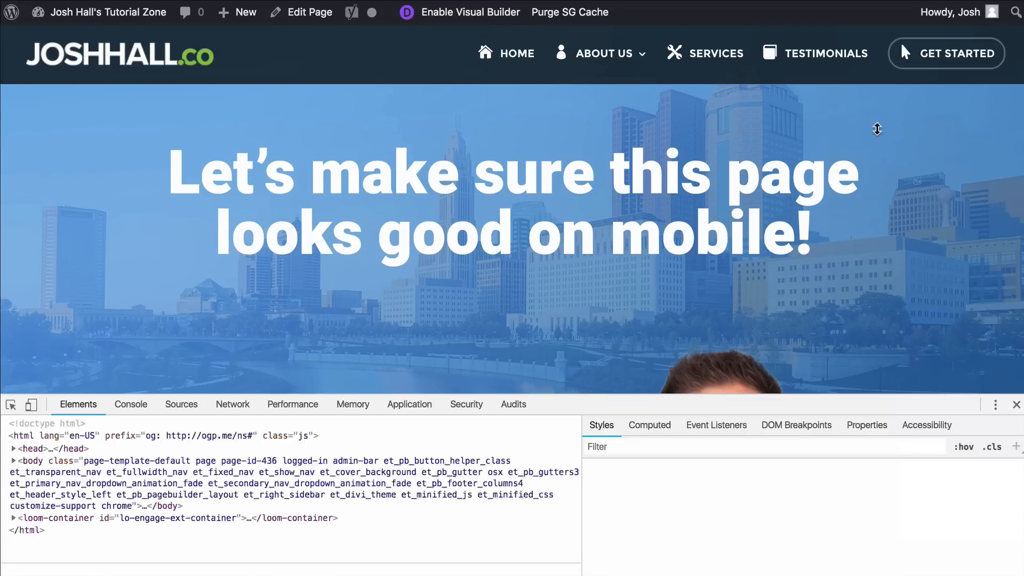
click(31, 405)
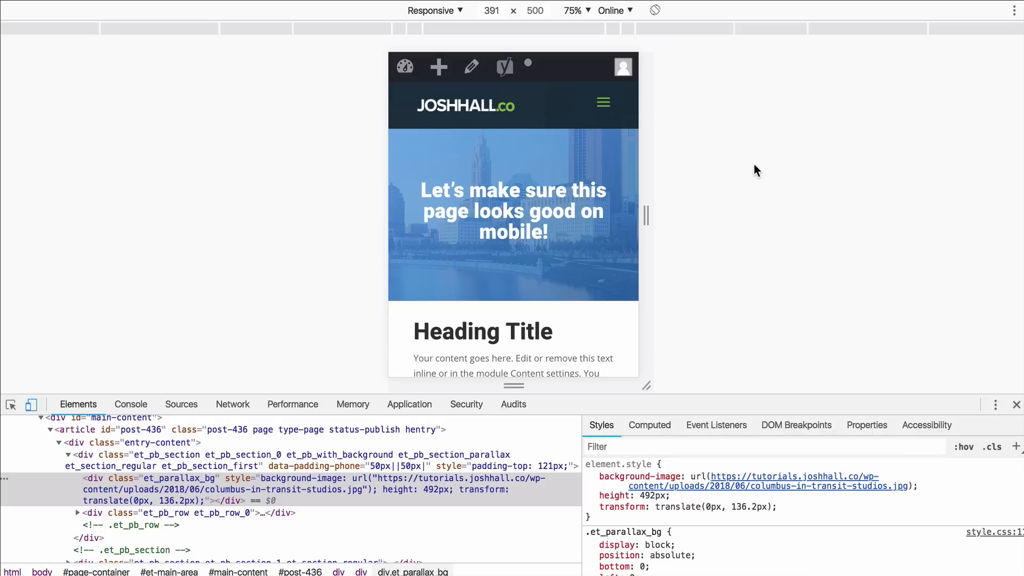
mouse_move(565, 183)
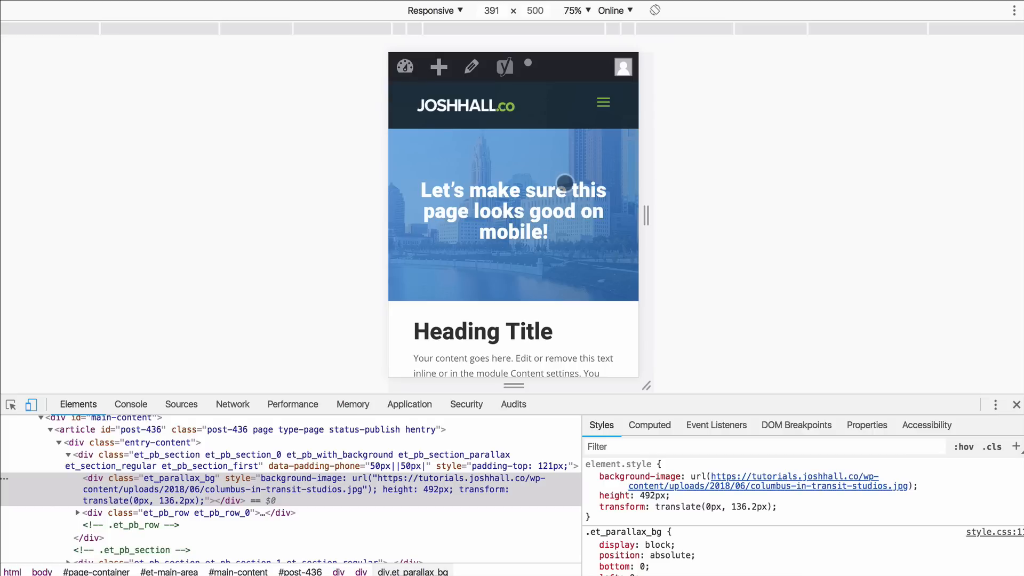
click(434, 10)
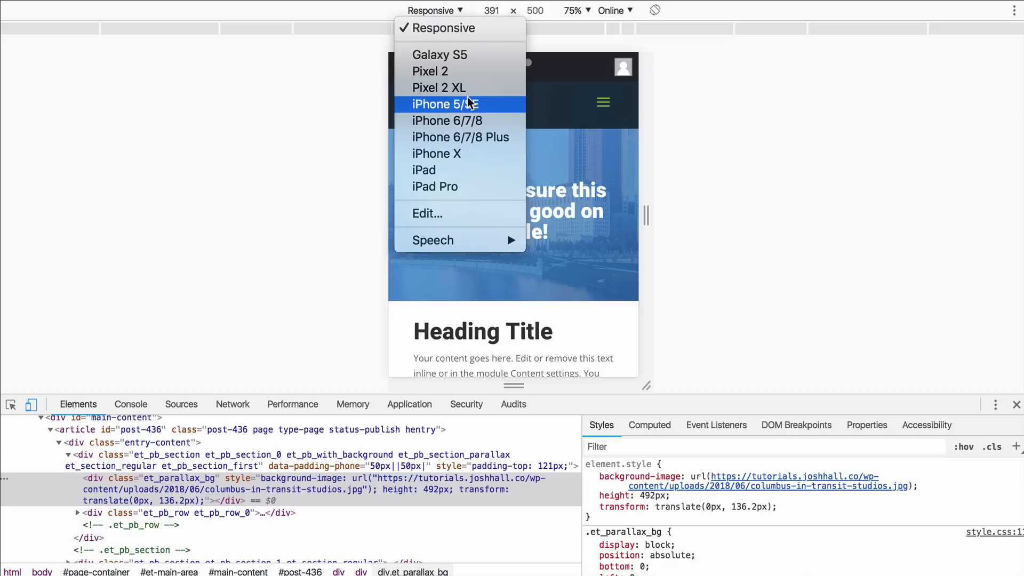
mouse_move(467, 120)
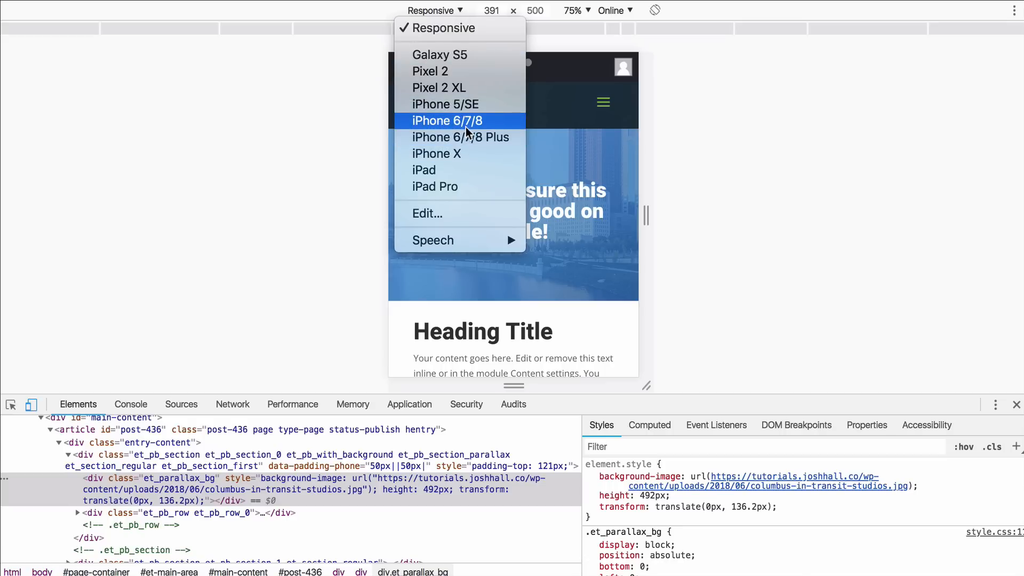
click(447, 121)
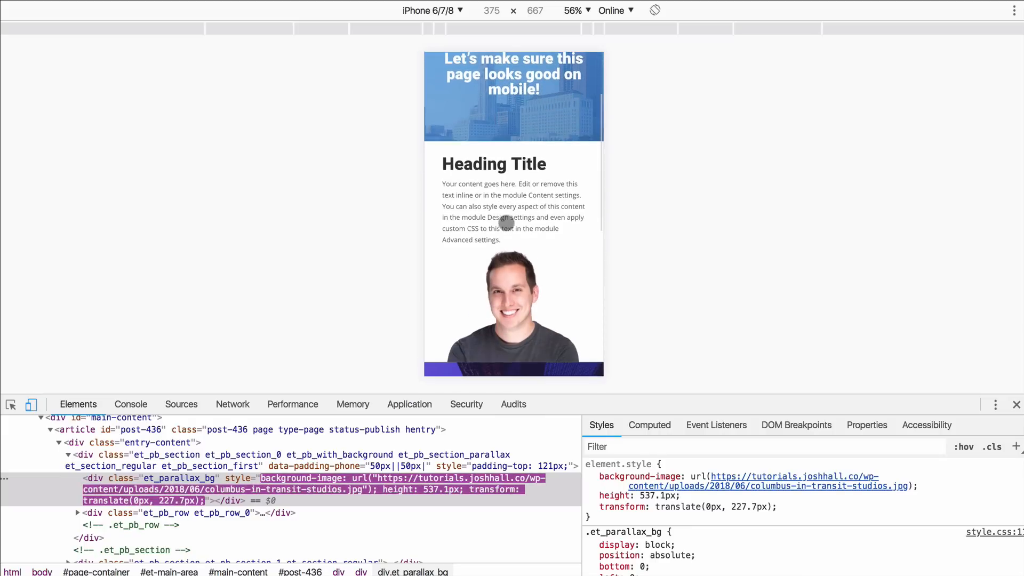
scroll(down, 3)
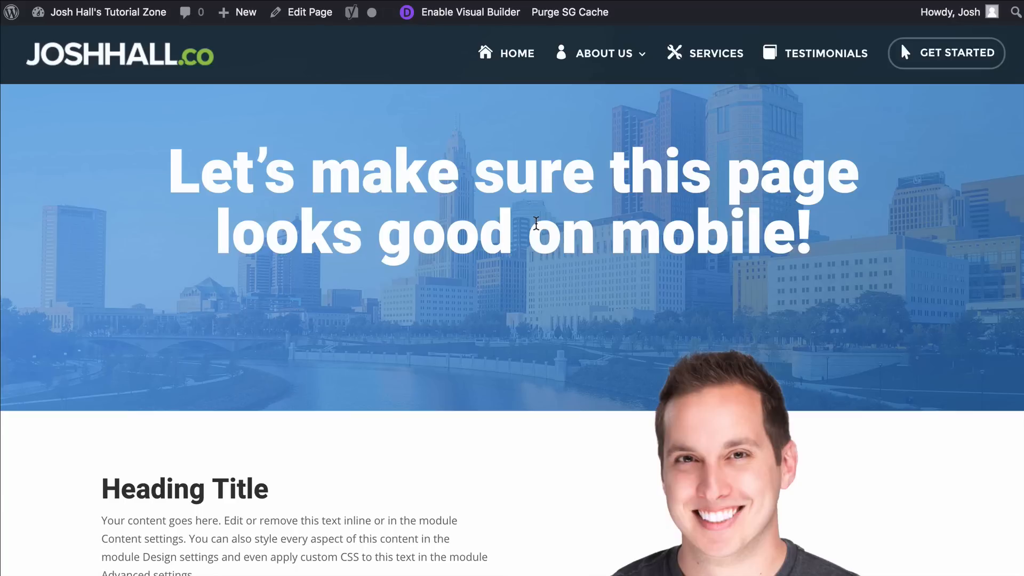
mouse_move(550, 216)
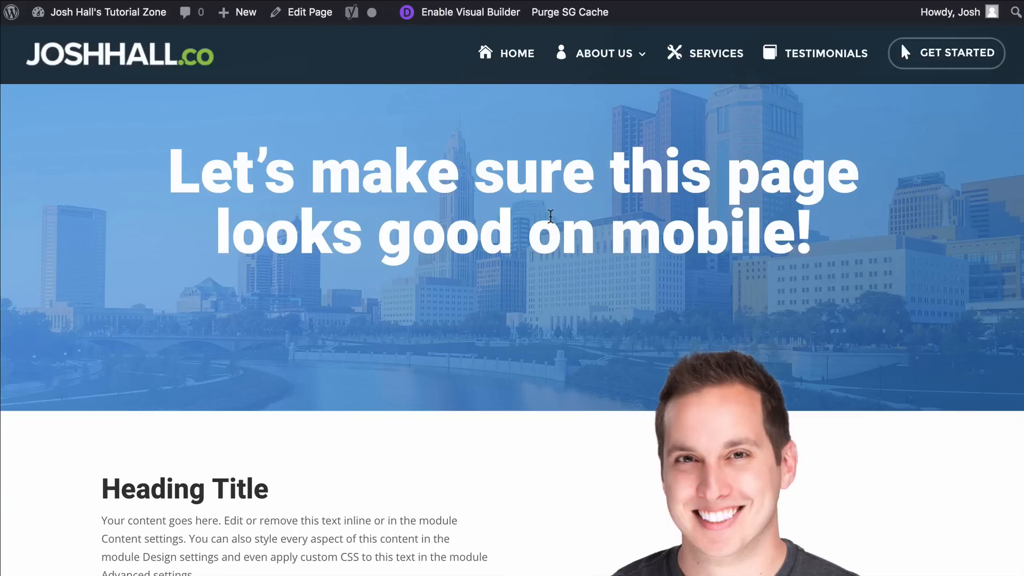
mouse_move(952, 170)
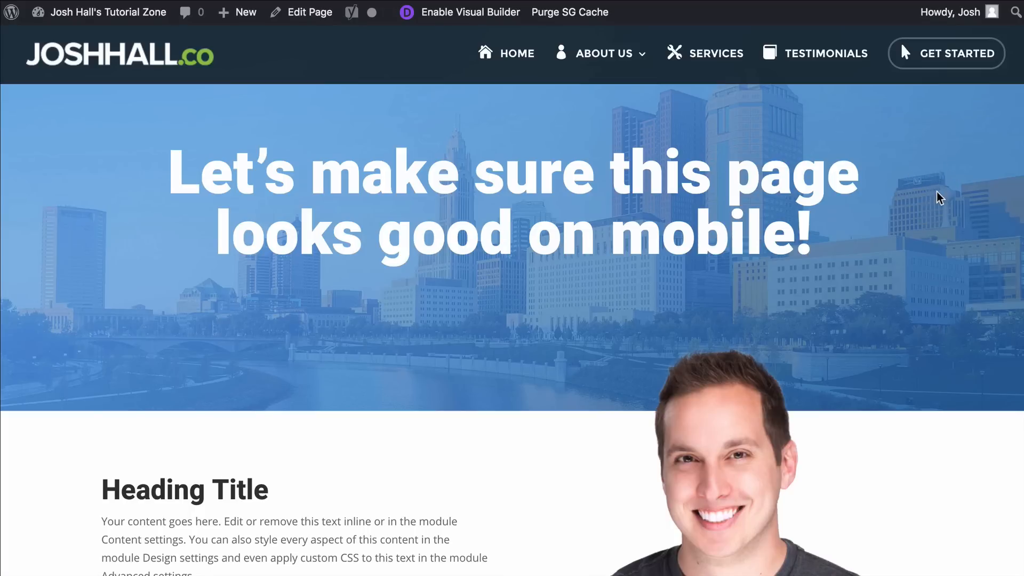
mouse_move(927, 206)
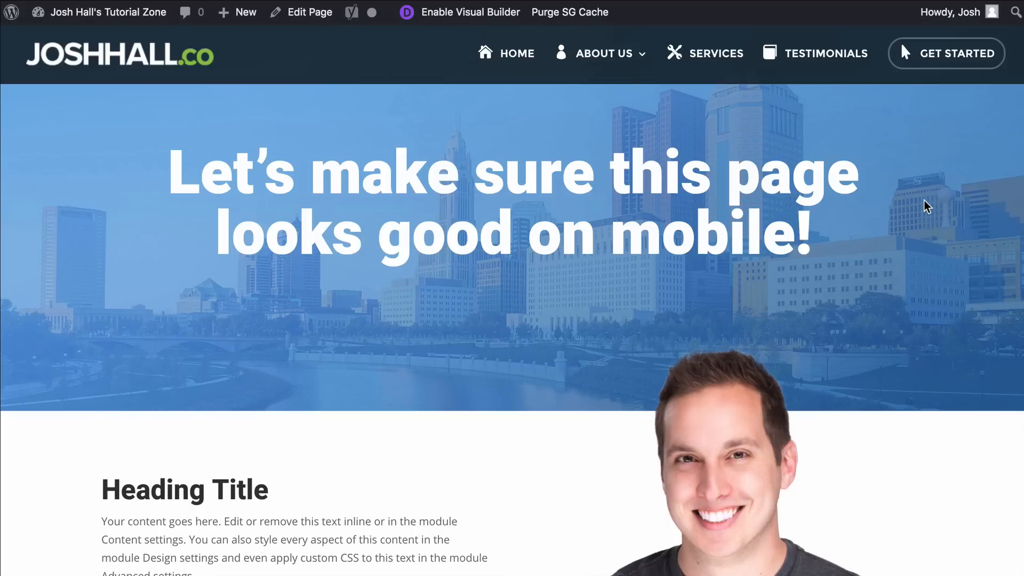